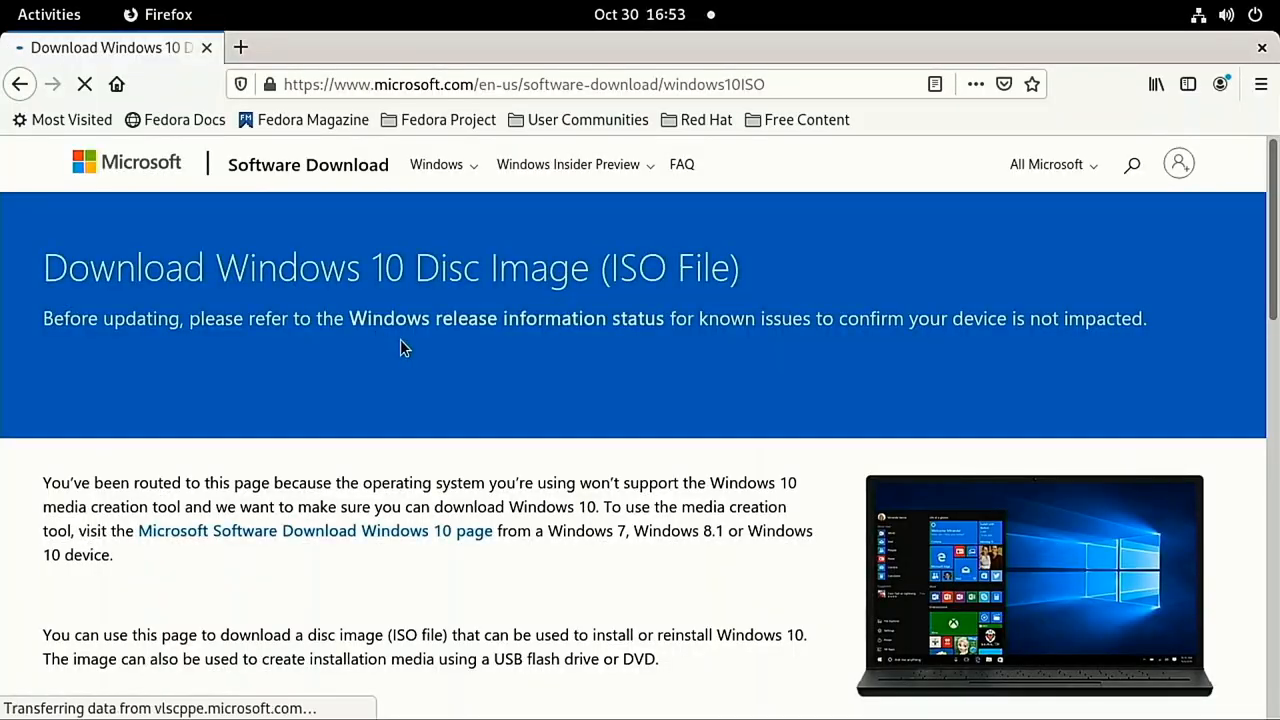
Confirm the Windows 10 edition to generate the 32-bit and 64-bit download links
scroll("down", 3)
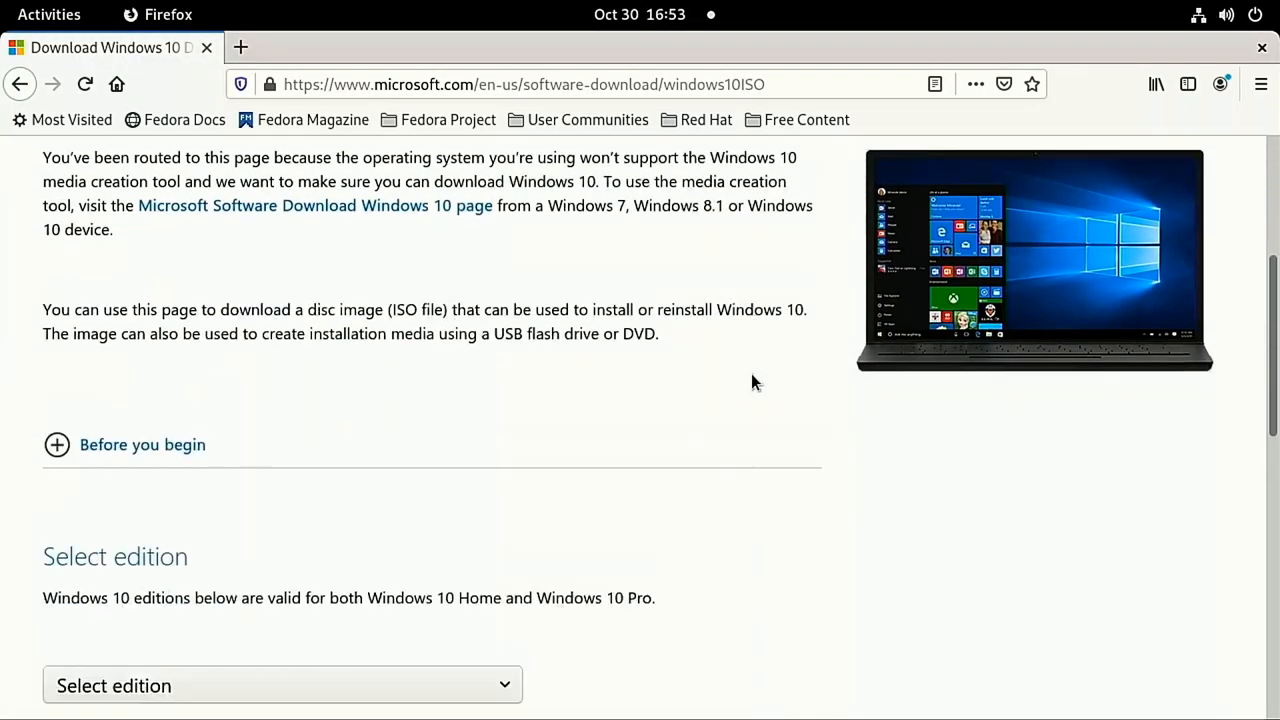
scroll("down", 3)
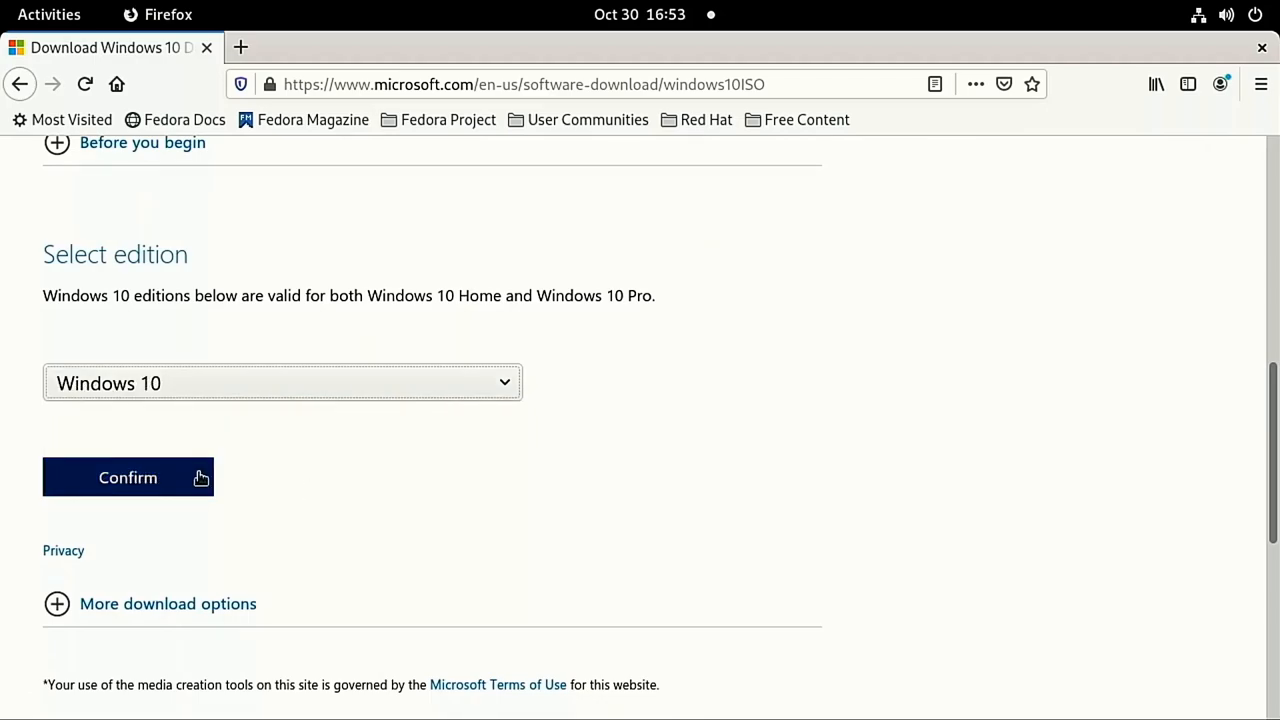
left_click(128, 477)
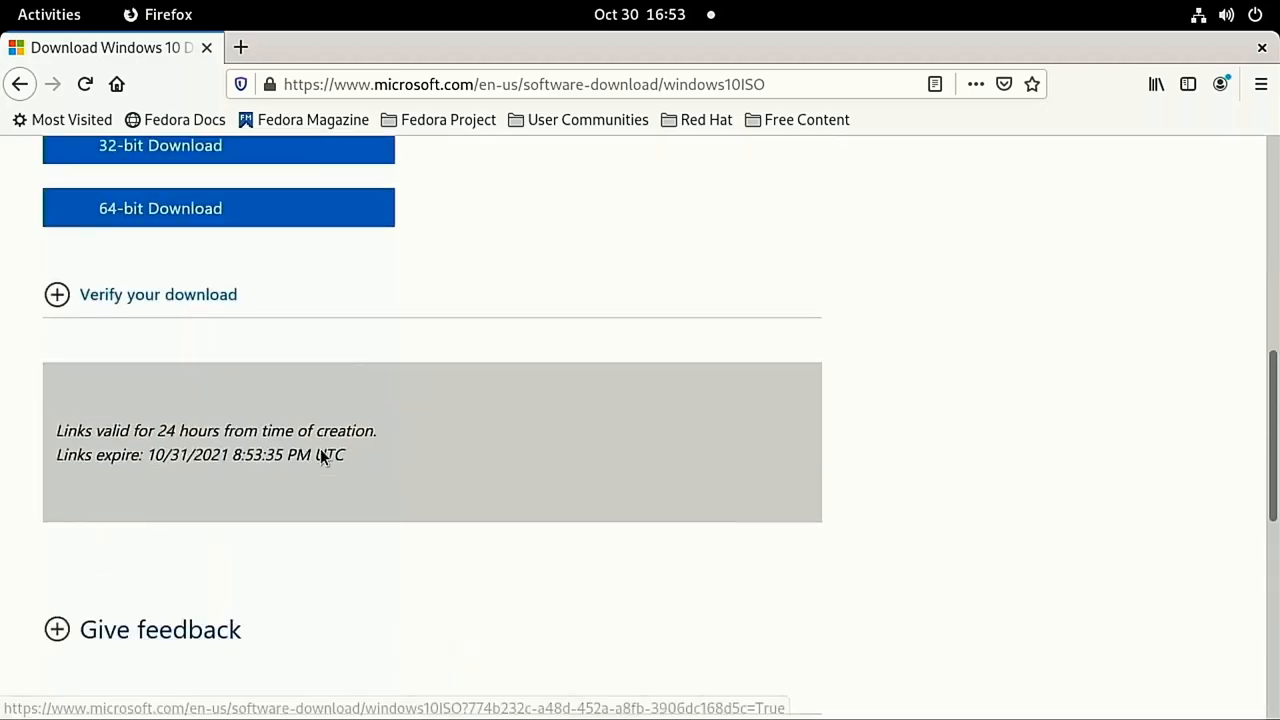
scroll("up", 3)
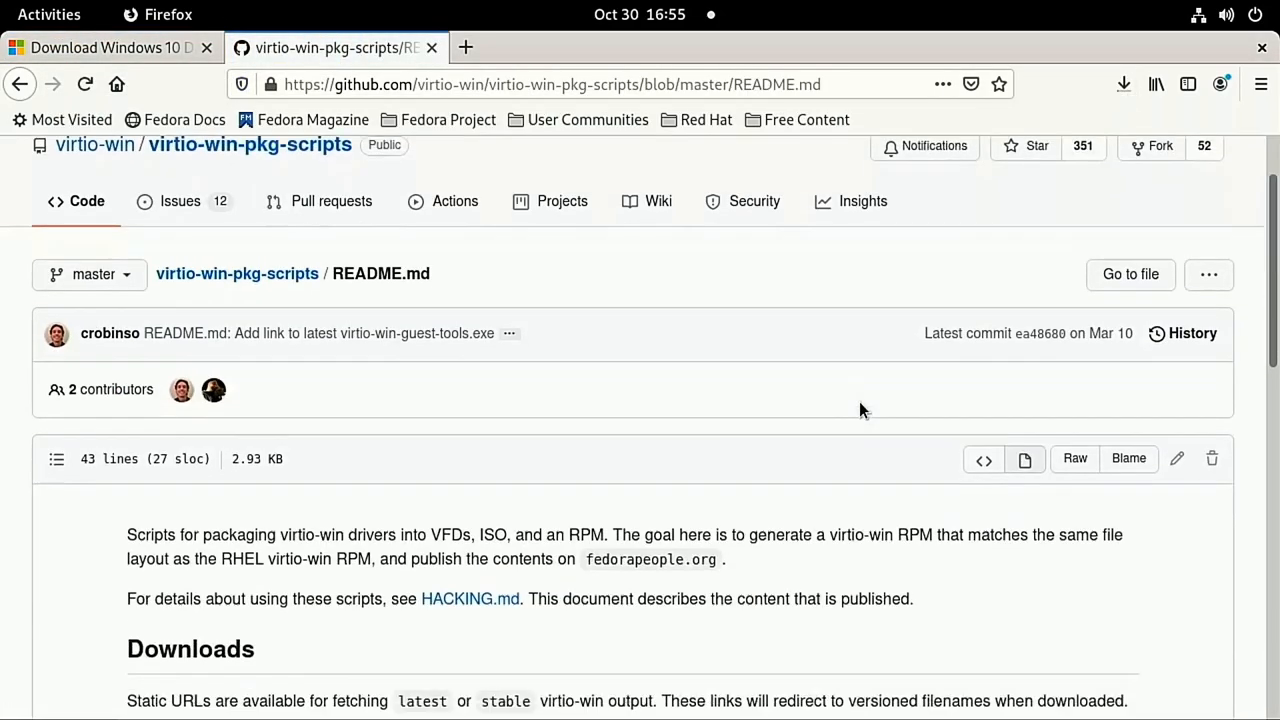
Save the stable virtio-win ISO (virtio-win-0.1.208.iso) to disk instead of opening it
scroll("down", 3)
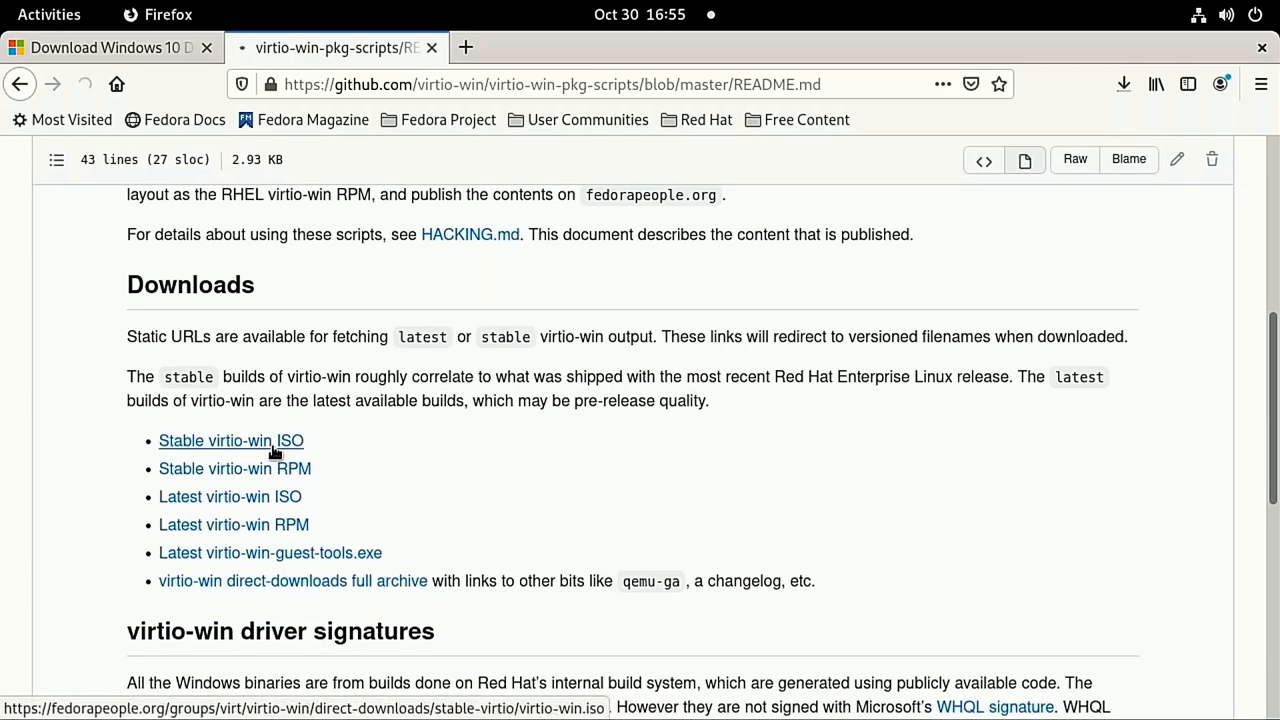
left_click(230, 440)
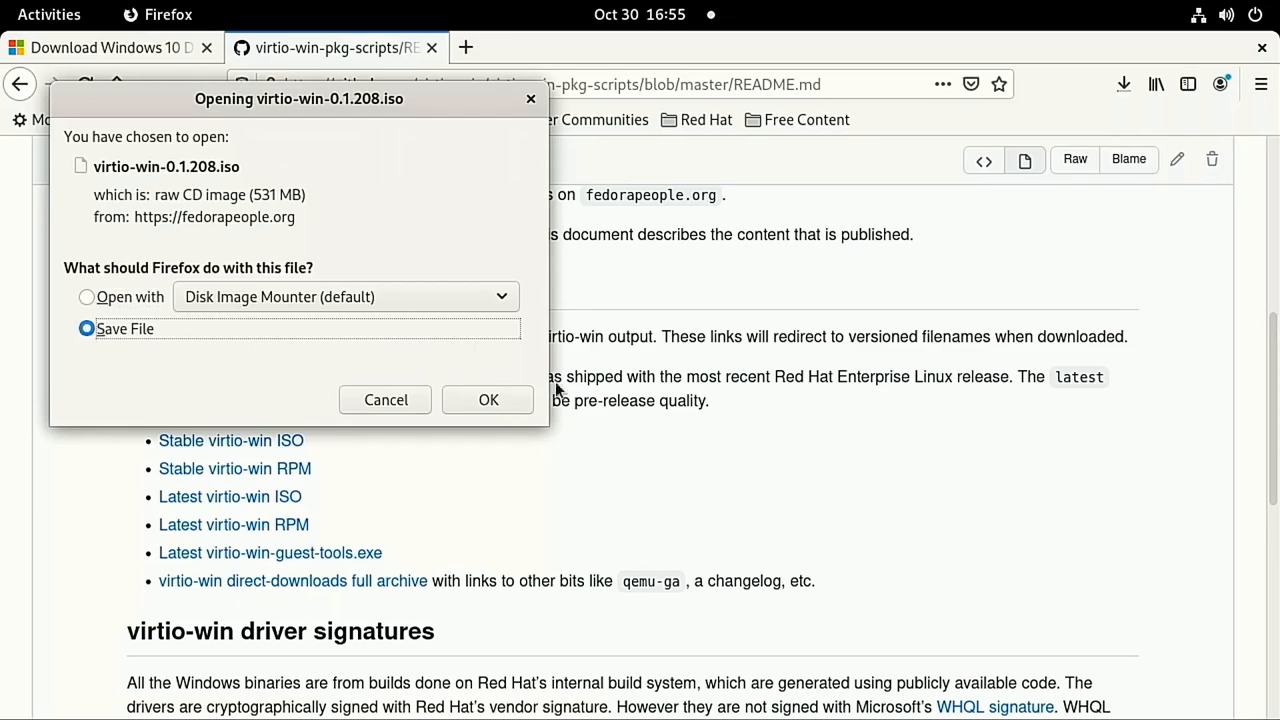
left_click(488, 399)
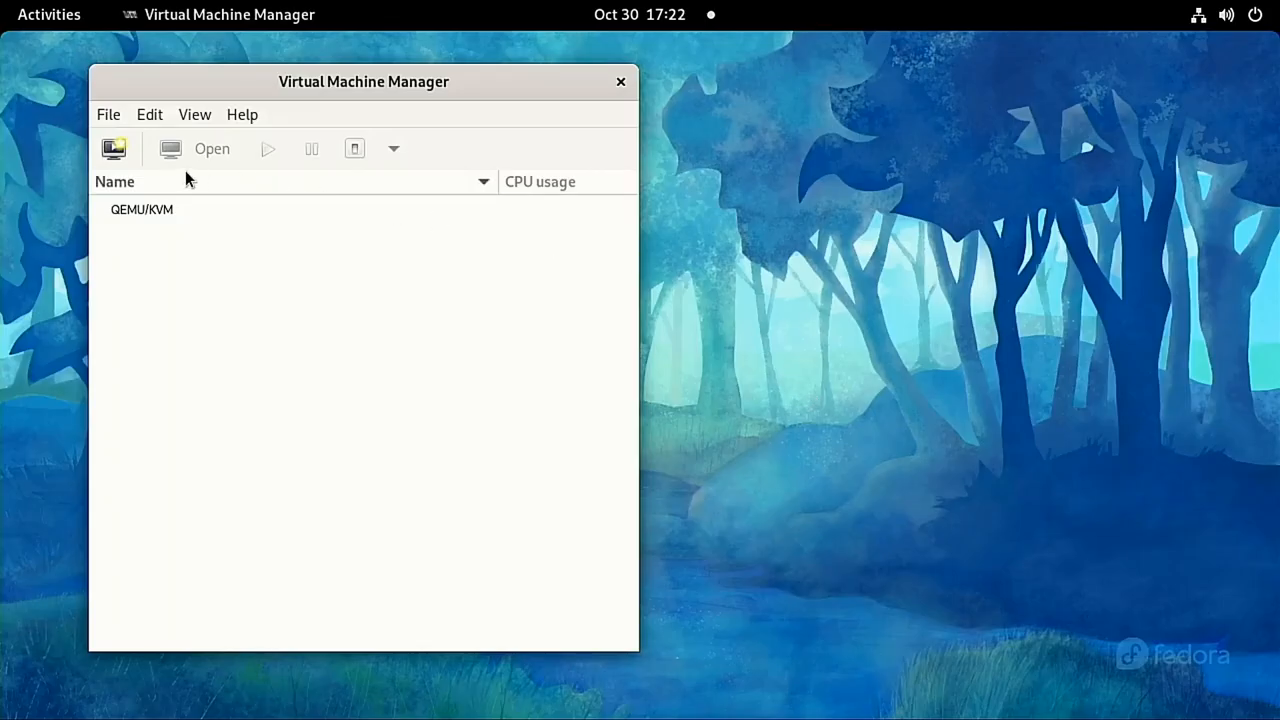
mouse_move(113, 148)
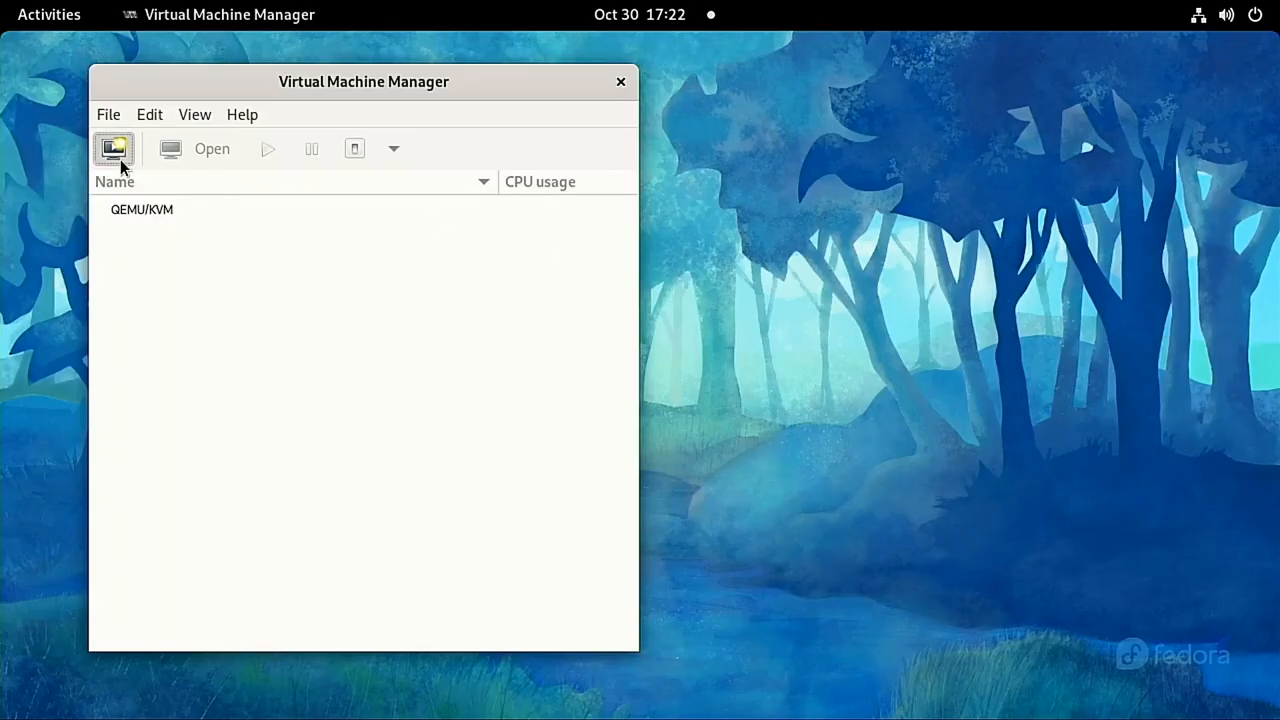
Start a new VM from local install media using Win10_21H1_English_x64.iso
left_click(113, 148)
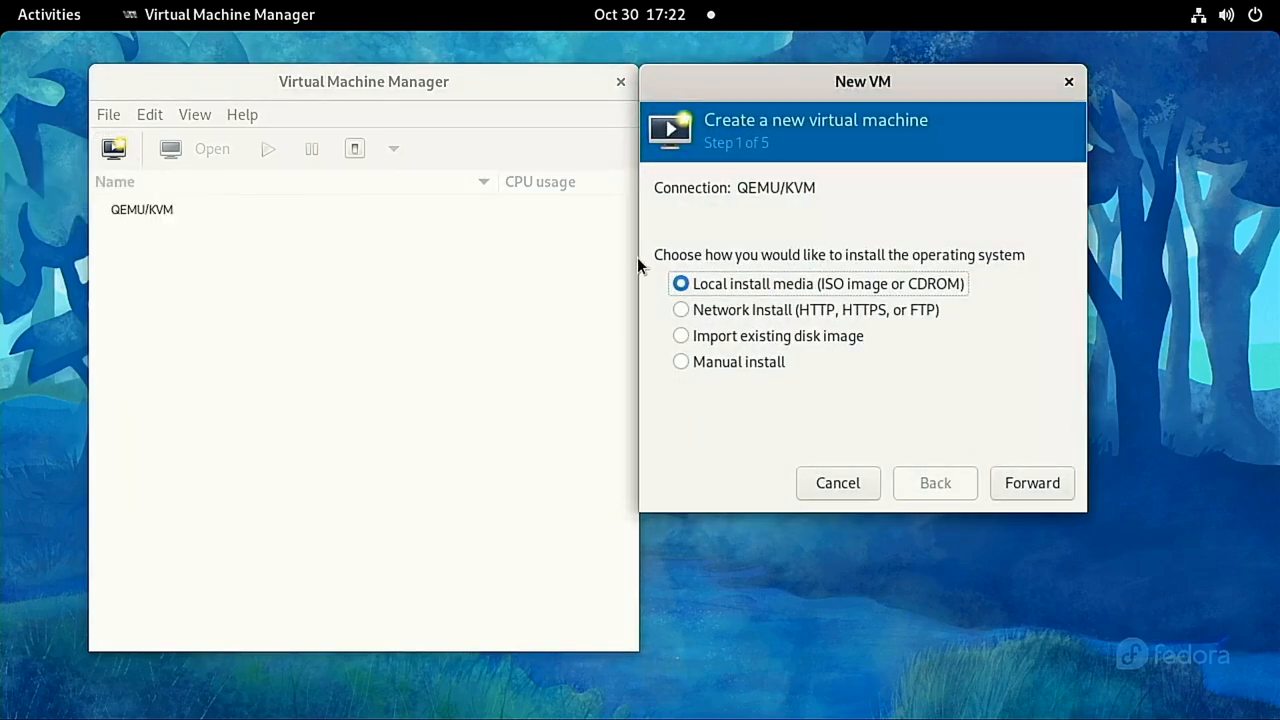
mouse_move(1035, 399)
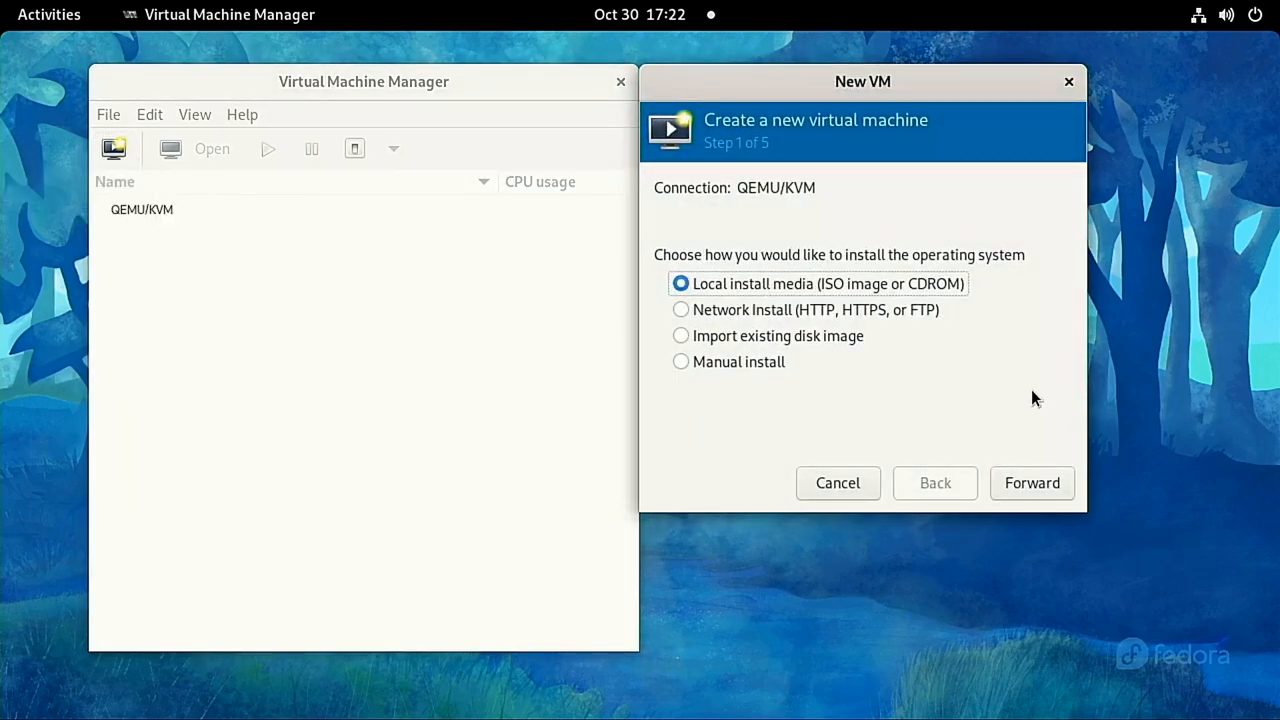
left_click(1032, 483)
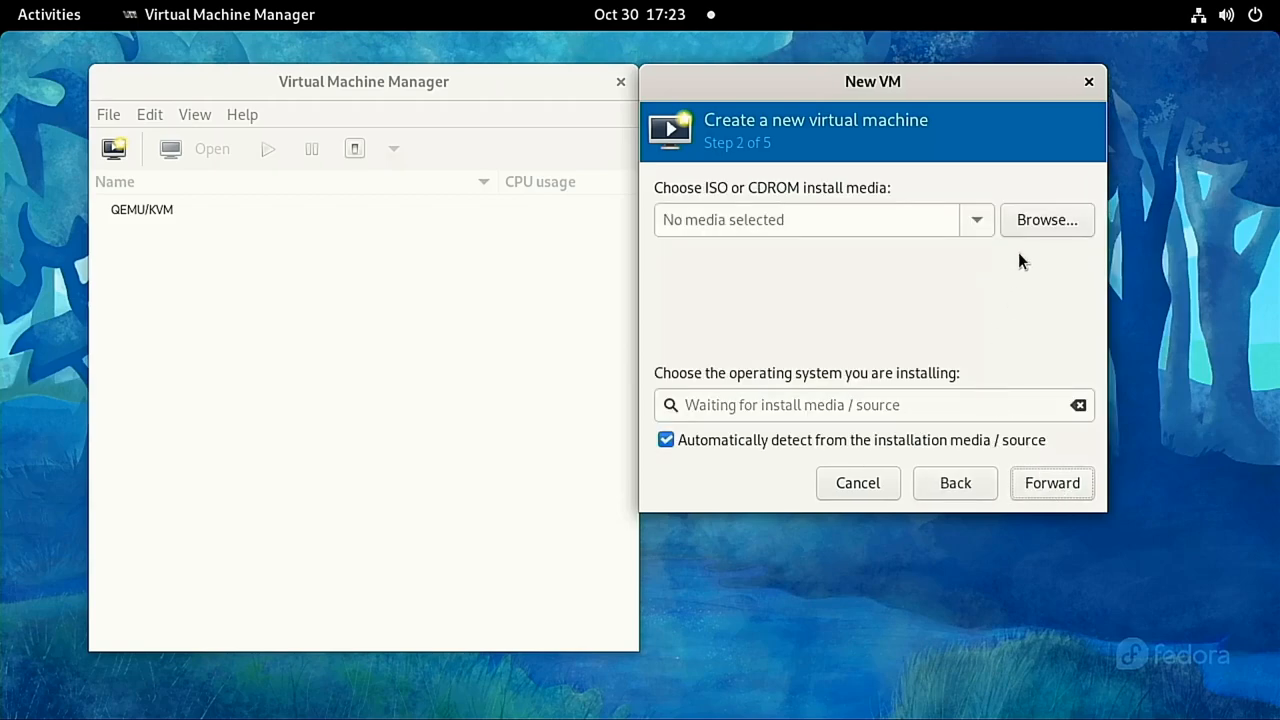
left_click(1046, 219)
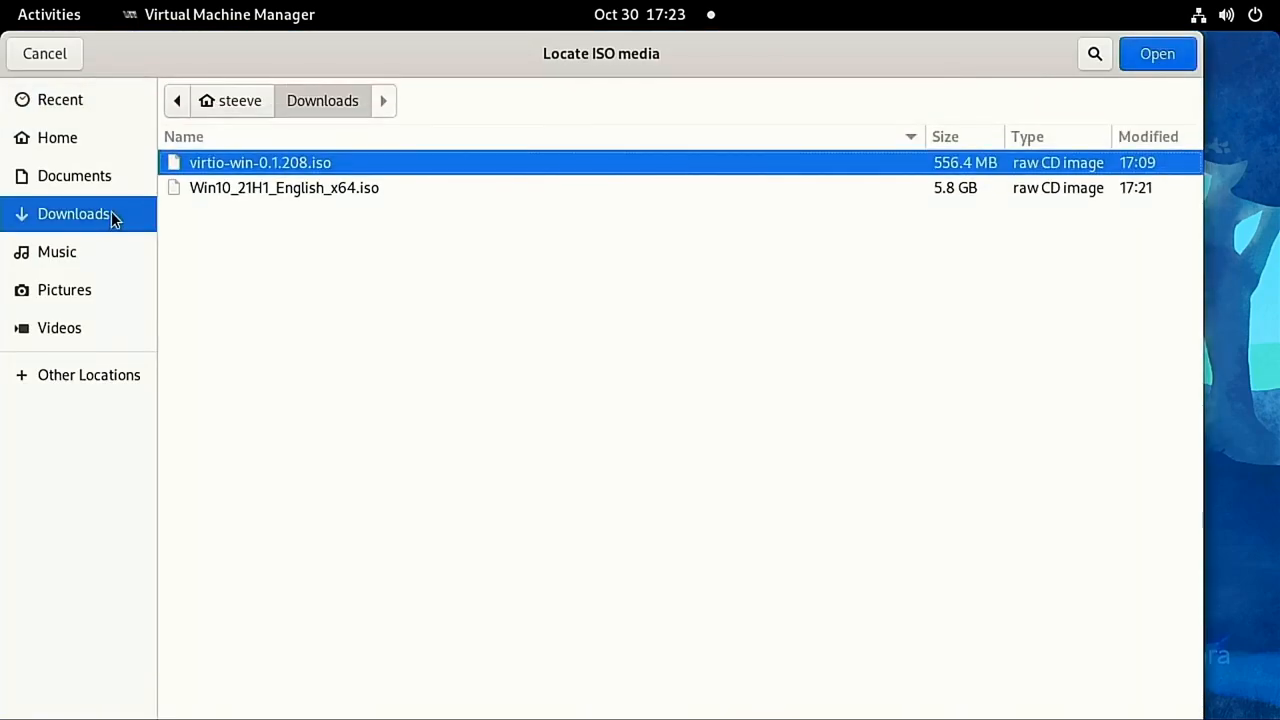
left_click(1157, 53)
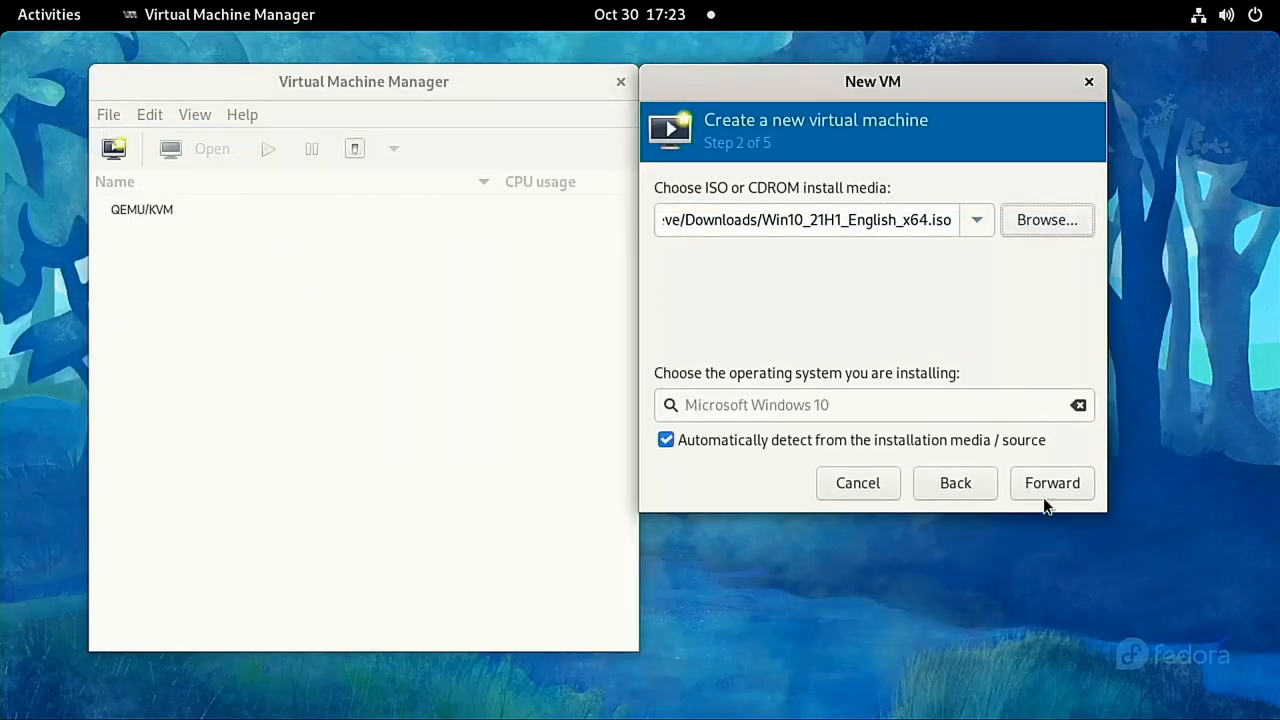
left_click(1051, 482)
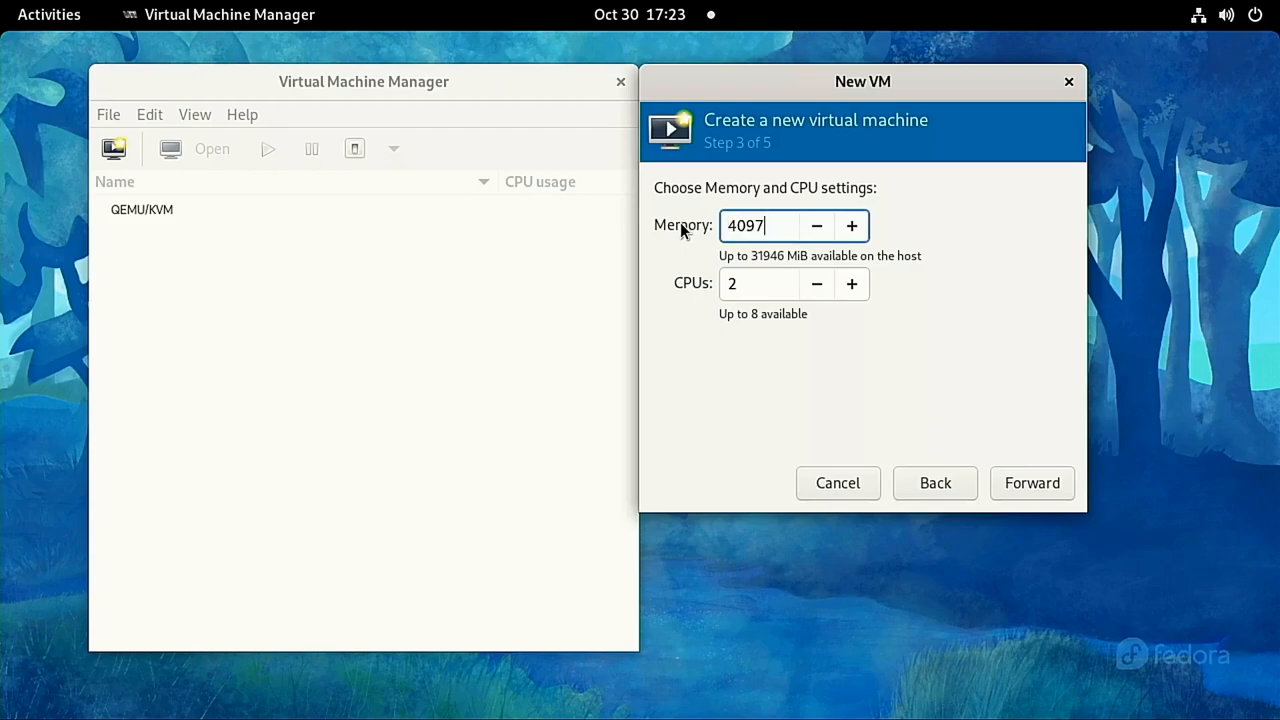
Give the new VM 8192 MiB memory, 1 CPU and a 200 GiB disk image
key("BackSpace")
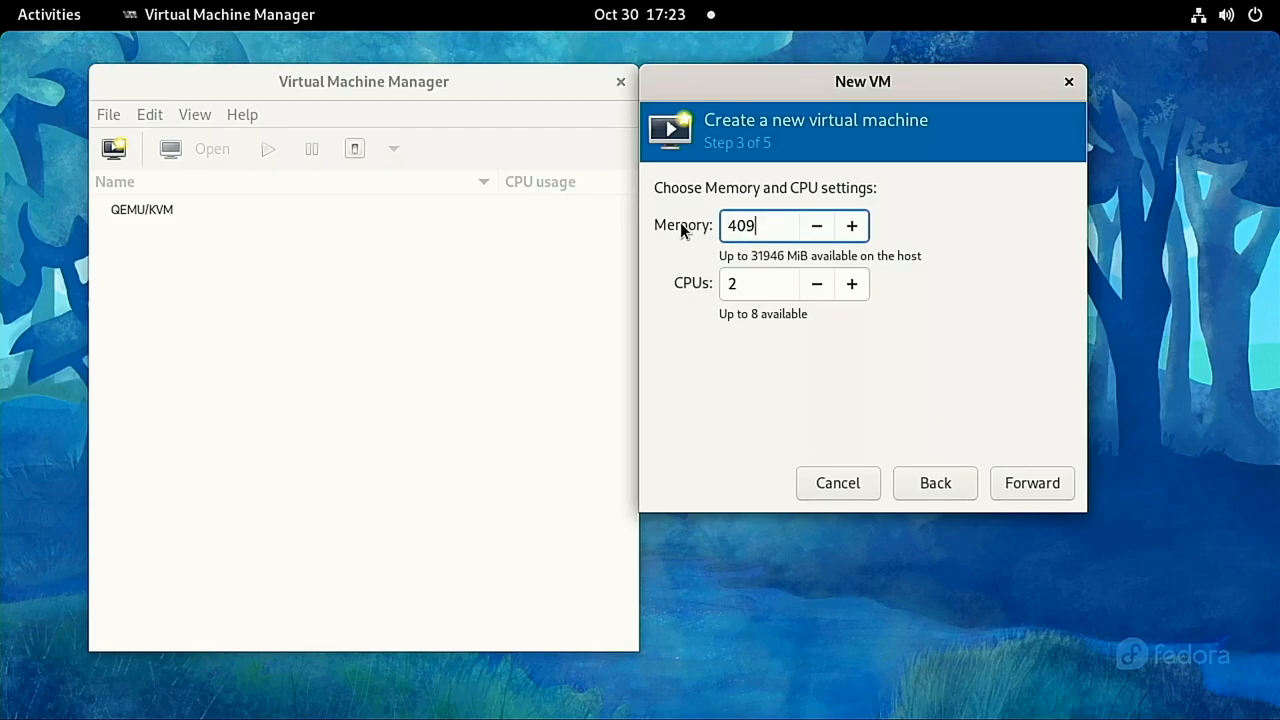
type("8192")
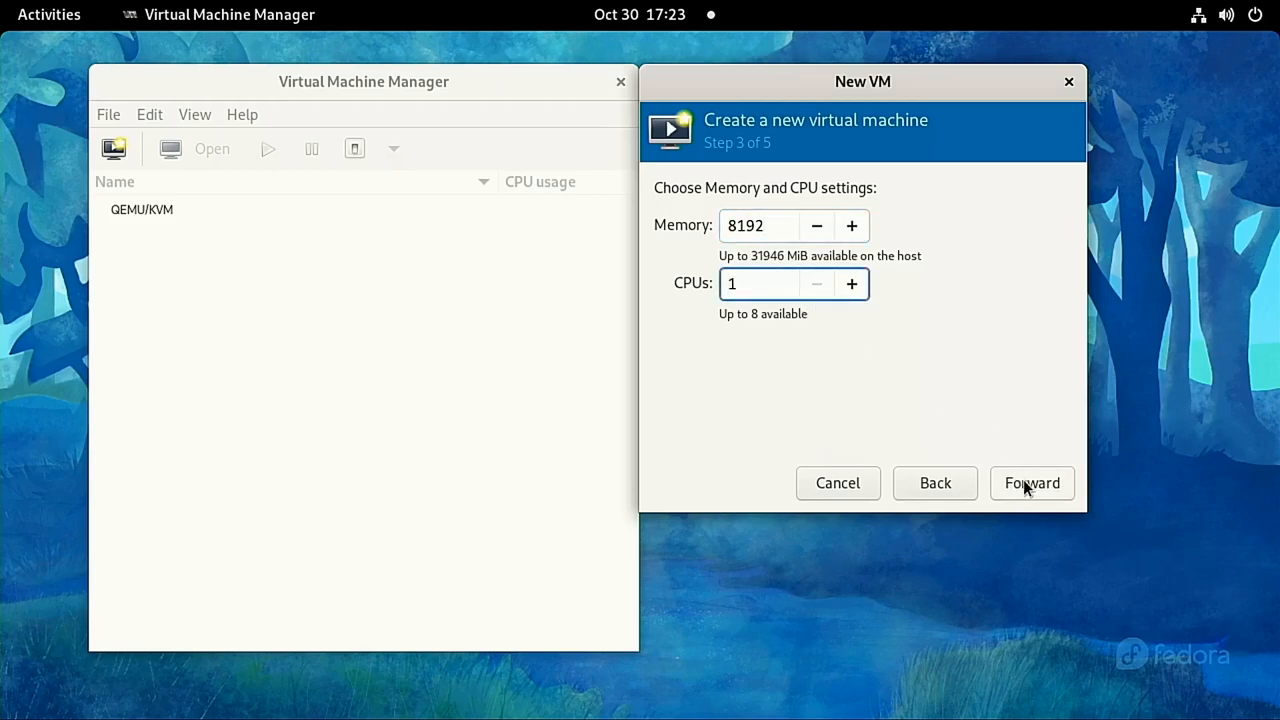
left_click(1031, 483)
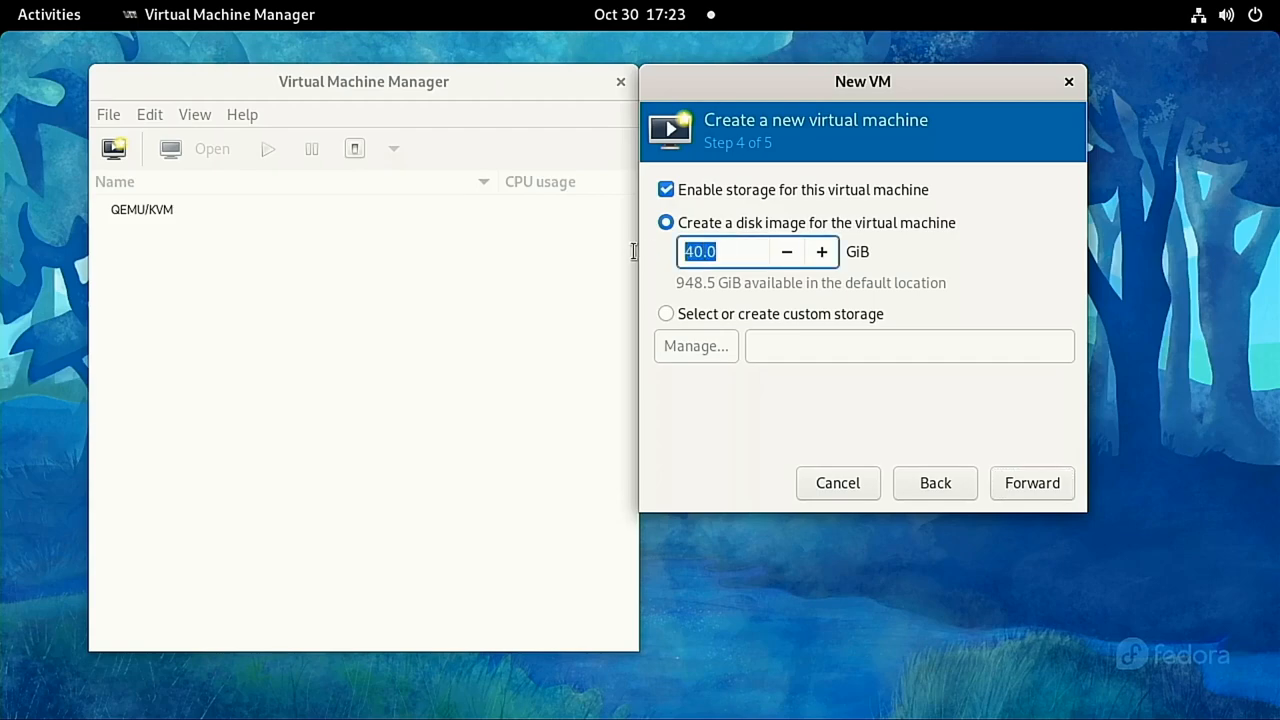
type("200.")
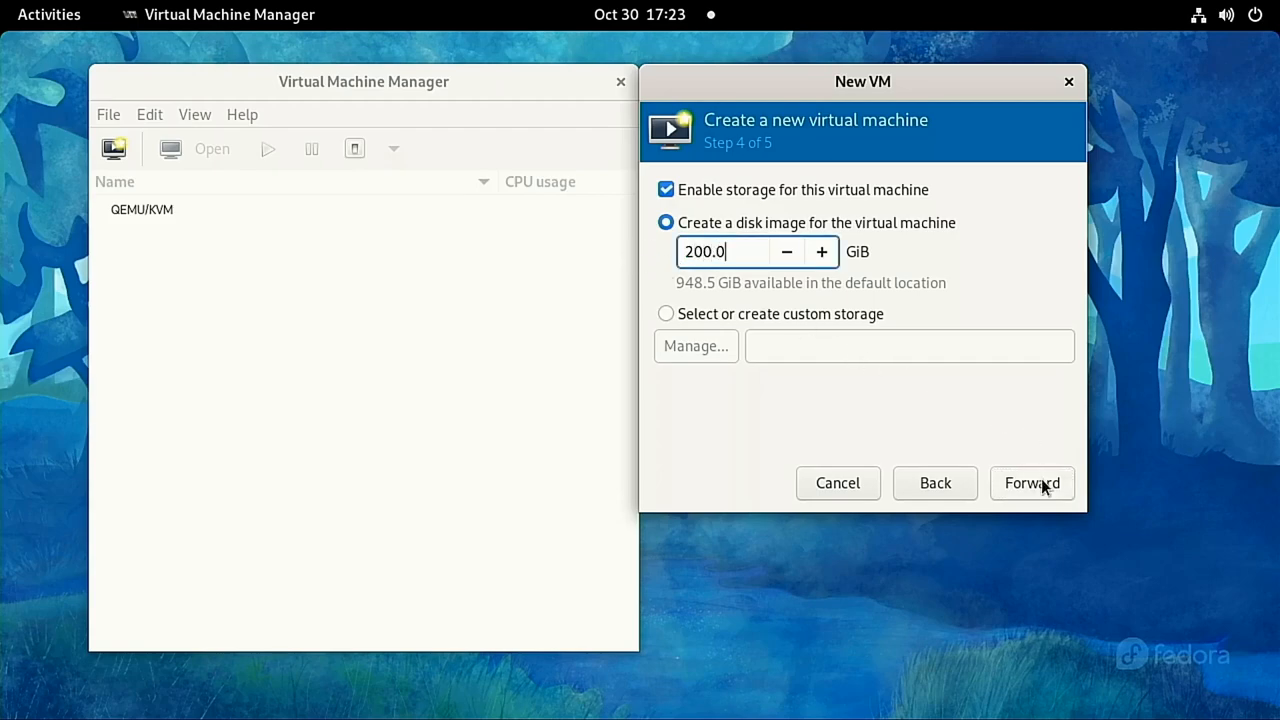
Name the VM win10-vm1, enable customizing before install, and finish the wizard
left_click(1031, 483)
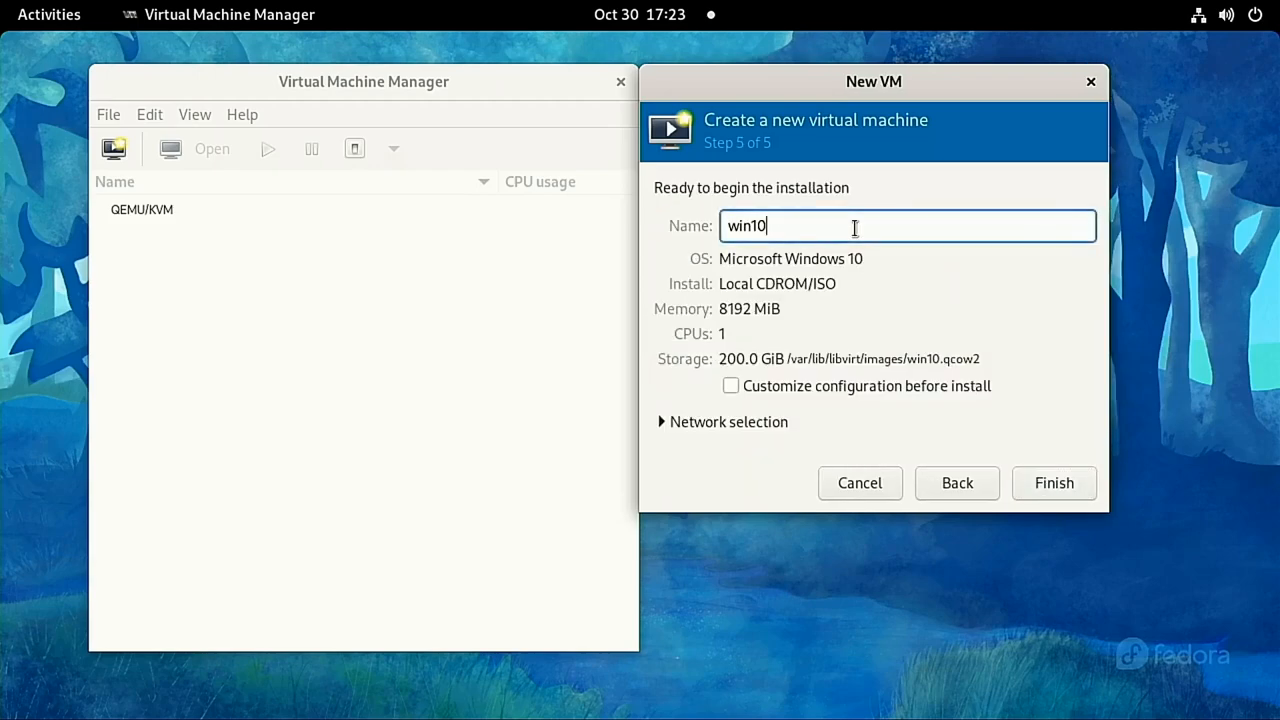
type("-vm1")
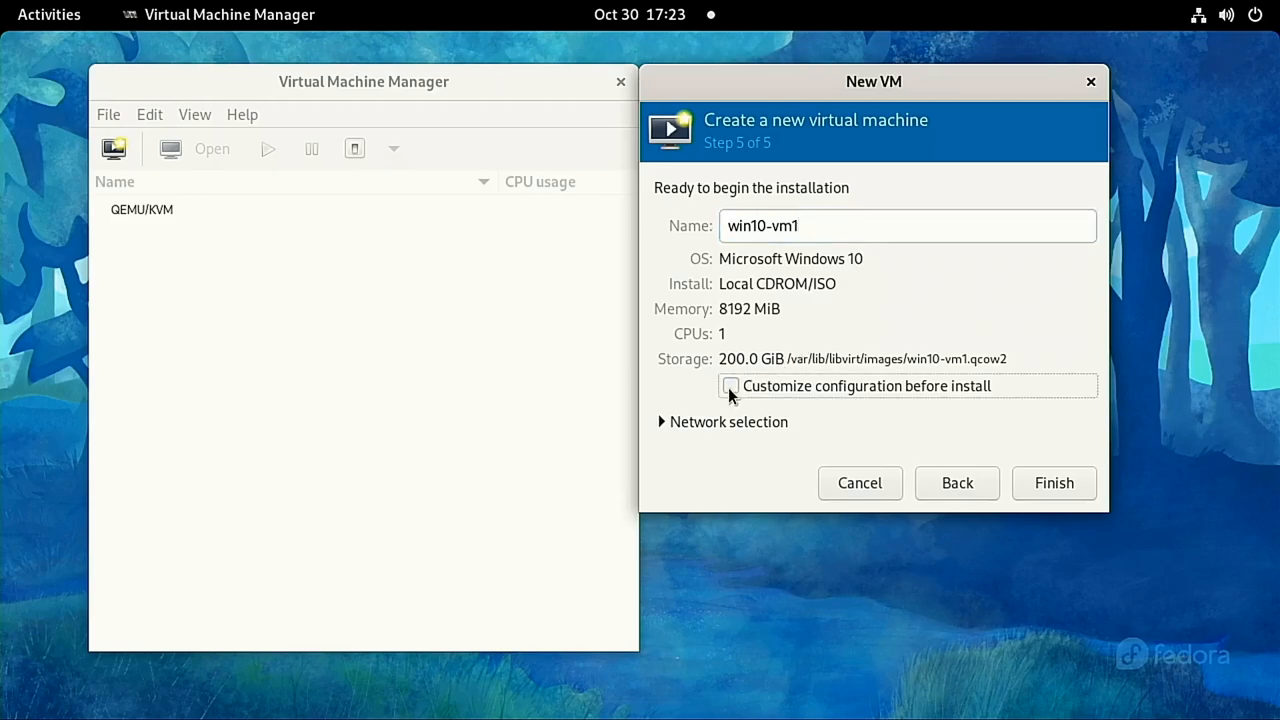
left_click(730, 385)
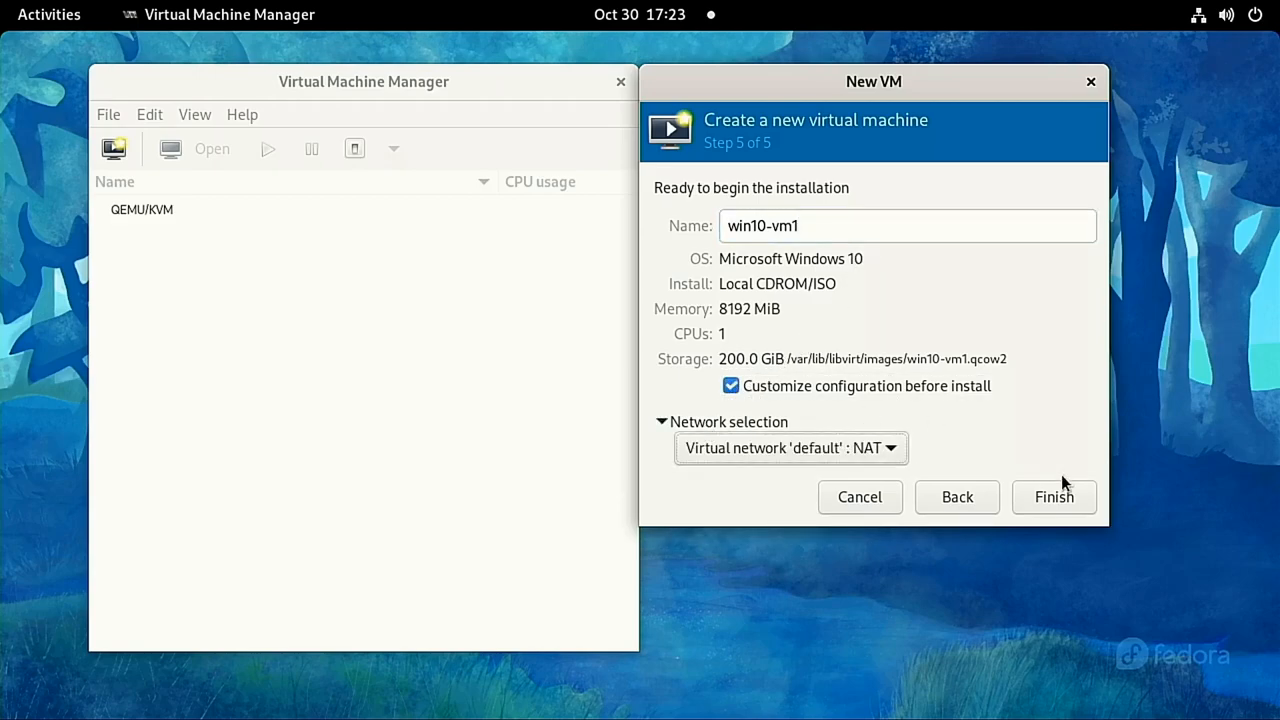
left_click(1054, 497)
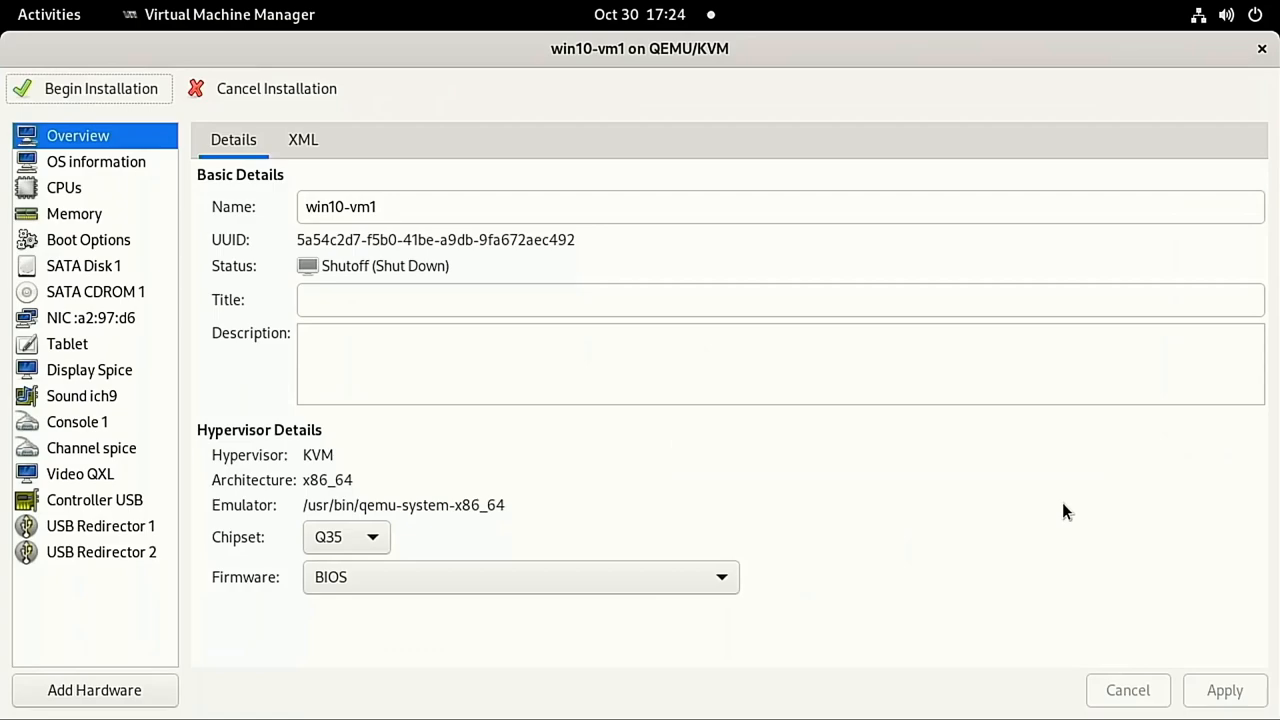
mouse_move(353, 540)
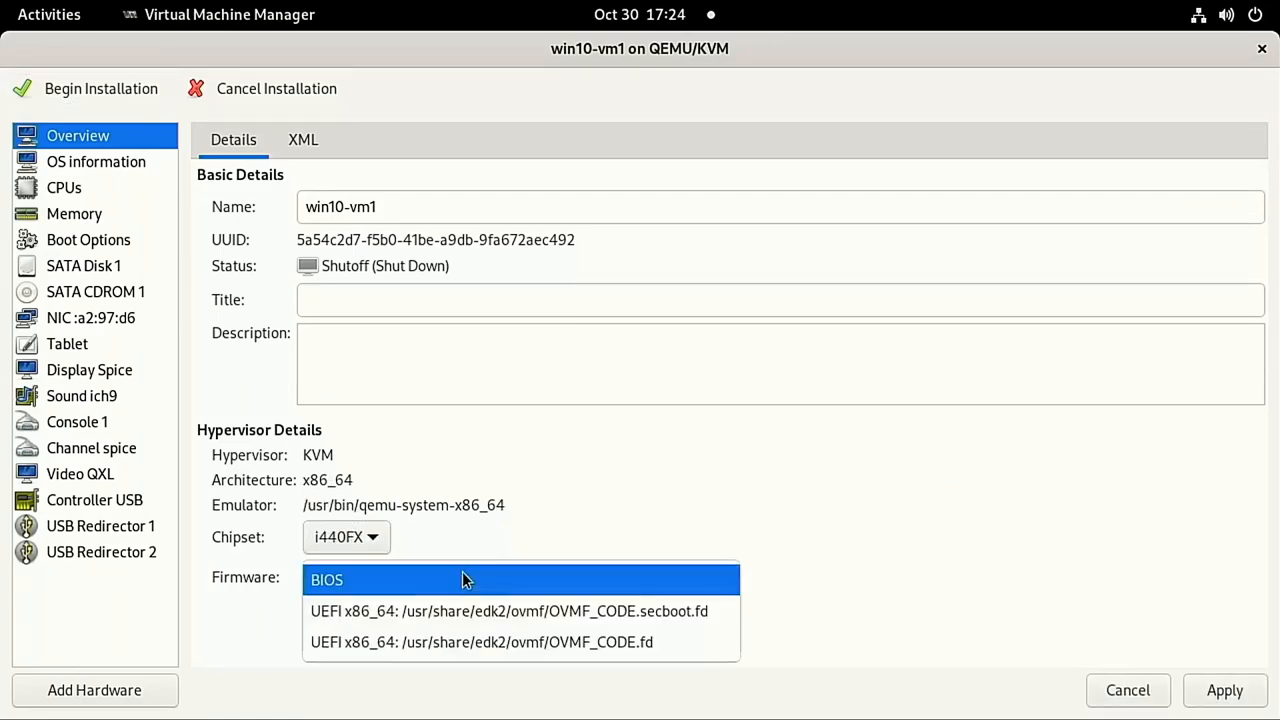
Set win10-vm1's firmware to UEFI OVMF_CODE.fd and view its OS information
left_click(481, 642)
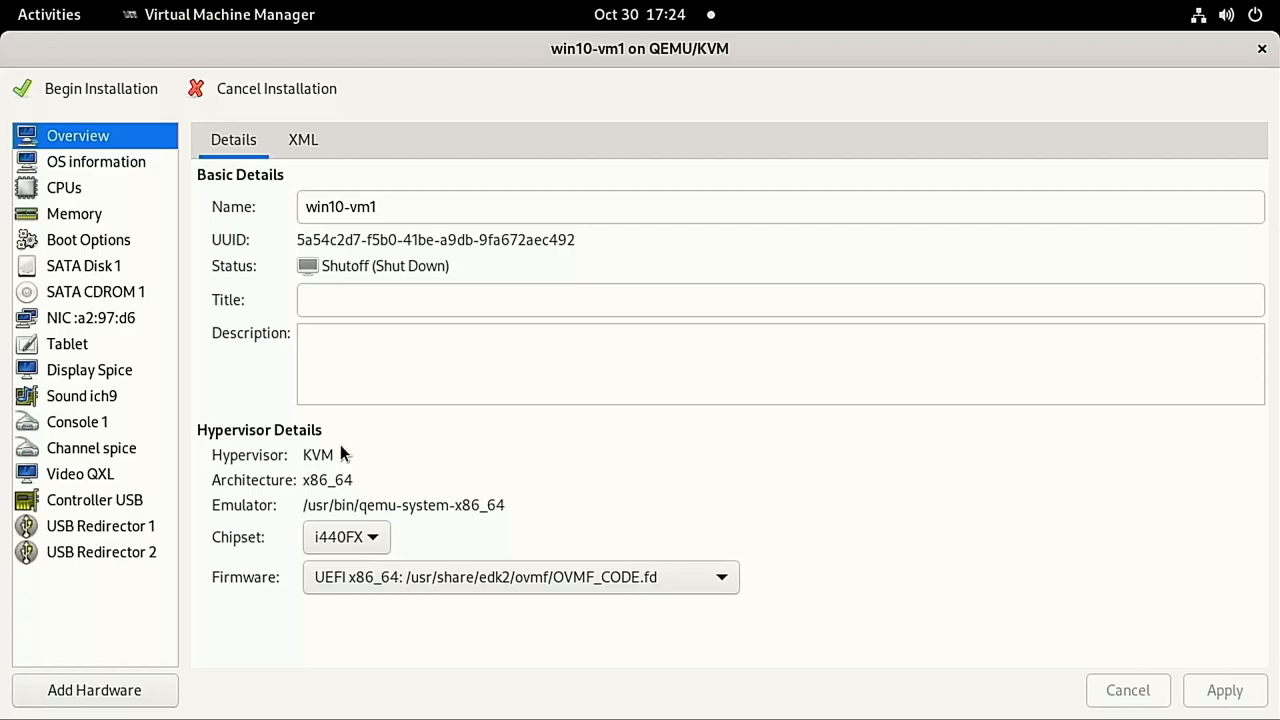
left_click(96, 161)
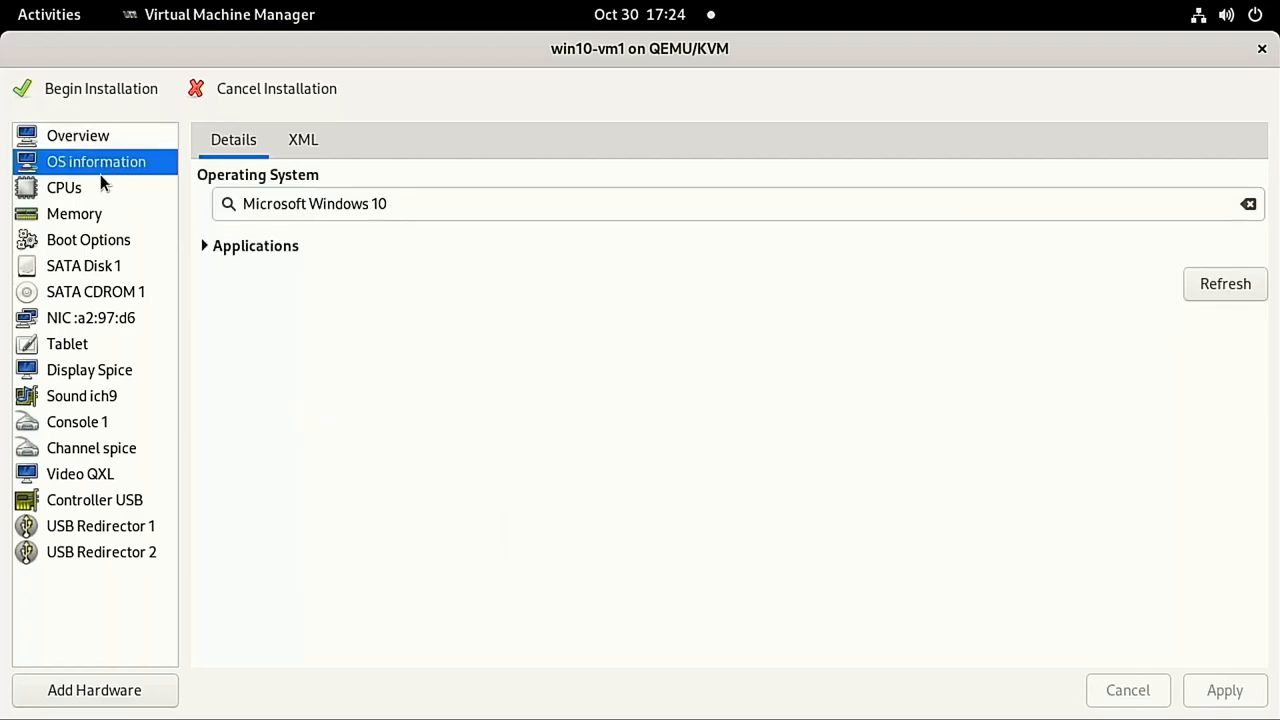
Manually set win10-vm1's CPU topology to 1 socket, 6 cores, 1 thread and apply
left_click(63, 187)
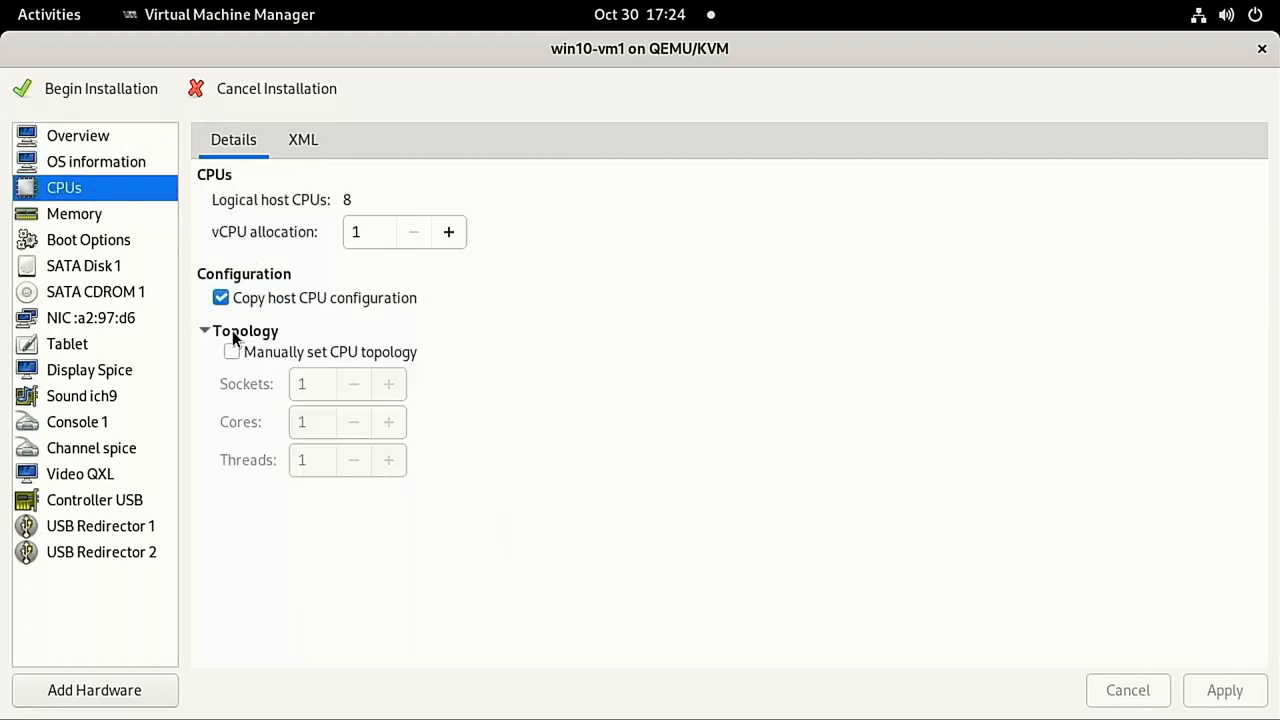
left_click(231, 351)
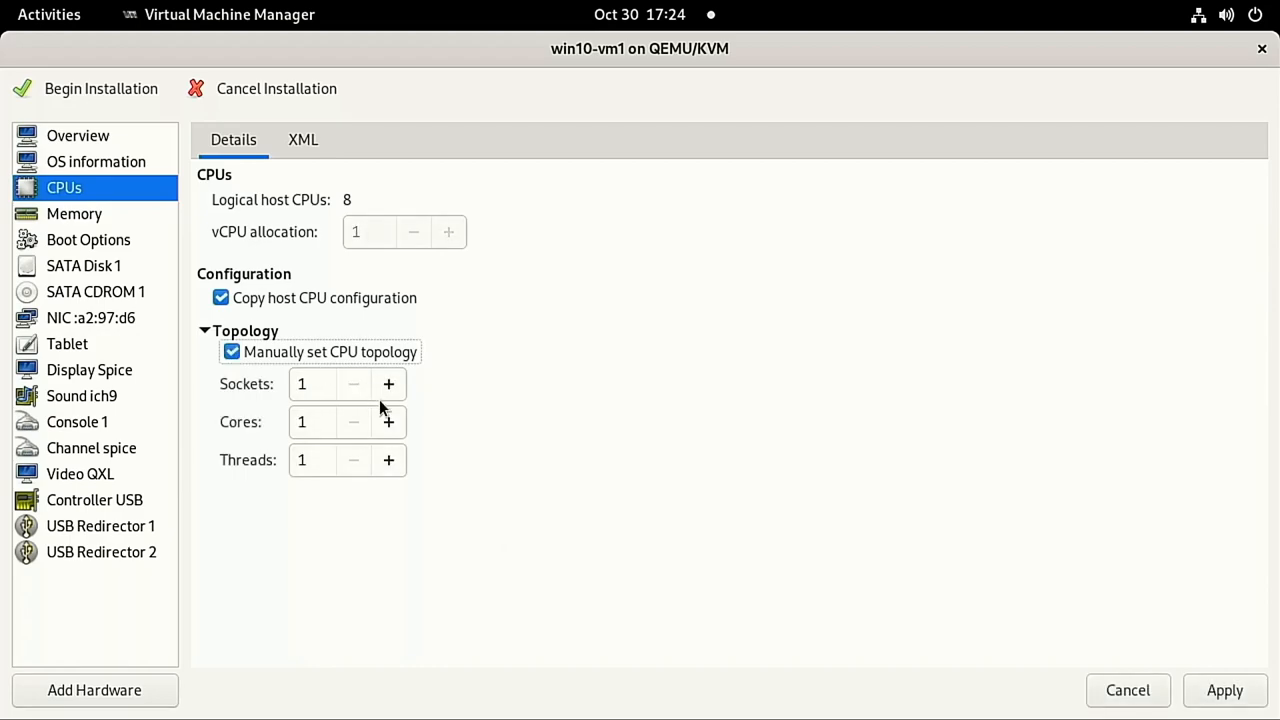
mouse_move(389, 390)
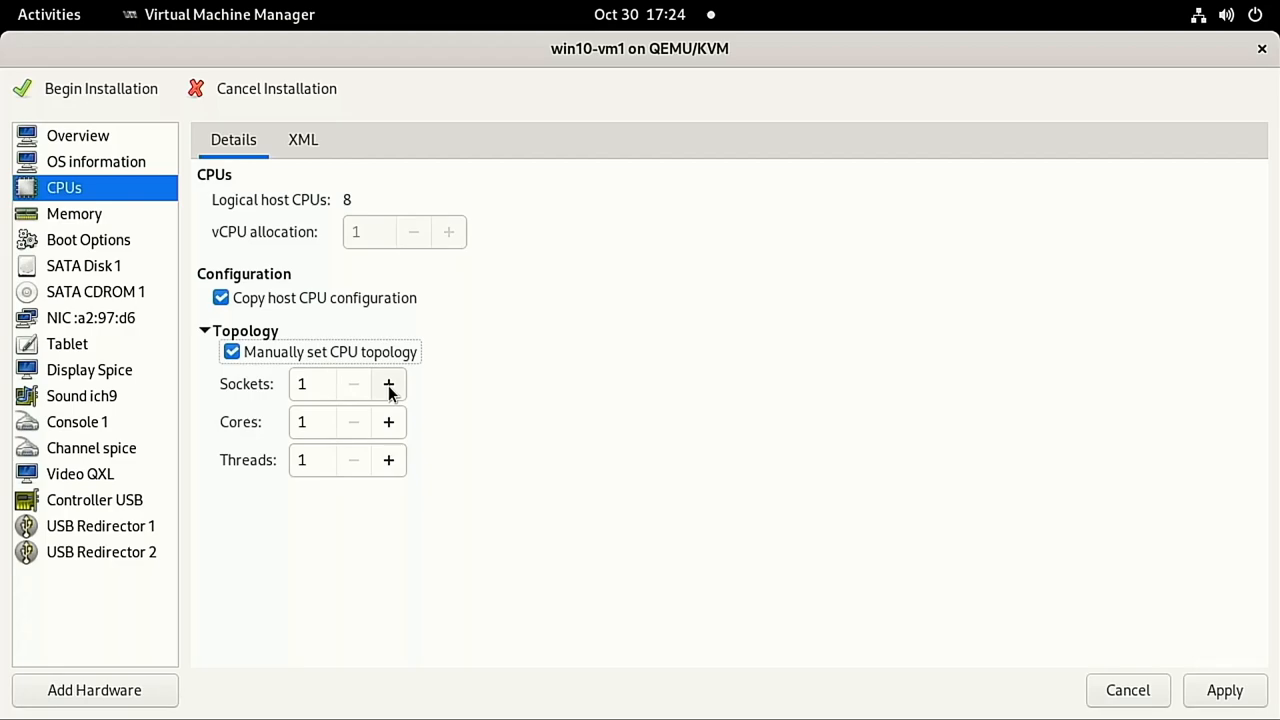
mouse_move(389, 421)
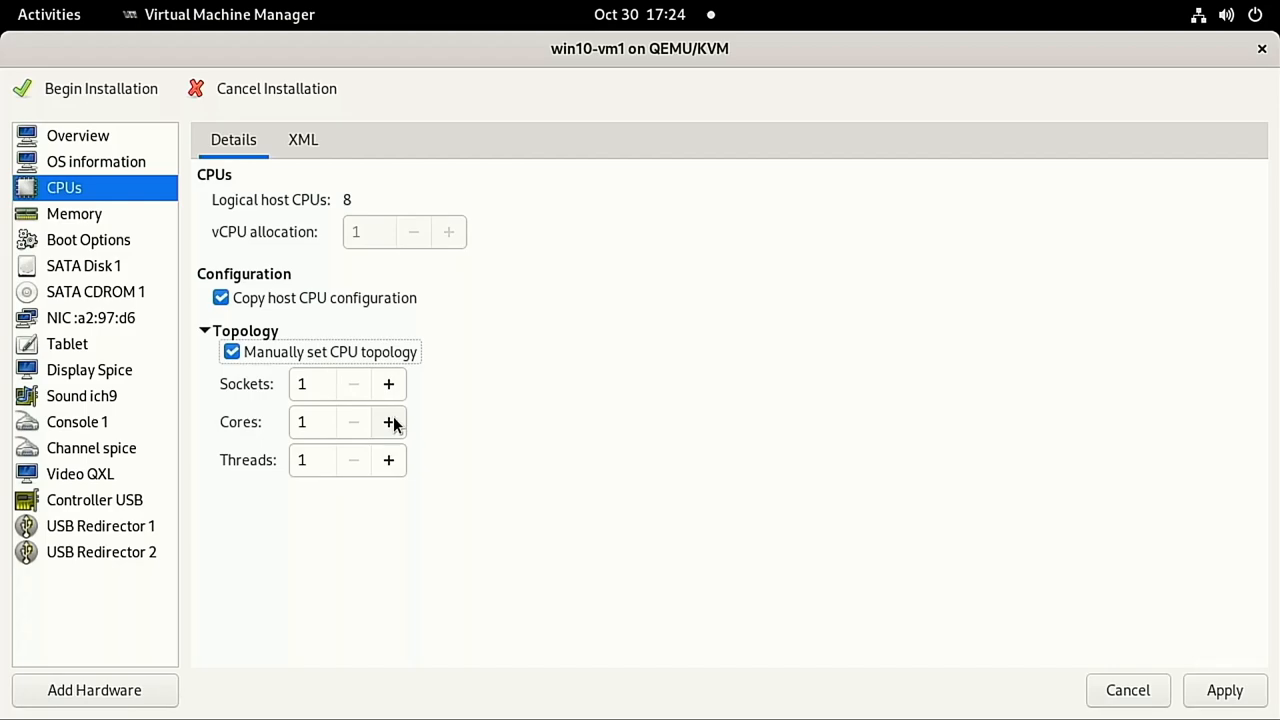
left_click(388, 421)
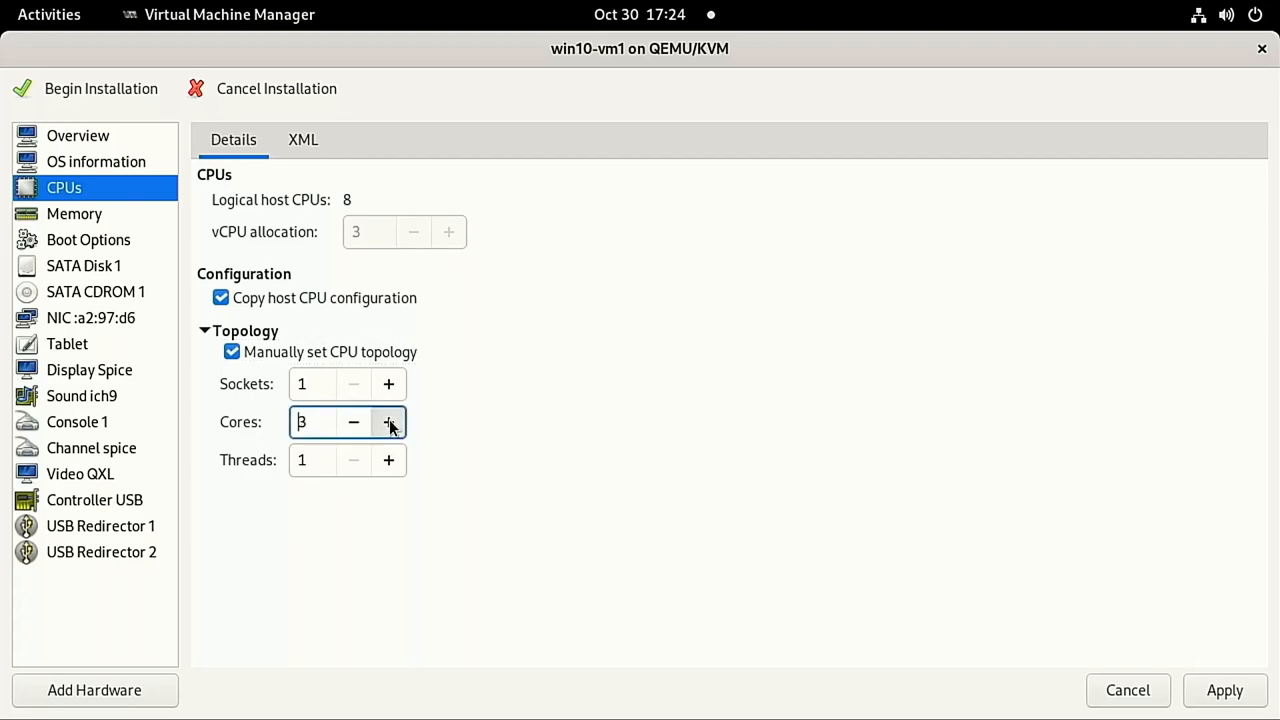
left_click(388, 421)
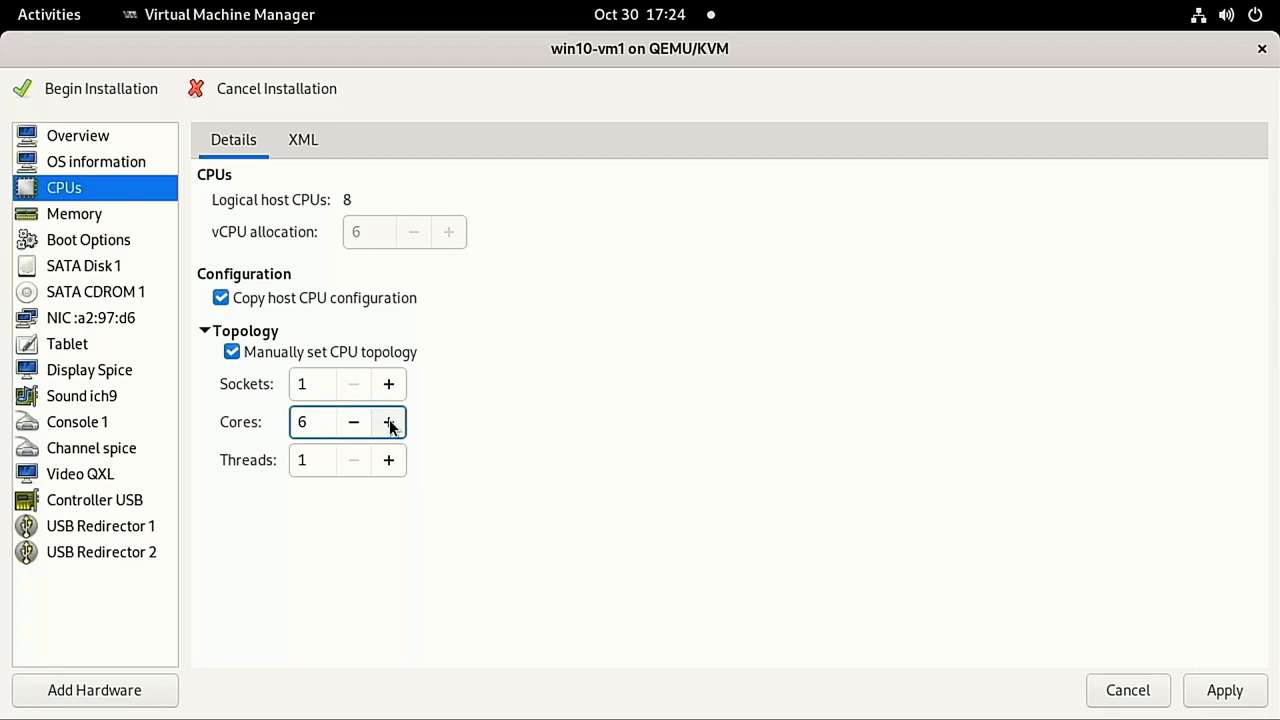
mouse_move(445, 430)
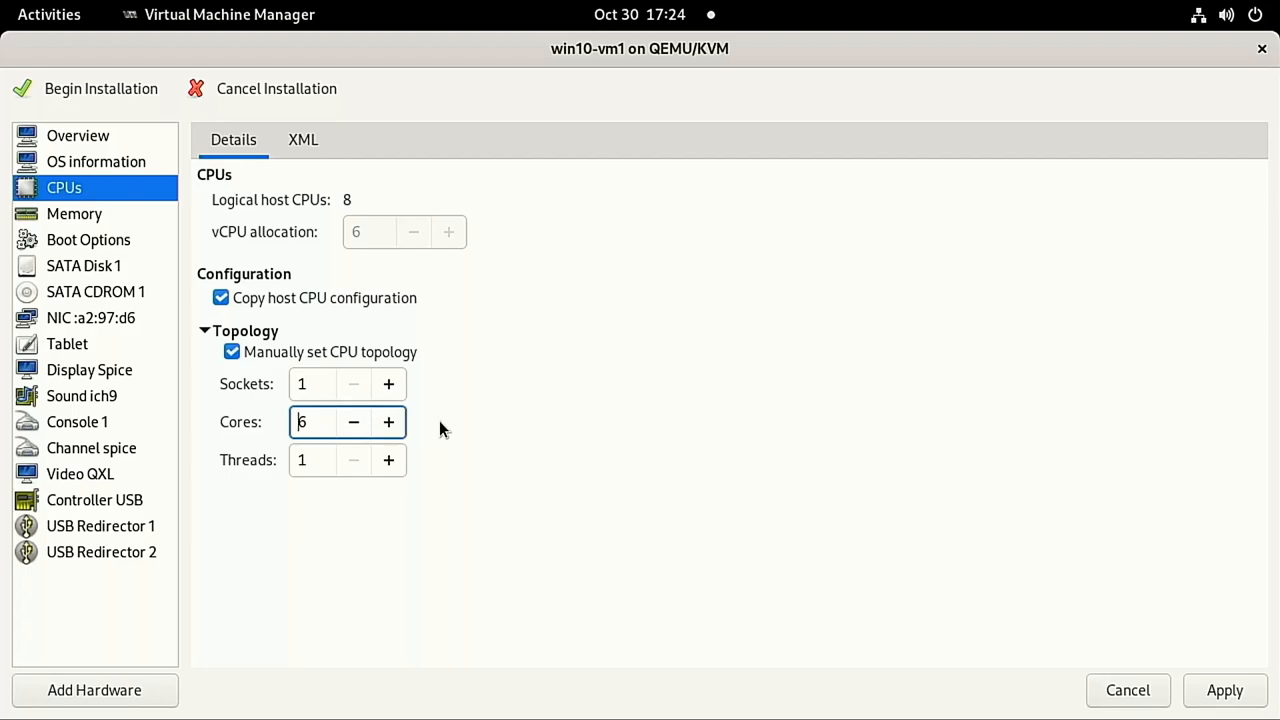
mouse_move(1218, 654)
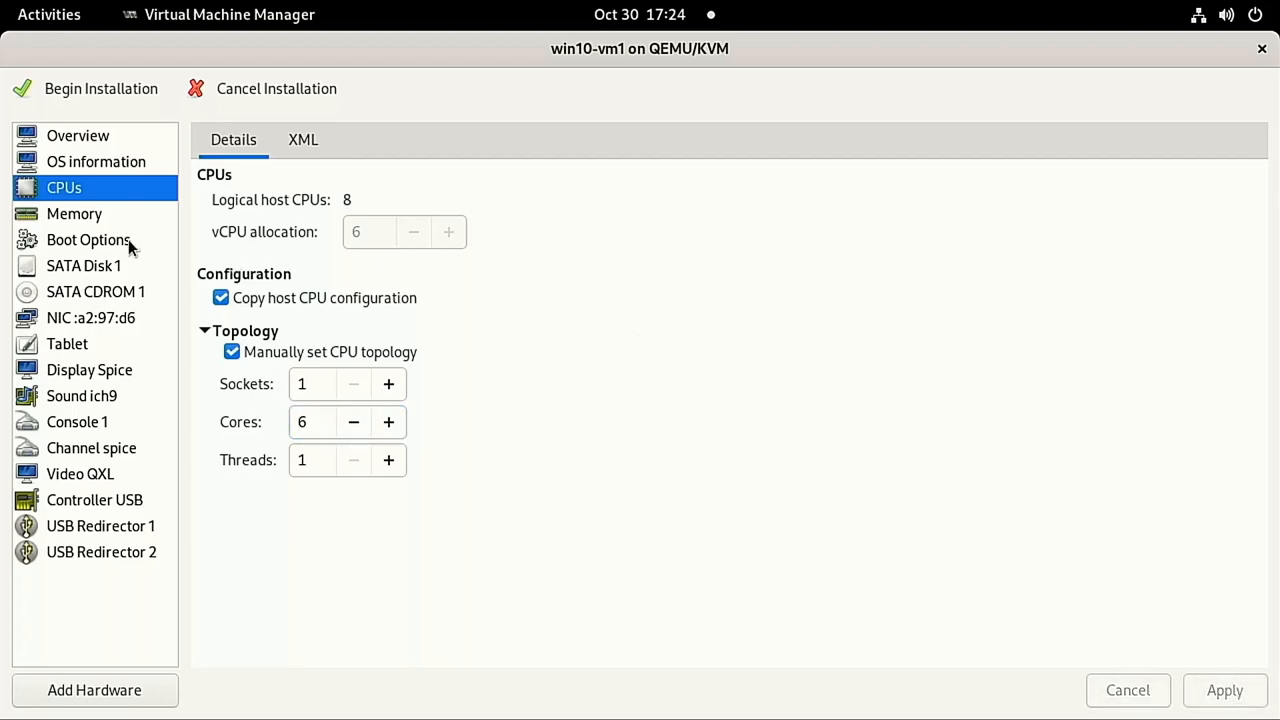
left_click(74, 213)
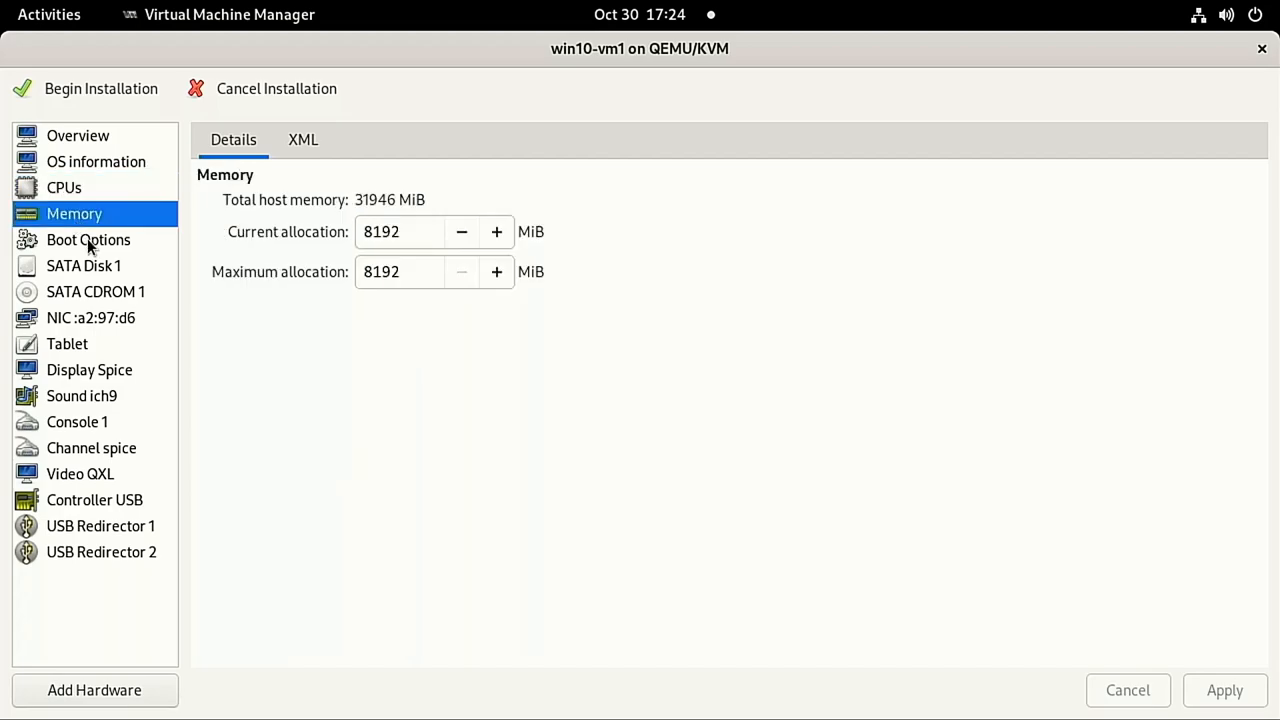
Check that SATA Disk 1 is the only boot device and inspect its qcow2 disk
left_click(88, 239)
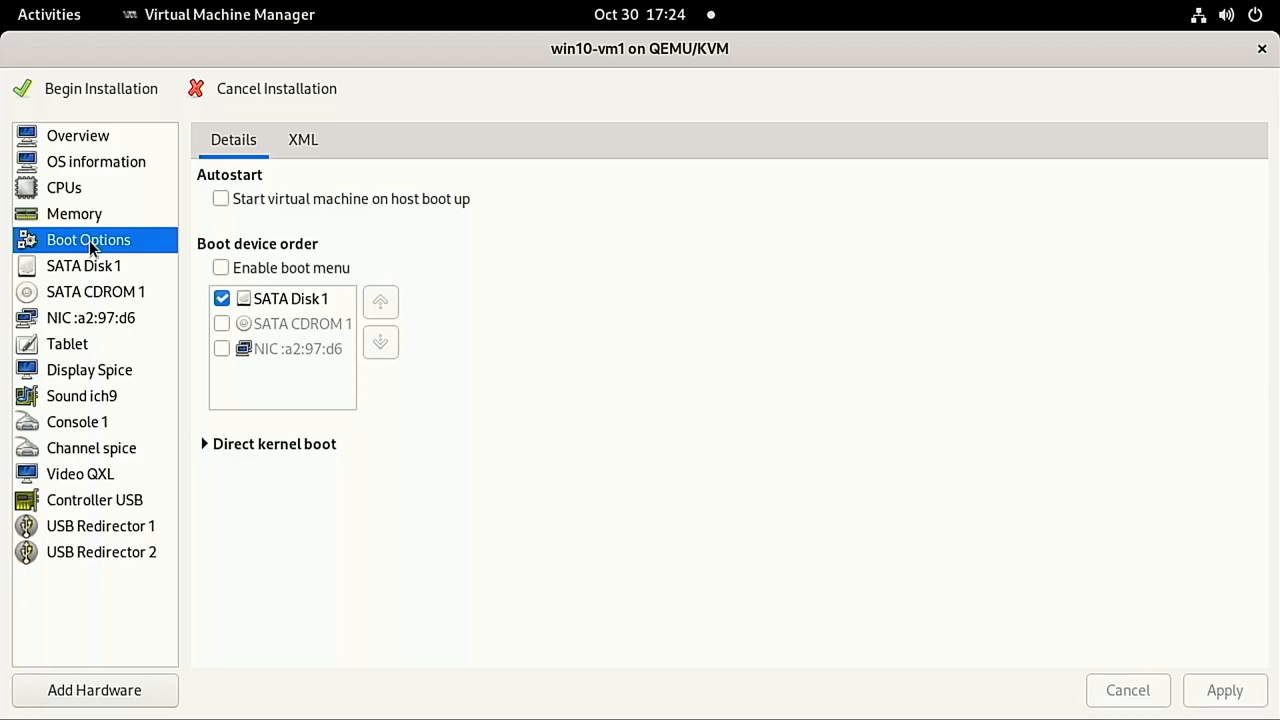
mouse_move(93, 272)
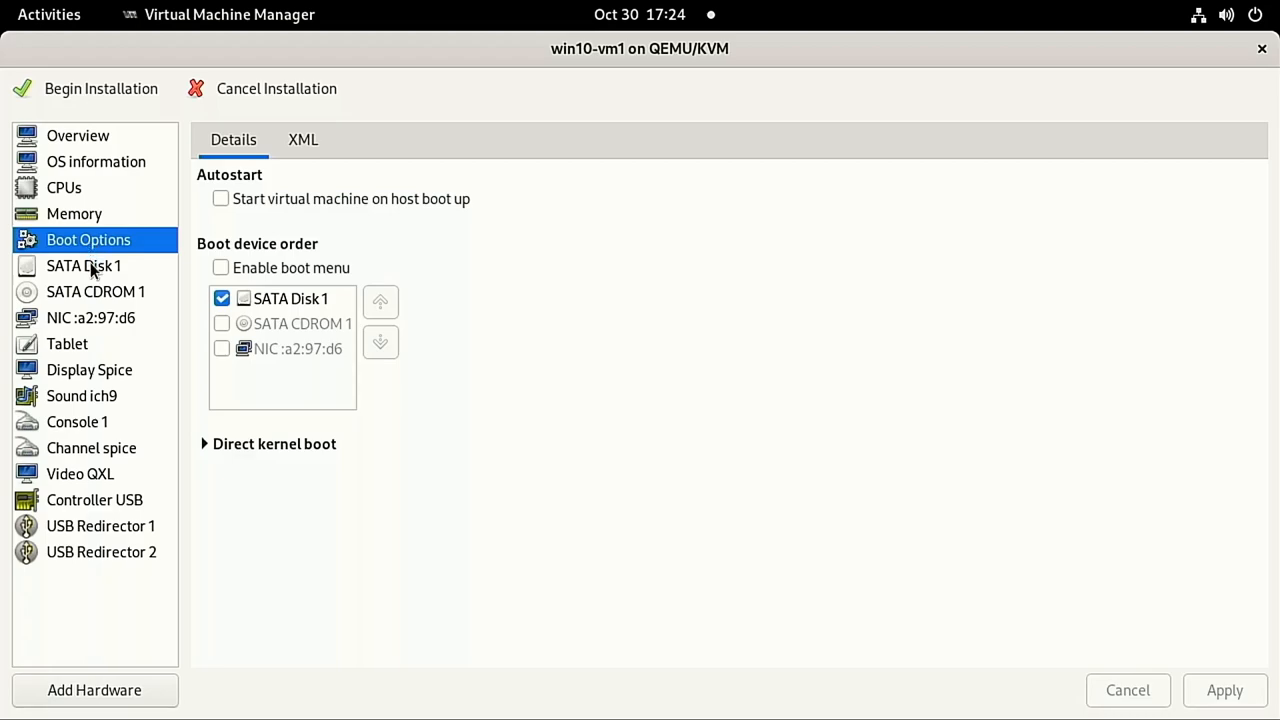
left_click(83, 265)
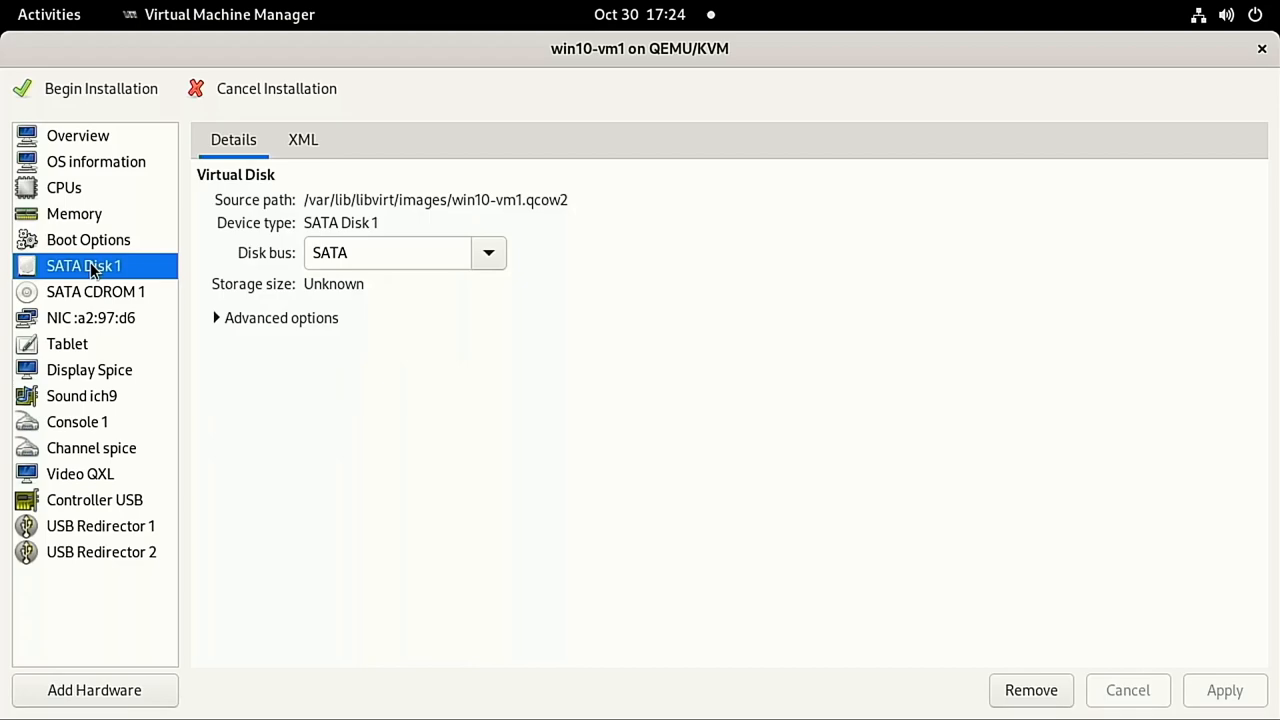
Remove win10-vm1's network interface and review the spice channel and second USB redirector
left_click(90, 343)
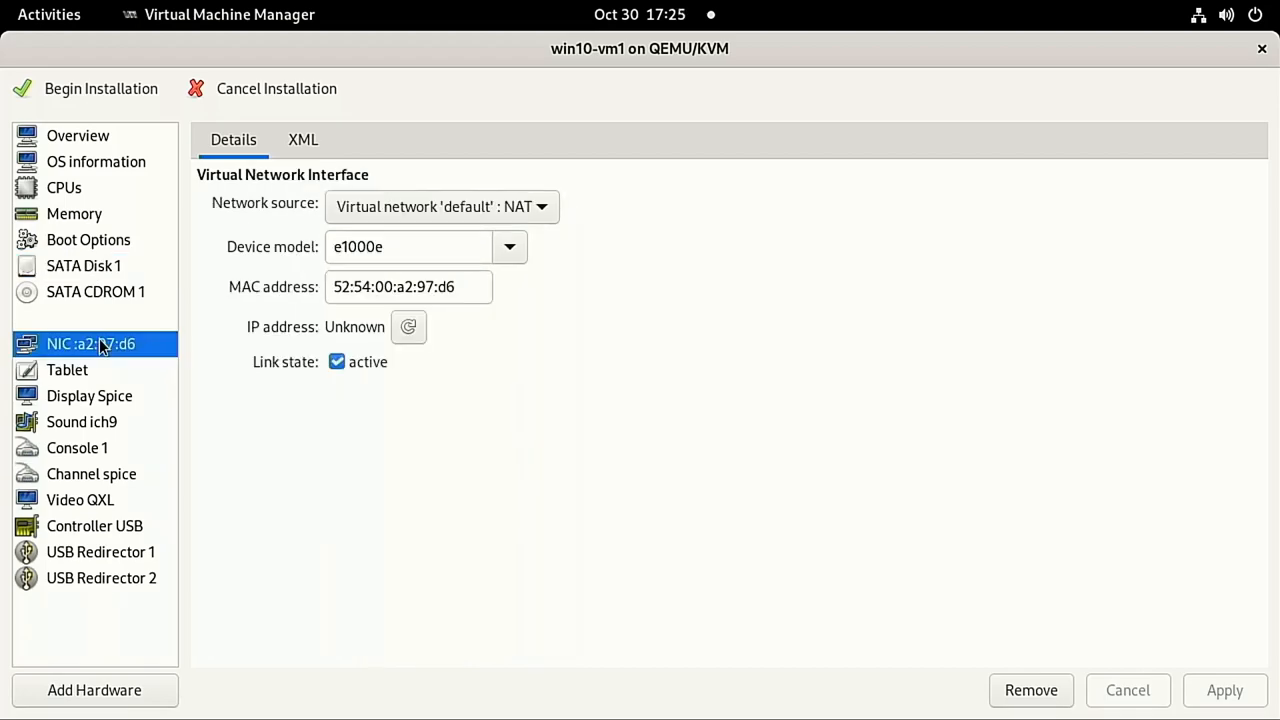
mouse_move(184, 287)
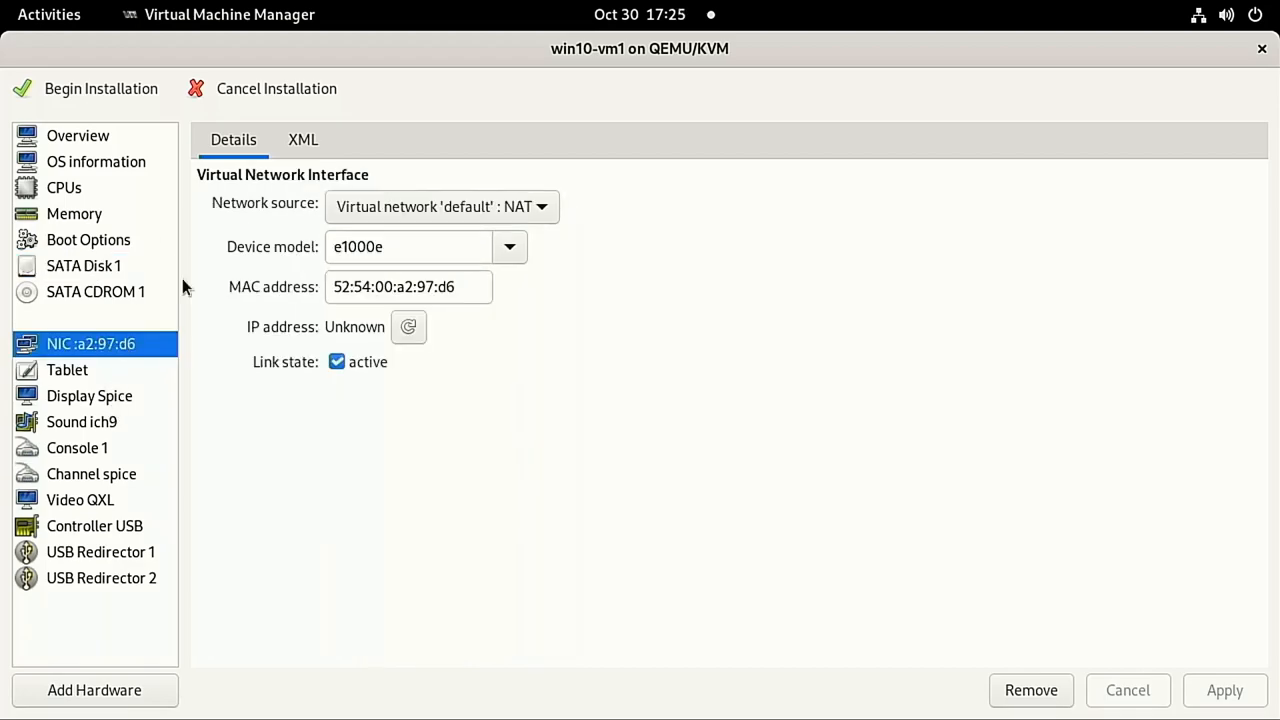
left_click(1031, 690)
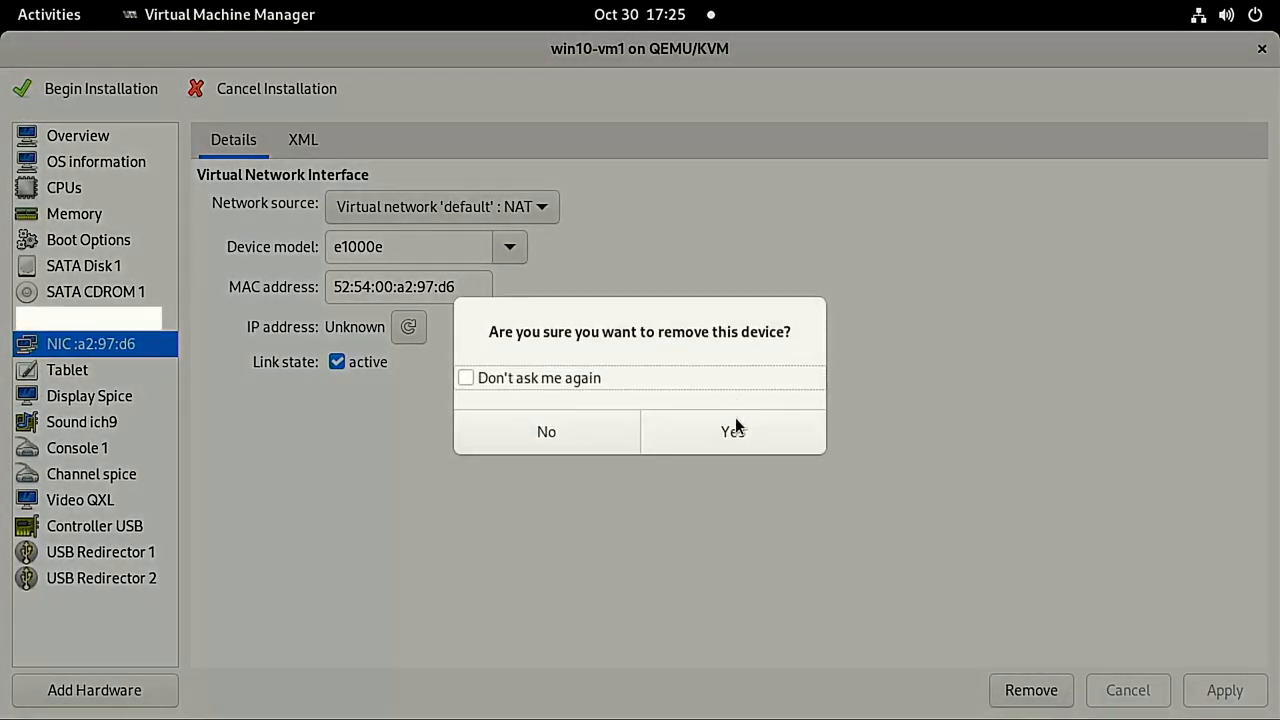
left_click(733, 431)
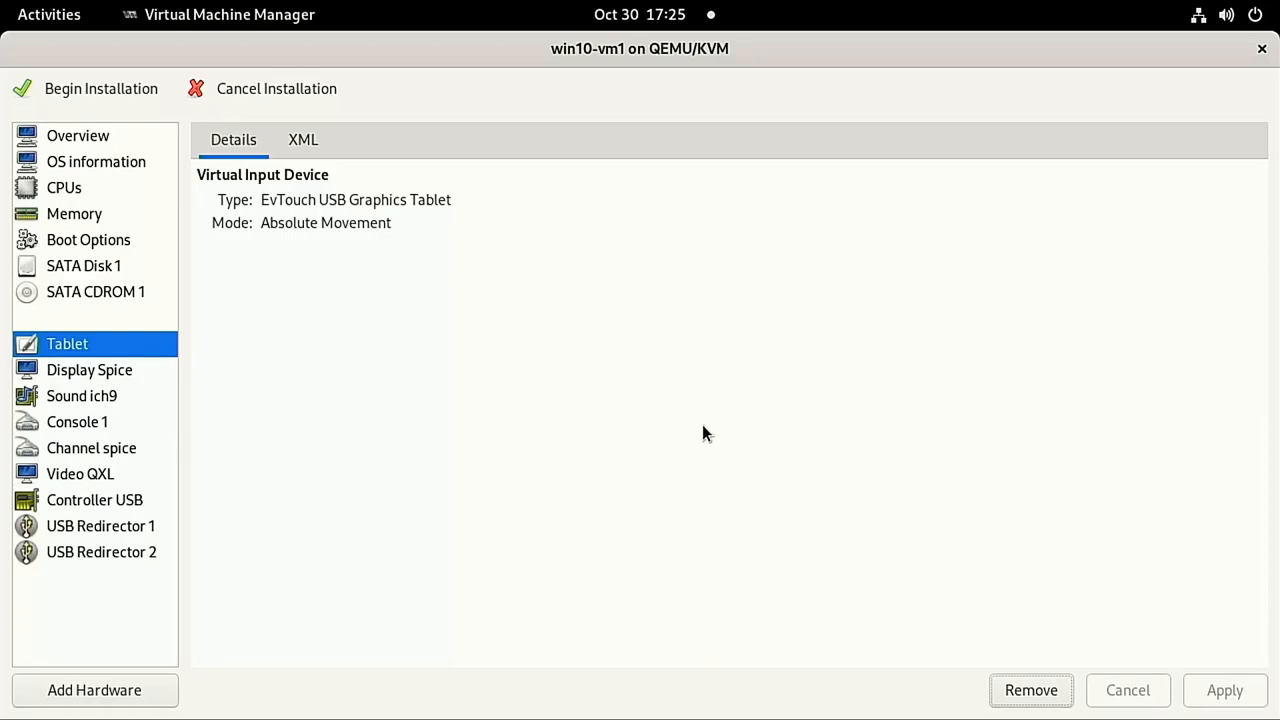
mouse_move(118, 381)
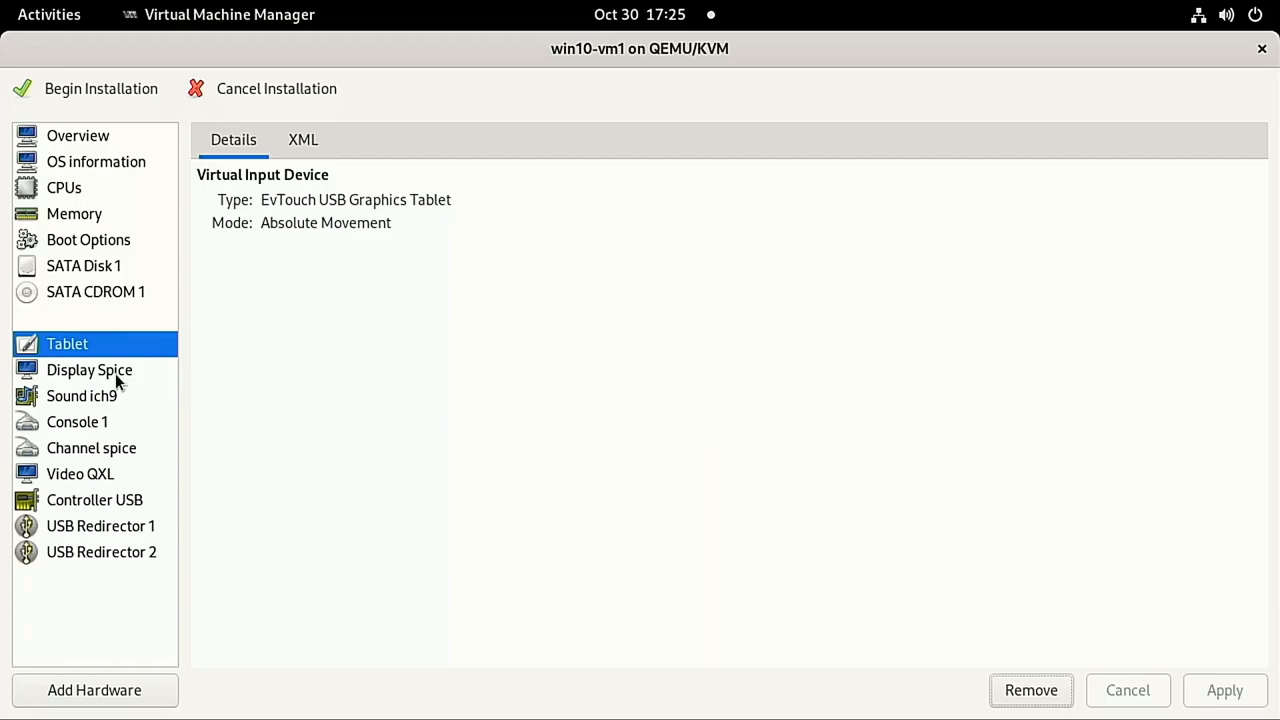
left_click(91, 447)
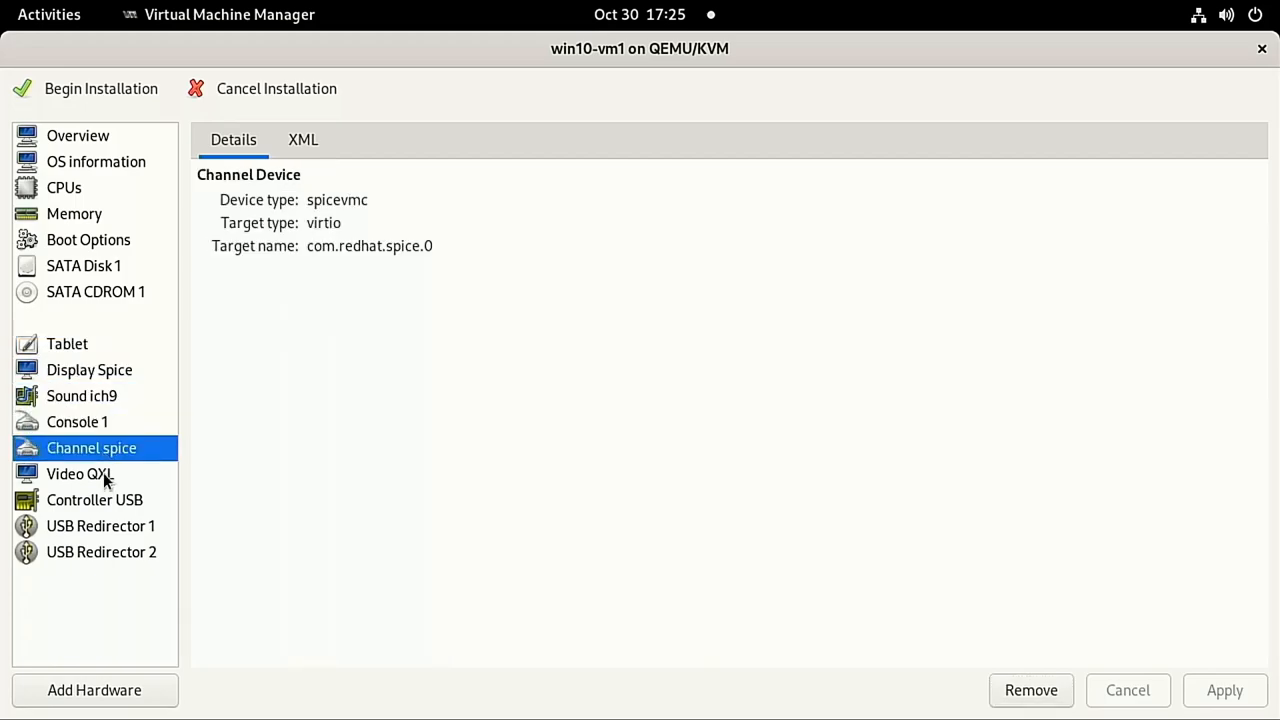
left_click(101, 552)
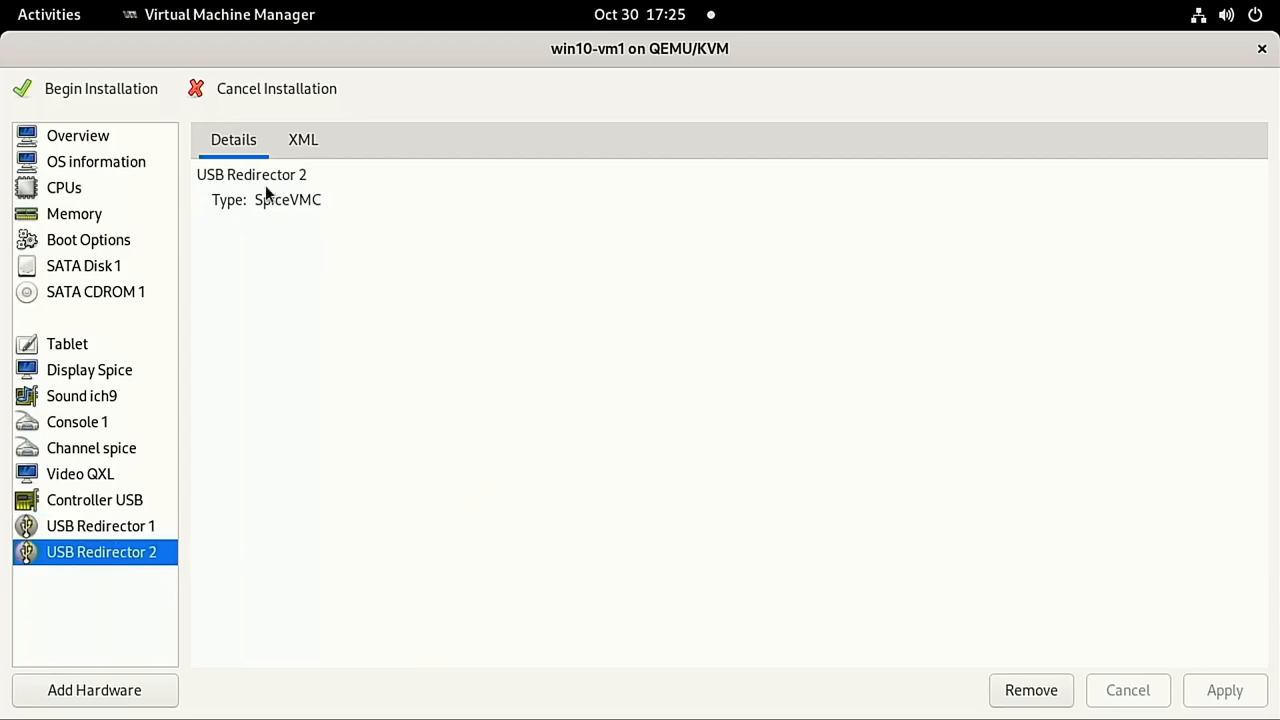
left_click(100, 88)
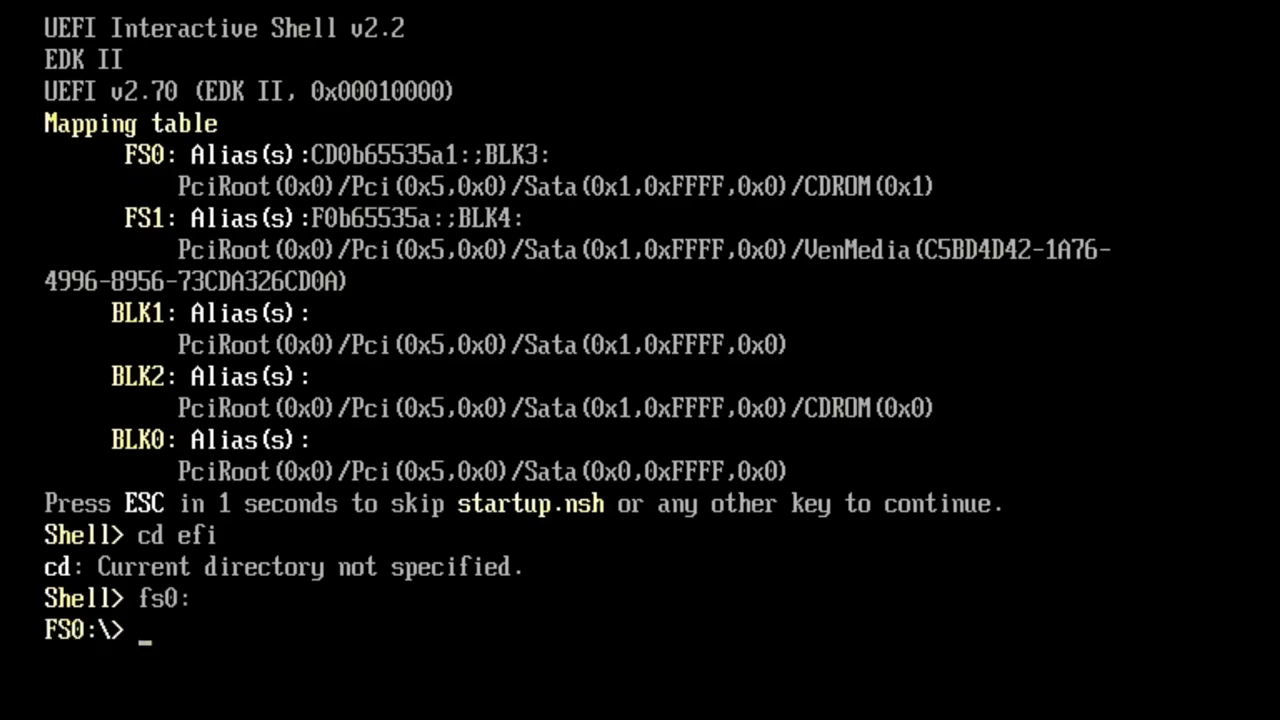
From the UEFI shell, navigate to fs0:\efi\boot and run bootx64 to launch Windows Setup
type("cd efi")
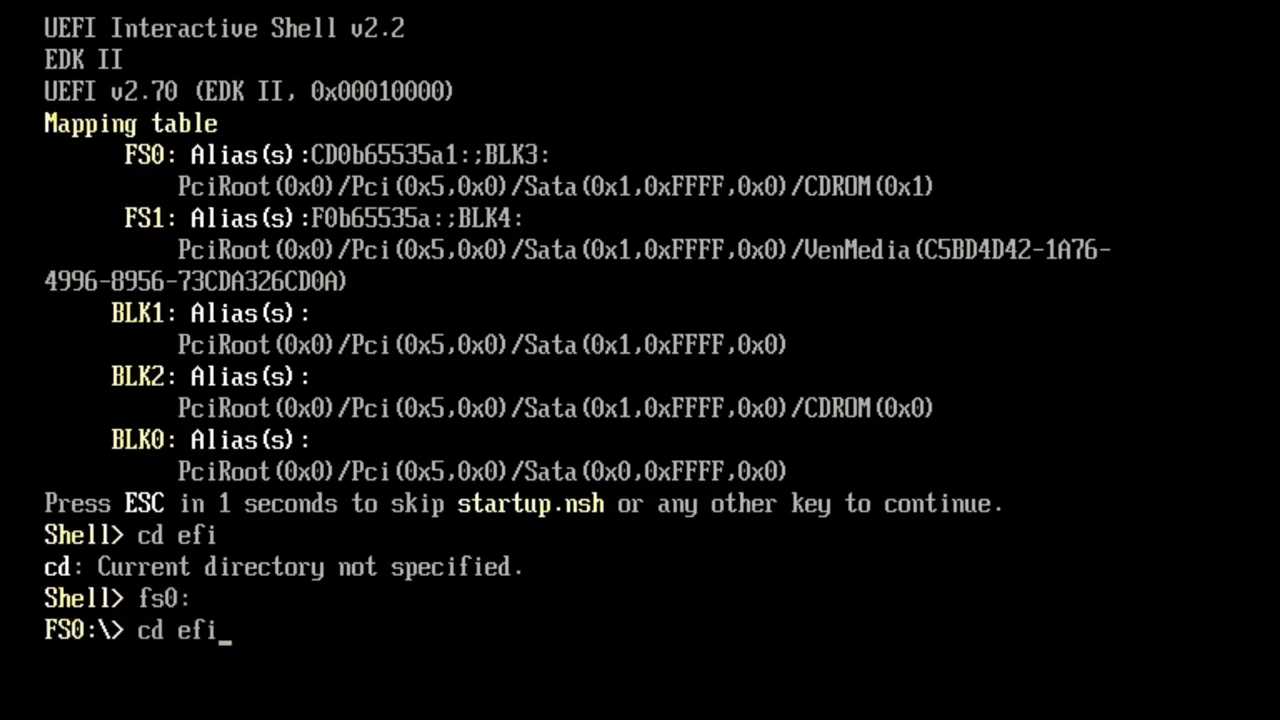
key("Return")
type("boot")
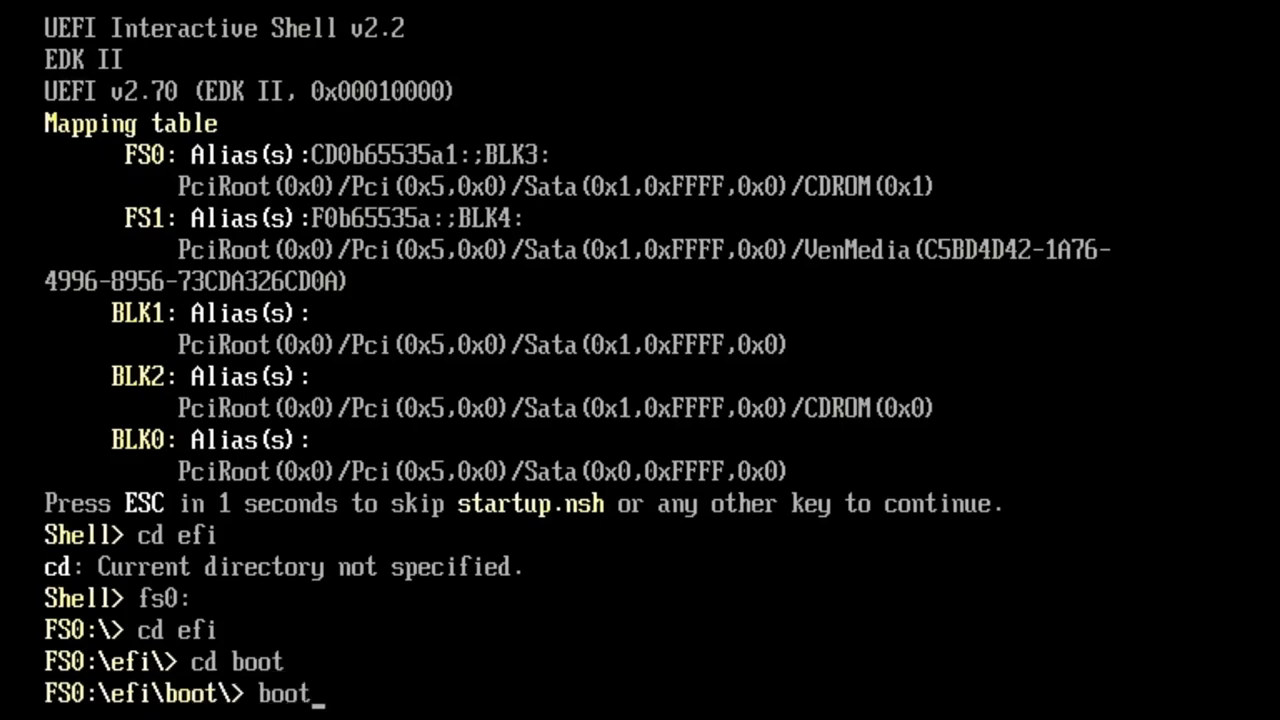
type("x64")
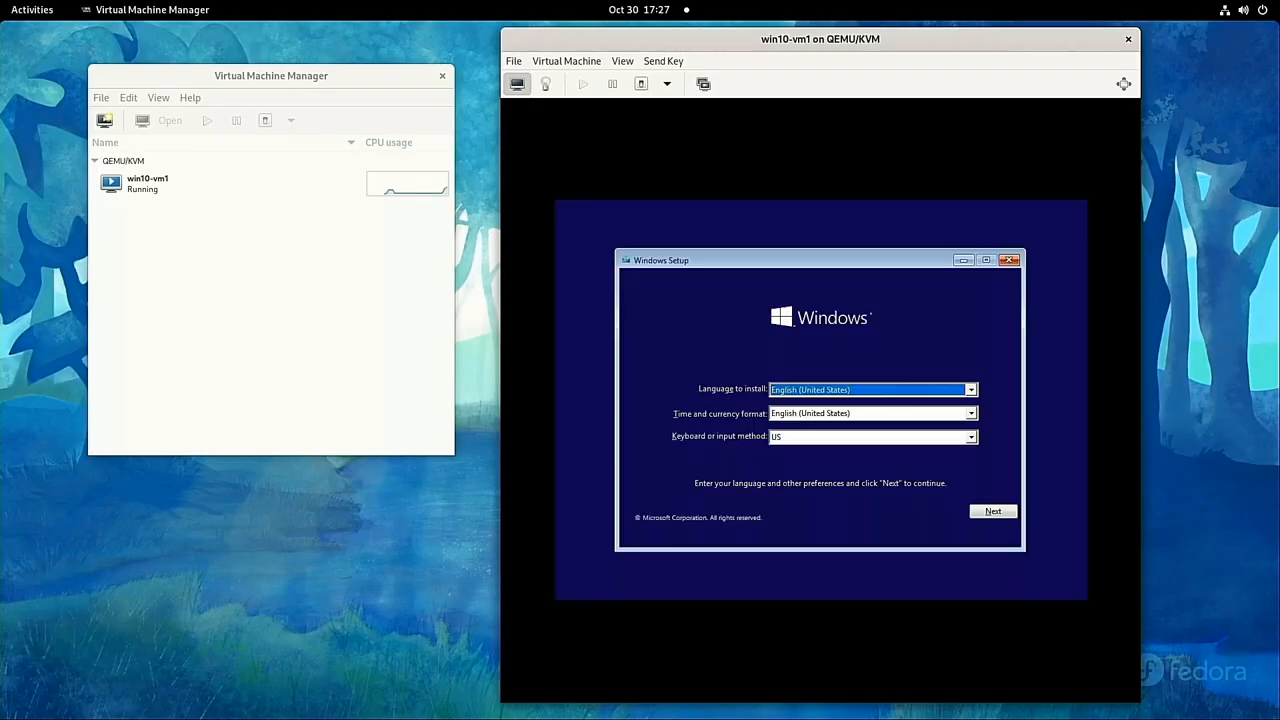
mouse_move(792, 571)
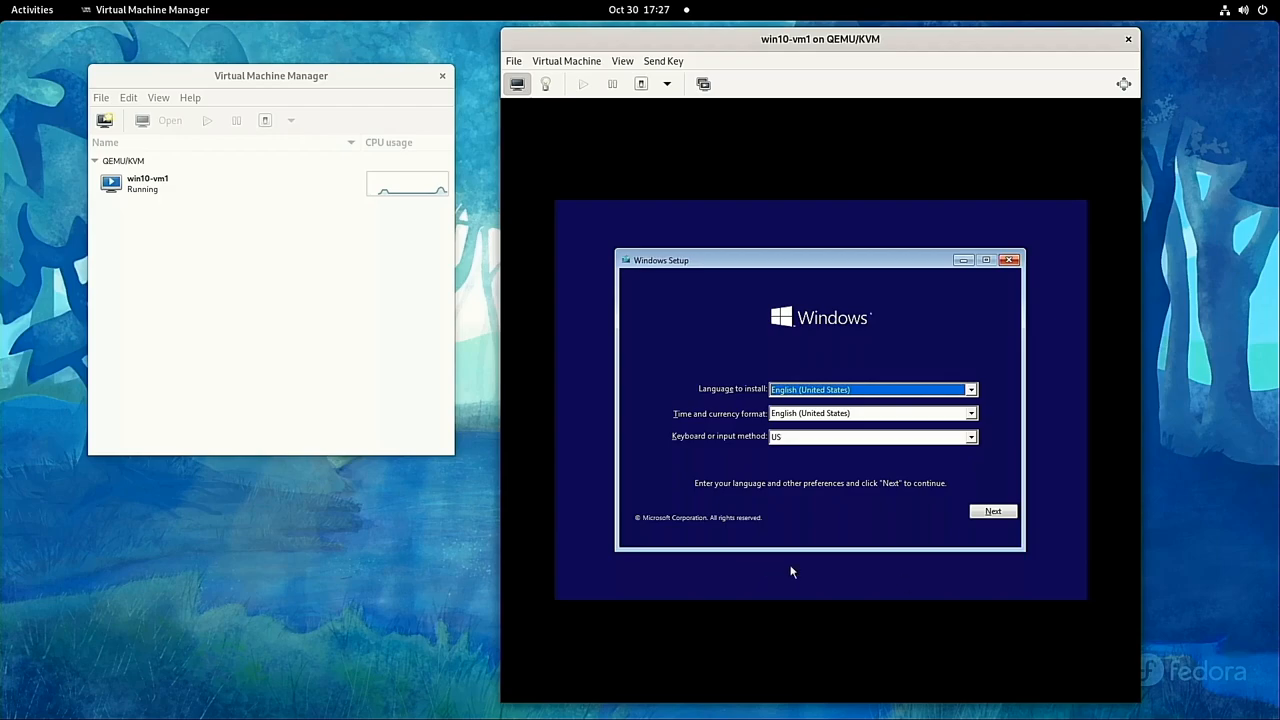
Finish Windows 10 setup without a product key, set the account password, then shut down
left_click(992, 511)
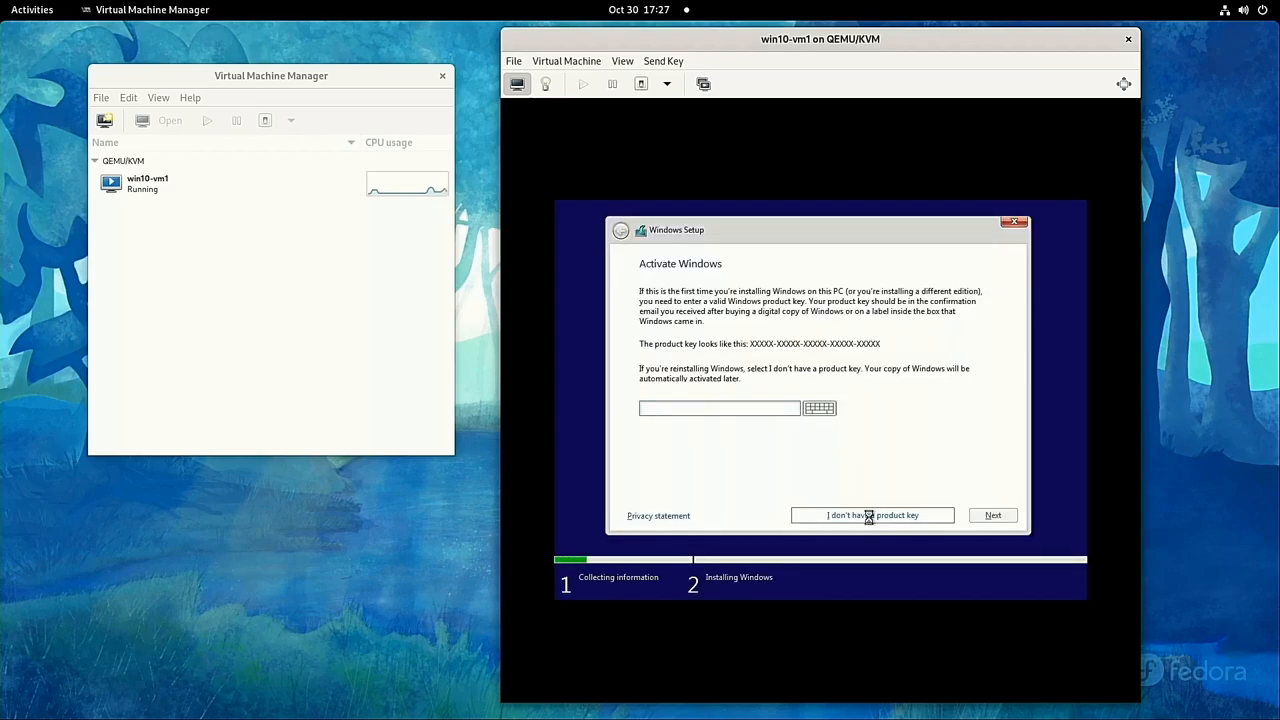
left_click(872, 515)
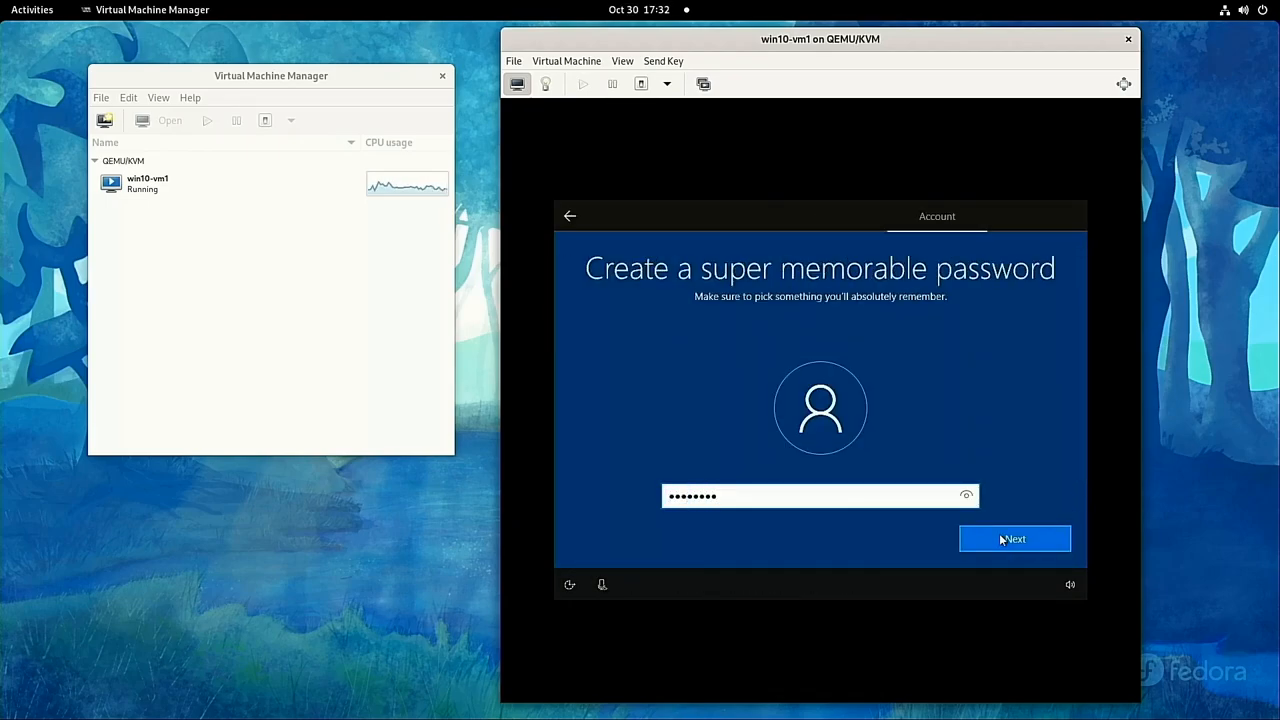
left_click(1014, 539)
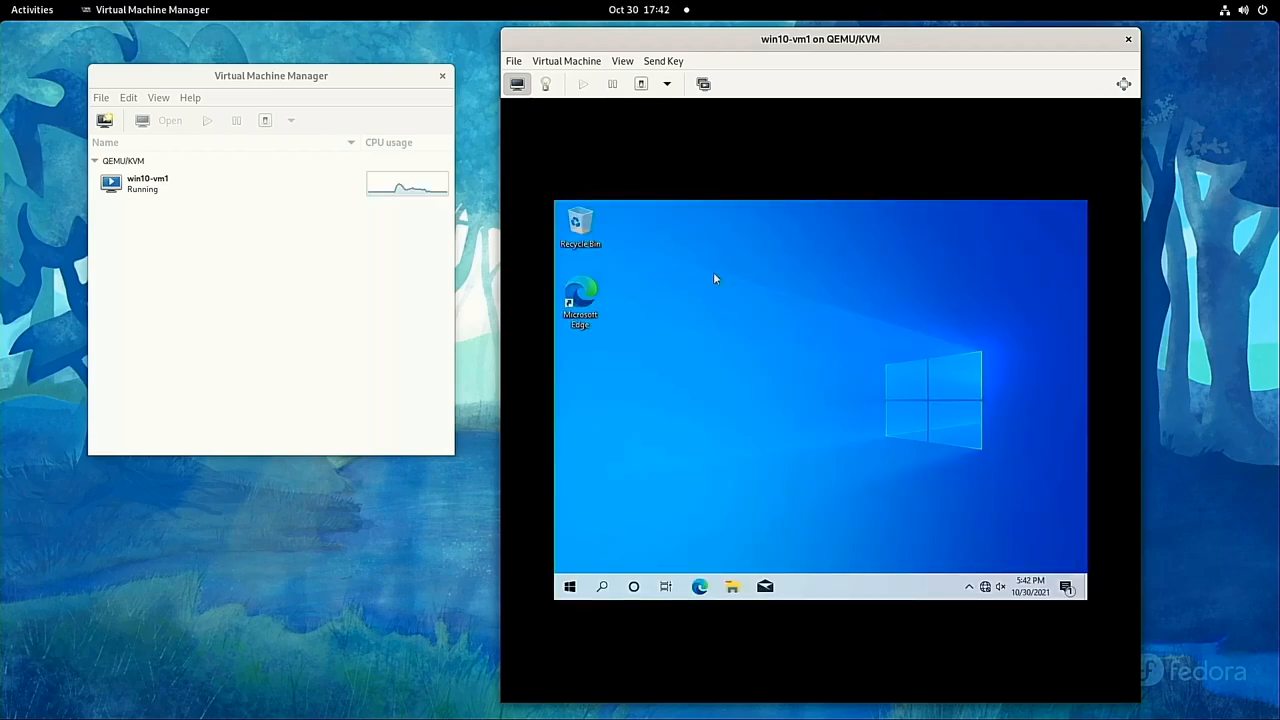
left_click(569, 586)
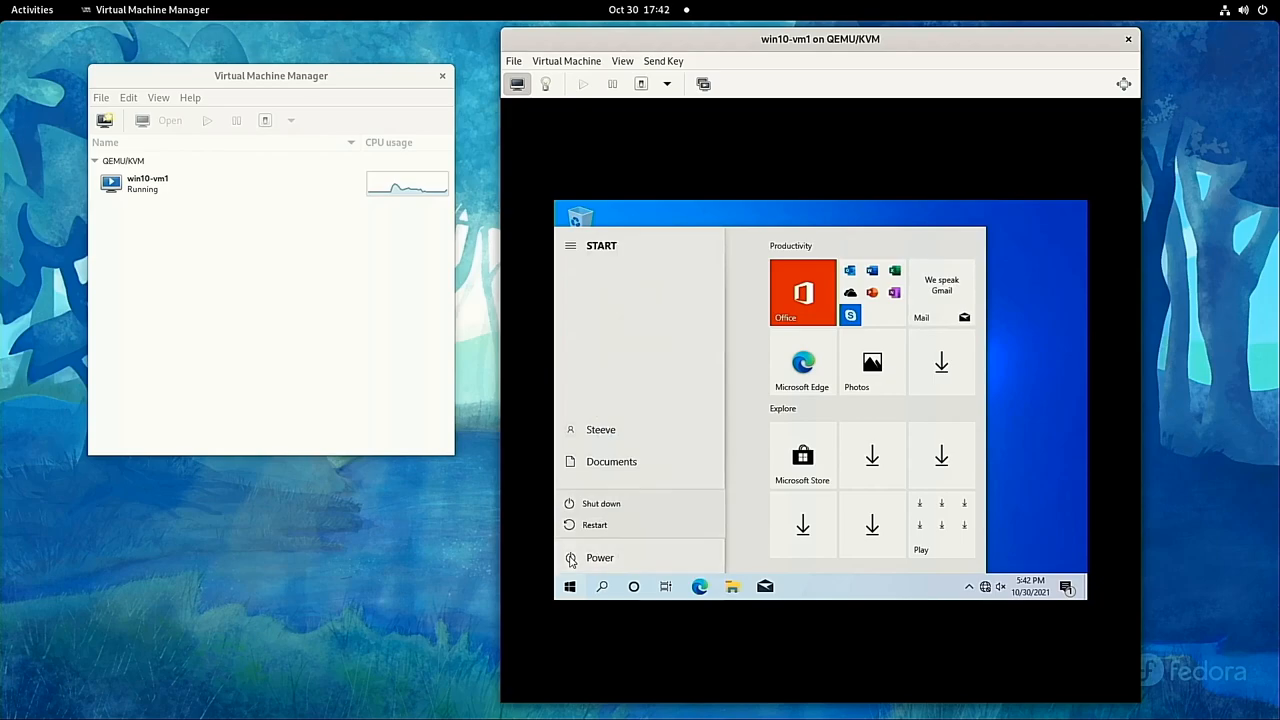
left_click(601, 503)
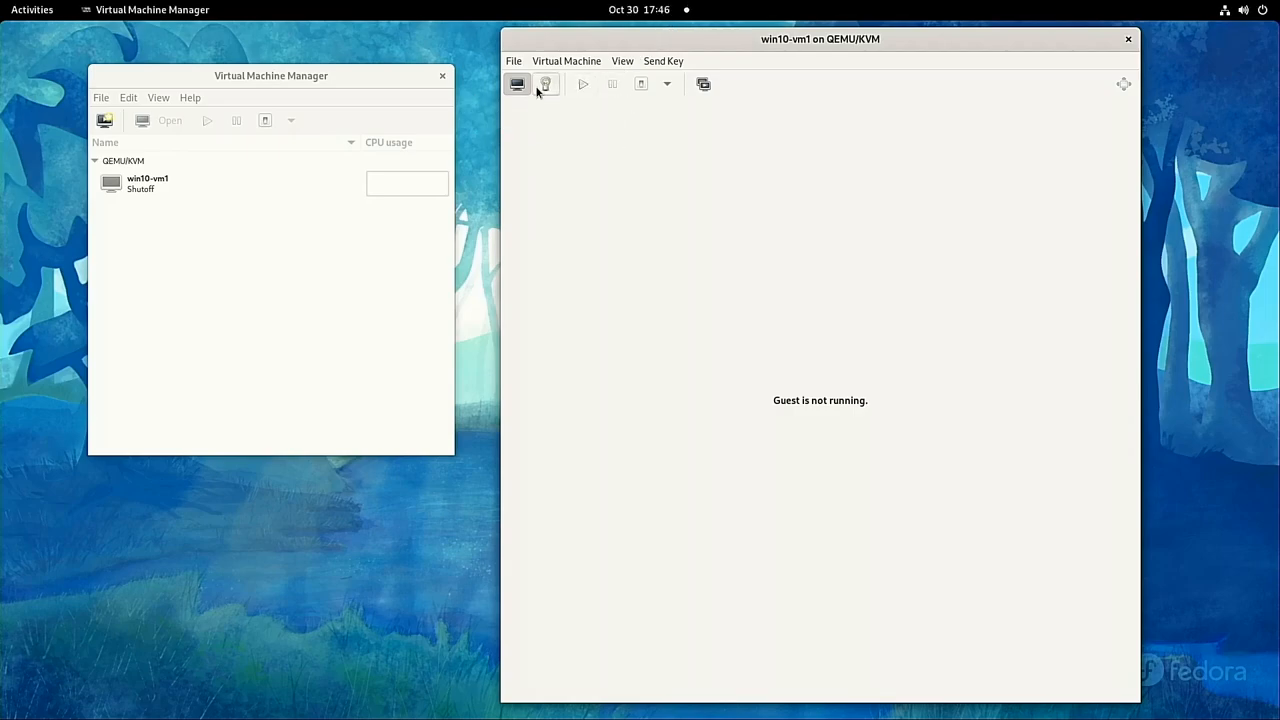
left_click(546, 83)
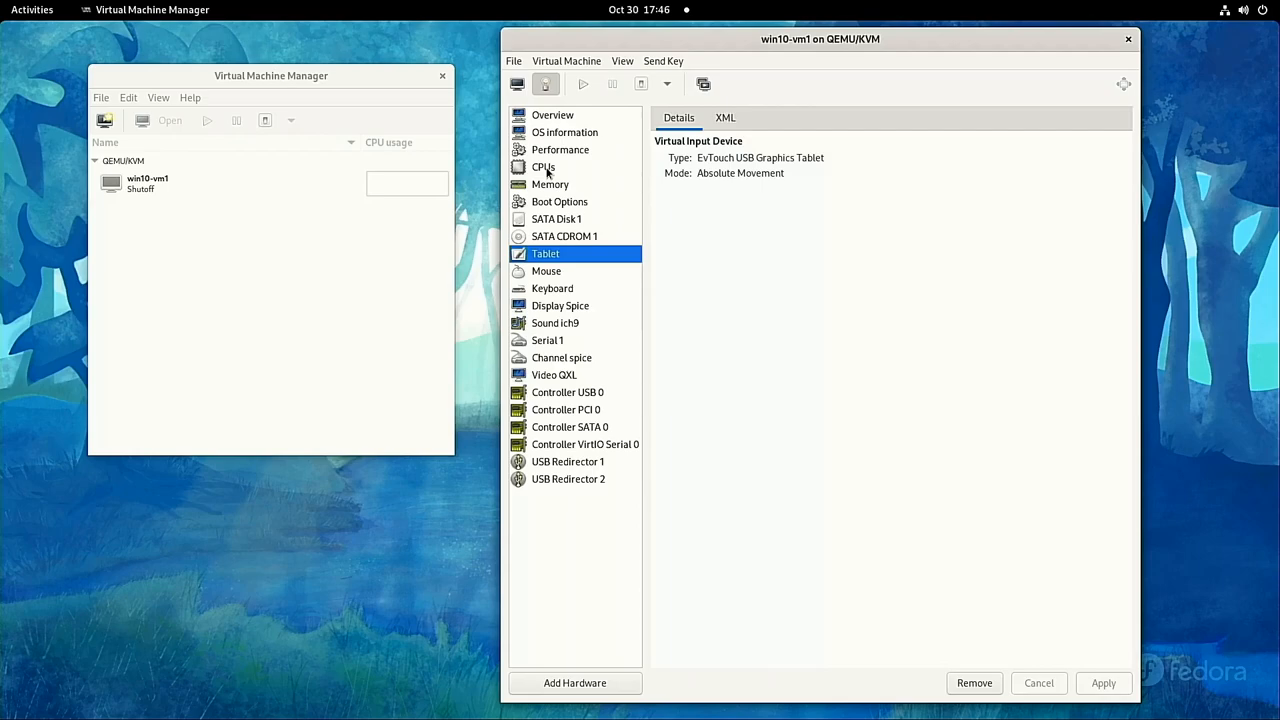
mouse_move(559, 244)
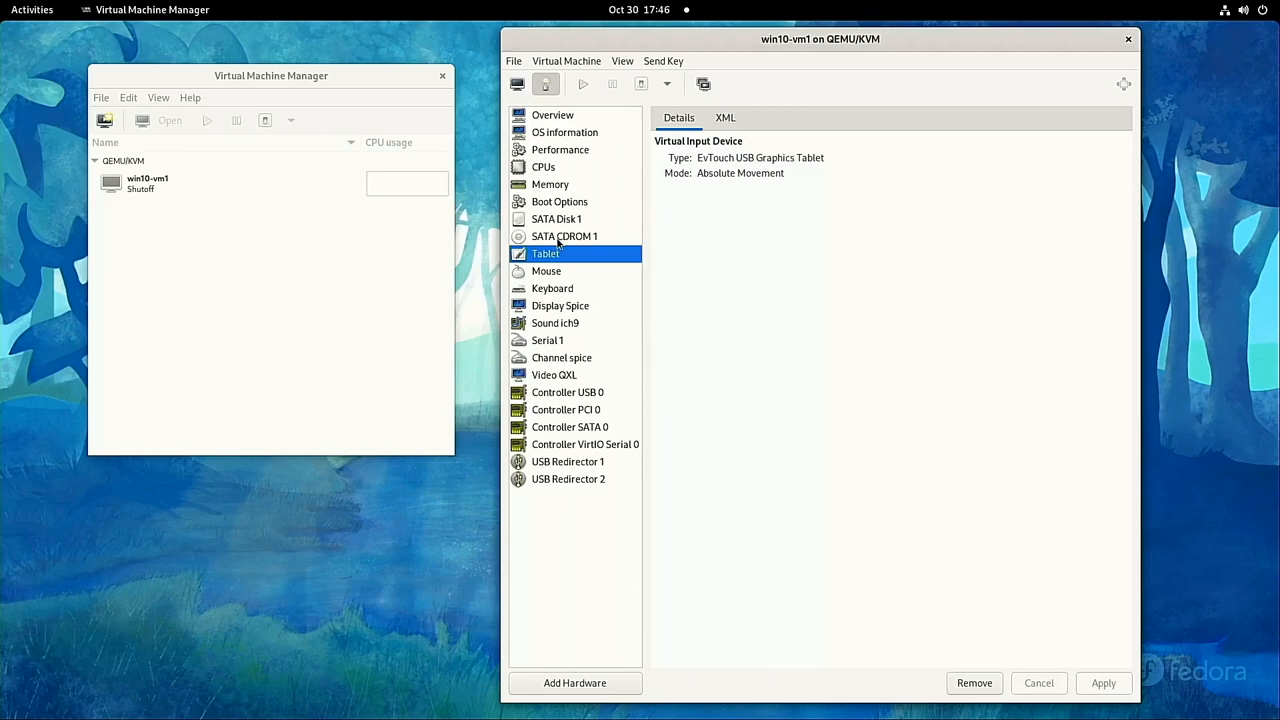
Remove SATA CDROM 1 (sdb) and add a 0.1 GiB storage disk on the VirtIO bus
left_click(973, 683)
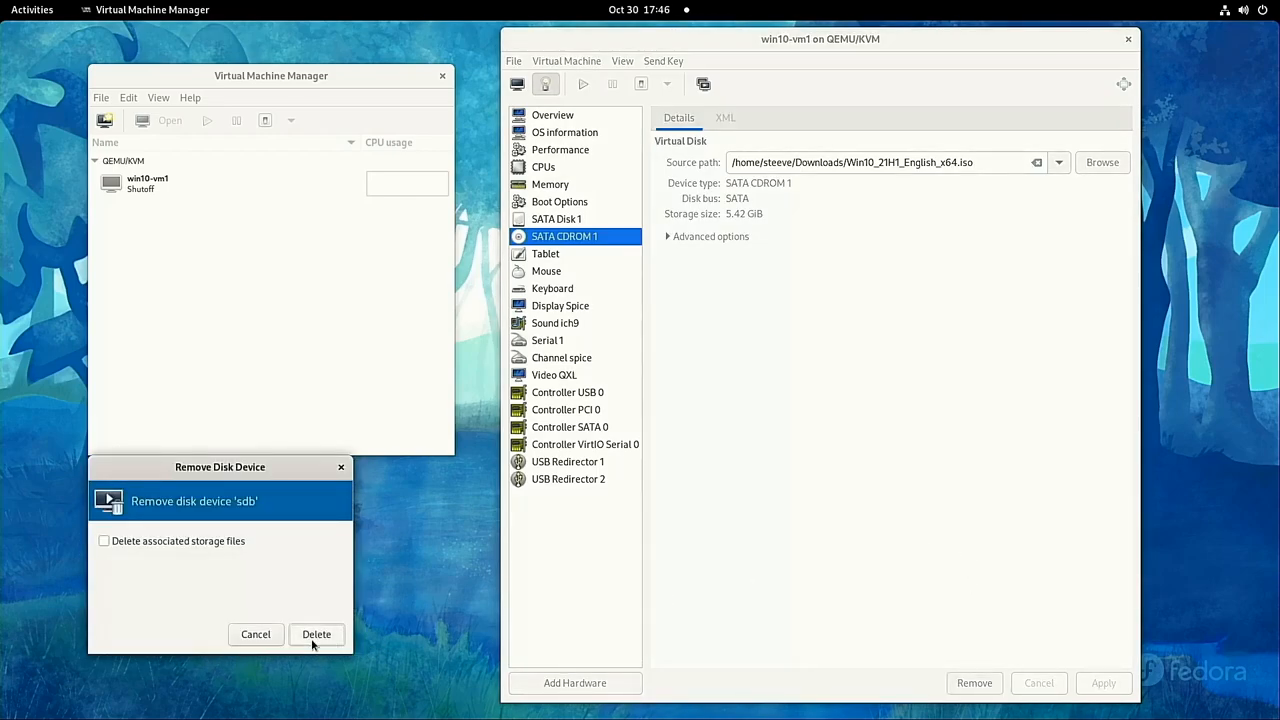
left_click(316, 634)
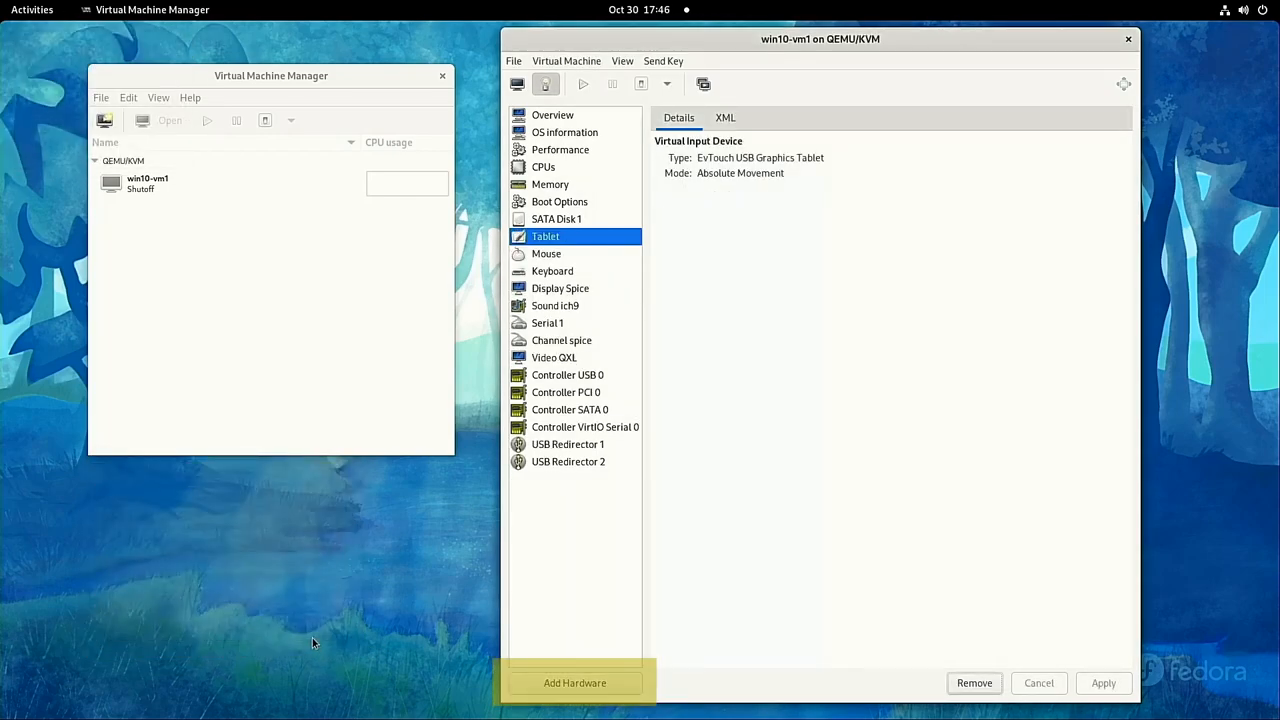
left_click(574, 682)
type("0.")
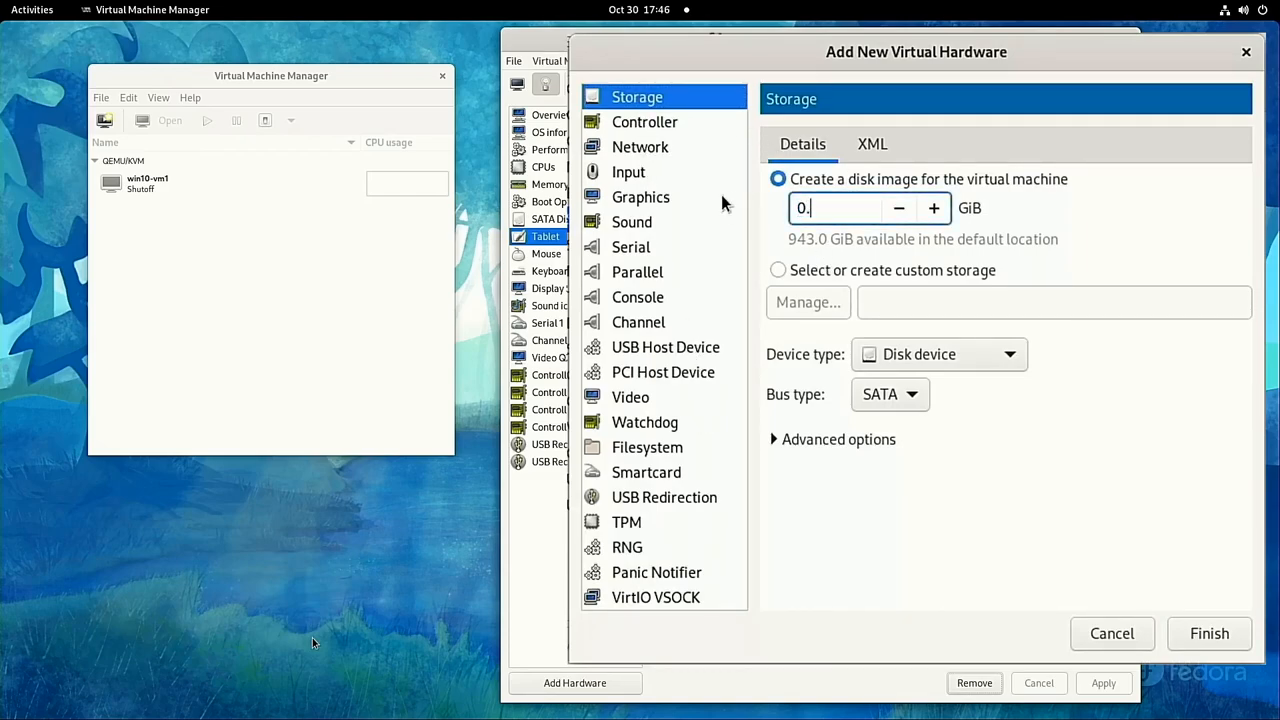
type("1")
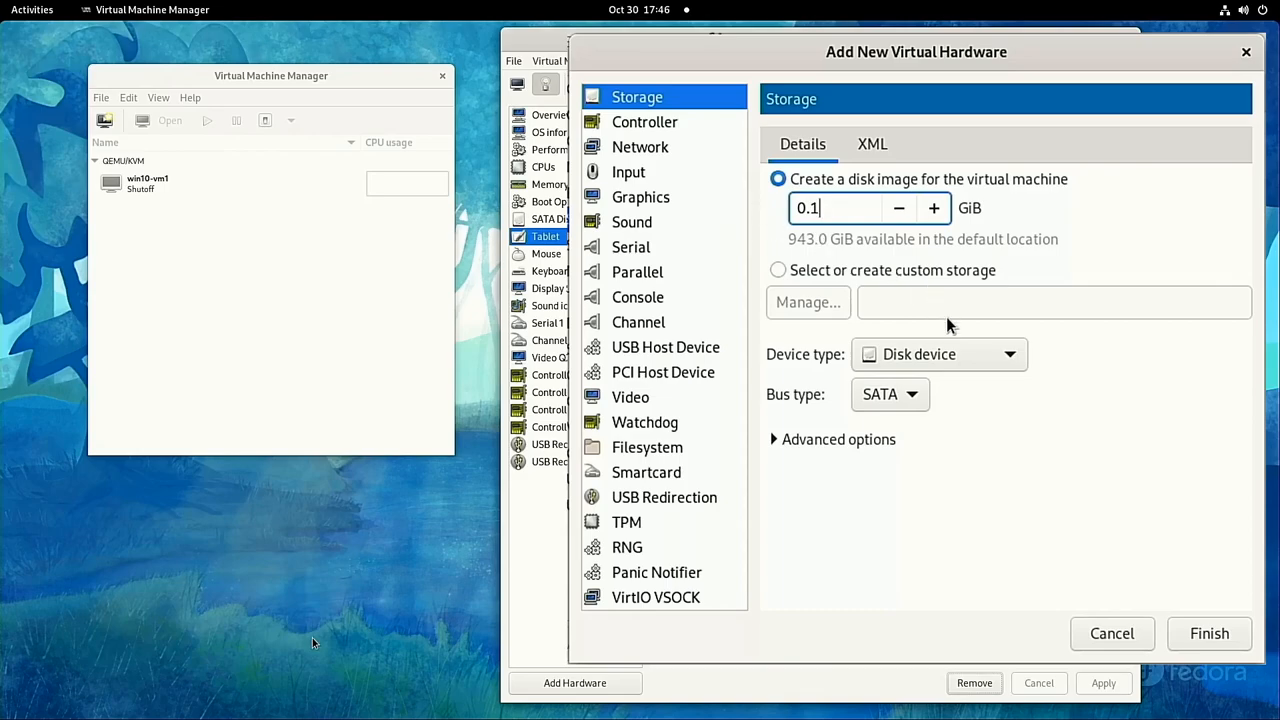
left_click(888, 393)
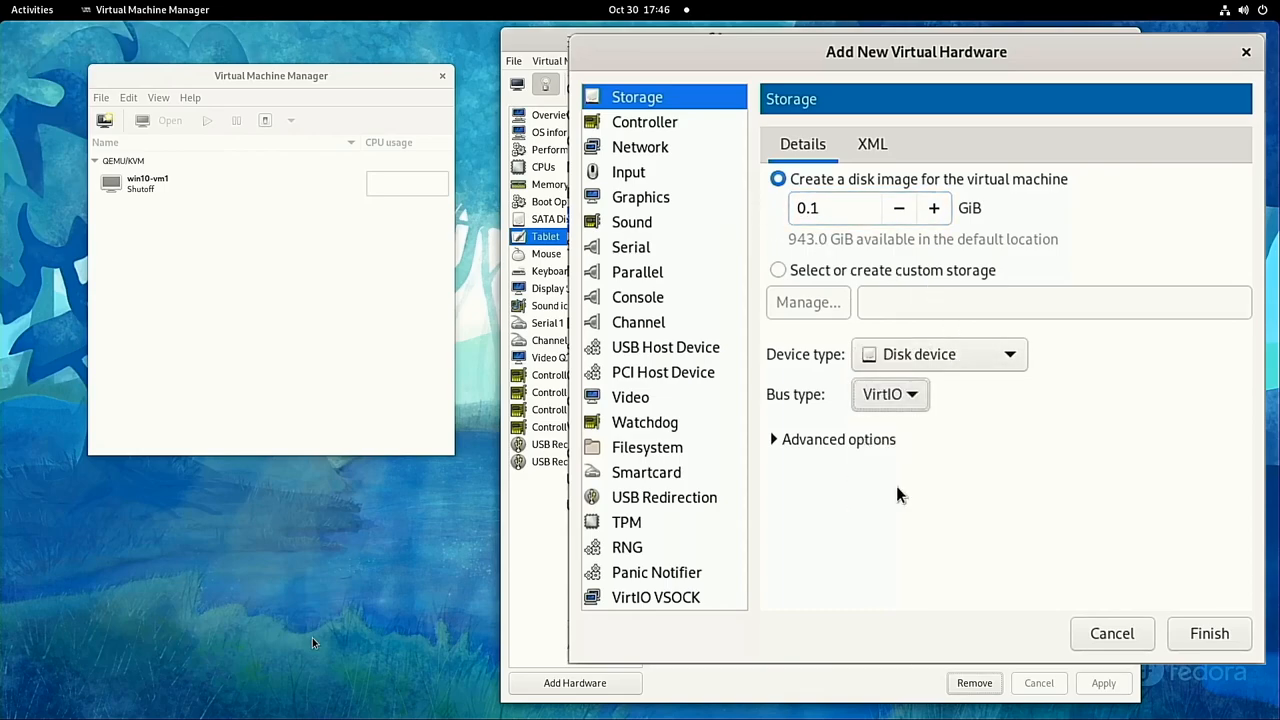
mouse_move(1209, 633)
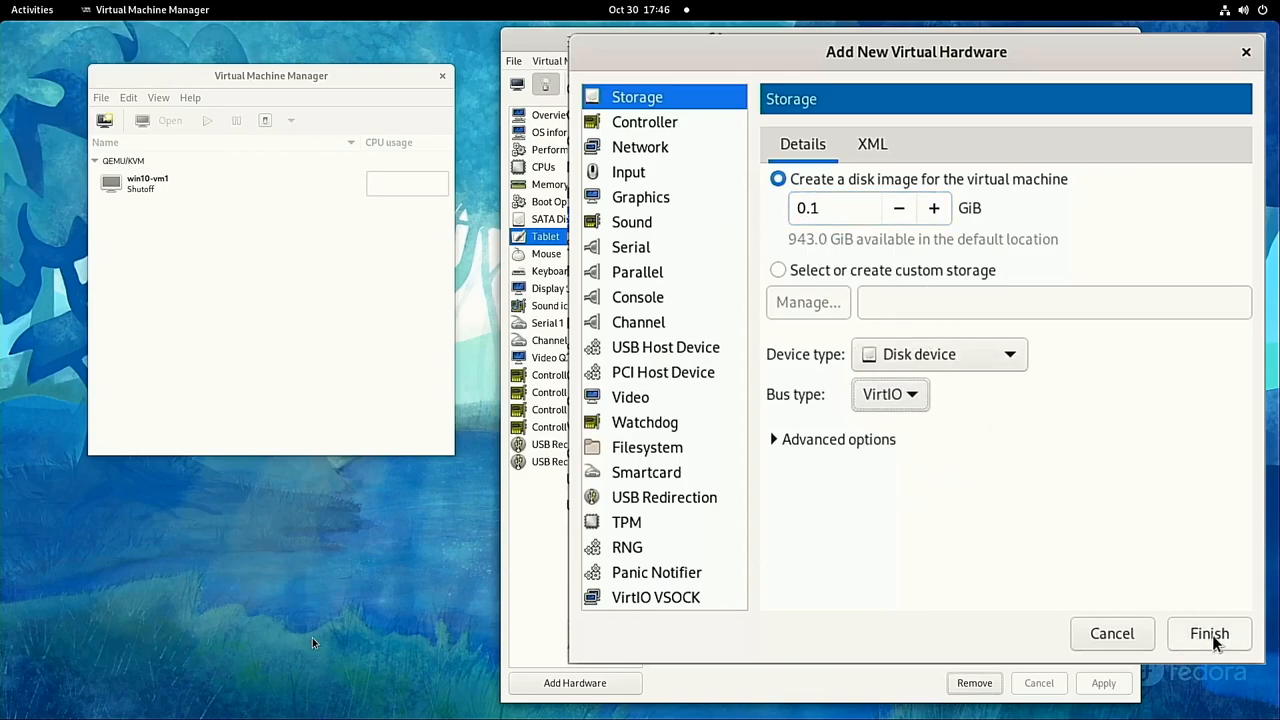
mouse_move(1209, 633)
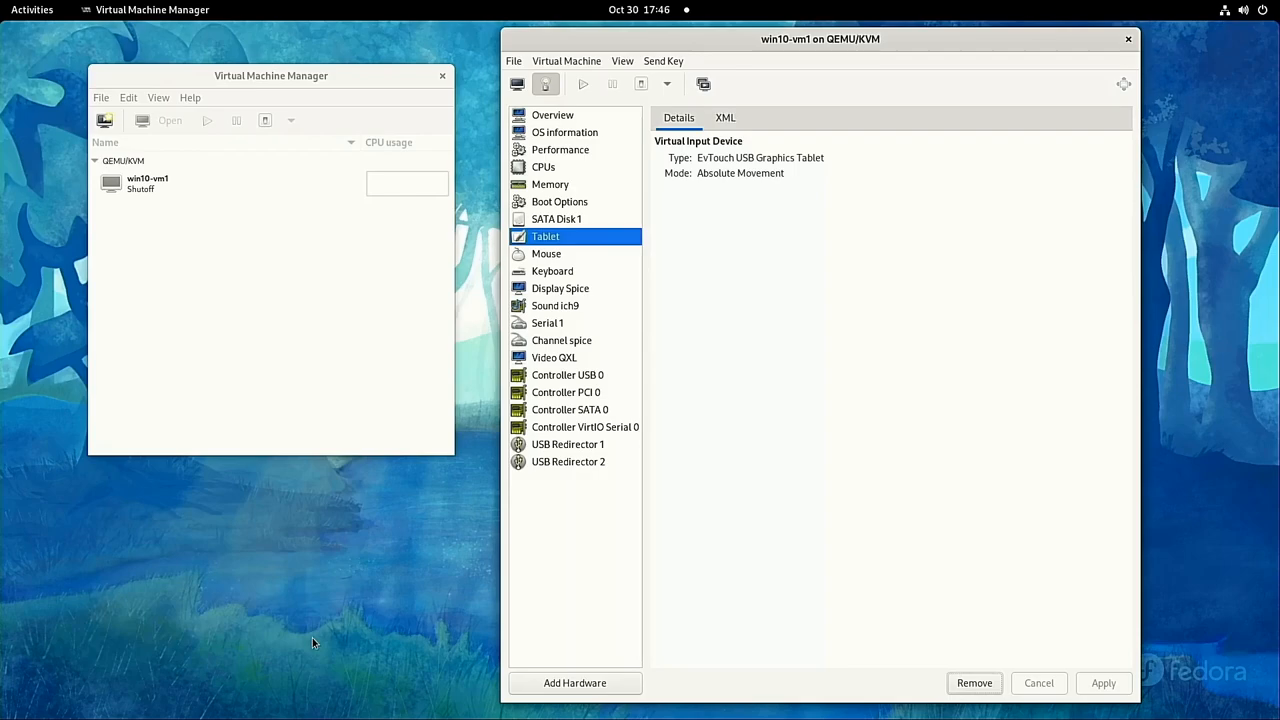
left_click(556, 219)
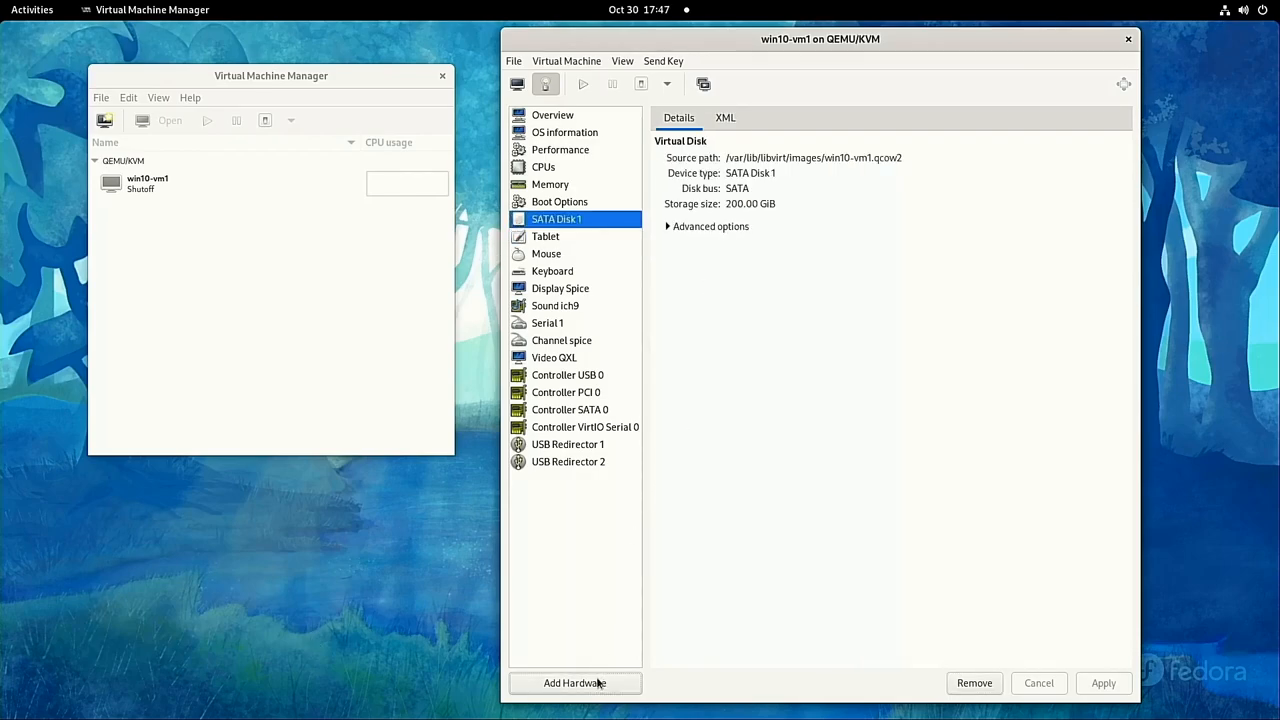
left_click(574, 683)
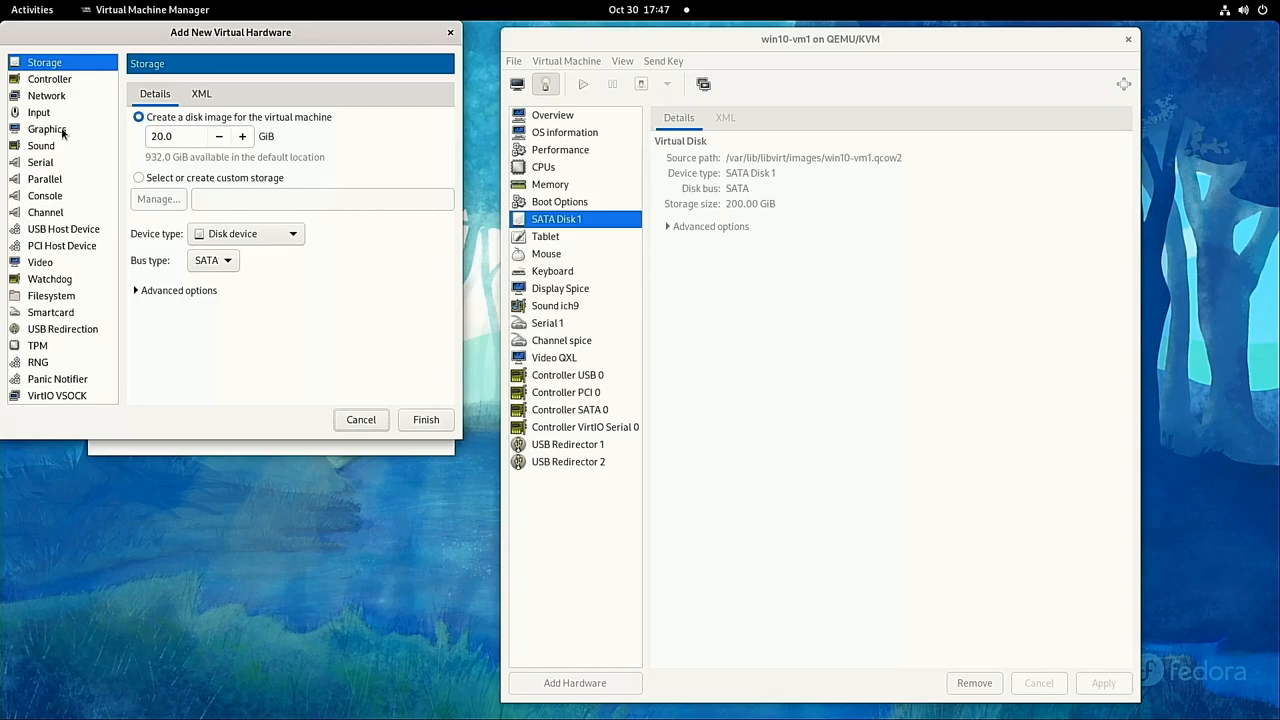
left_click(158, 199)
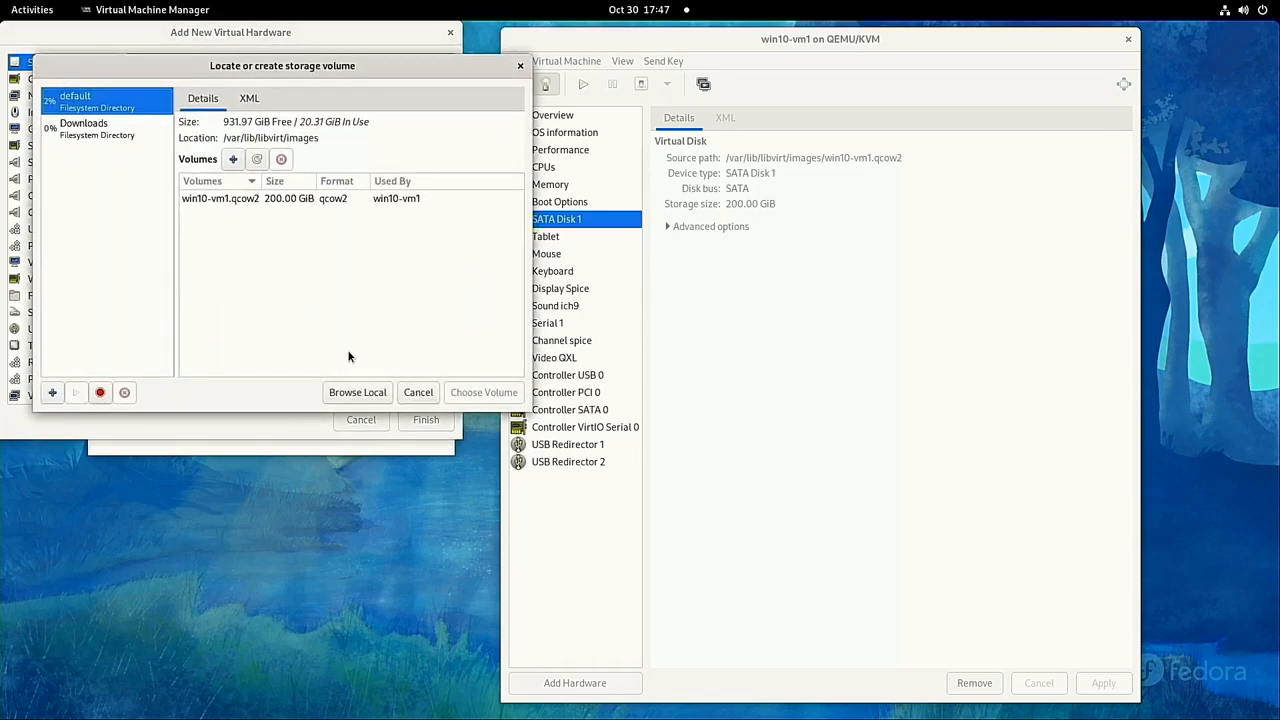
left_click(357, 391)
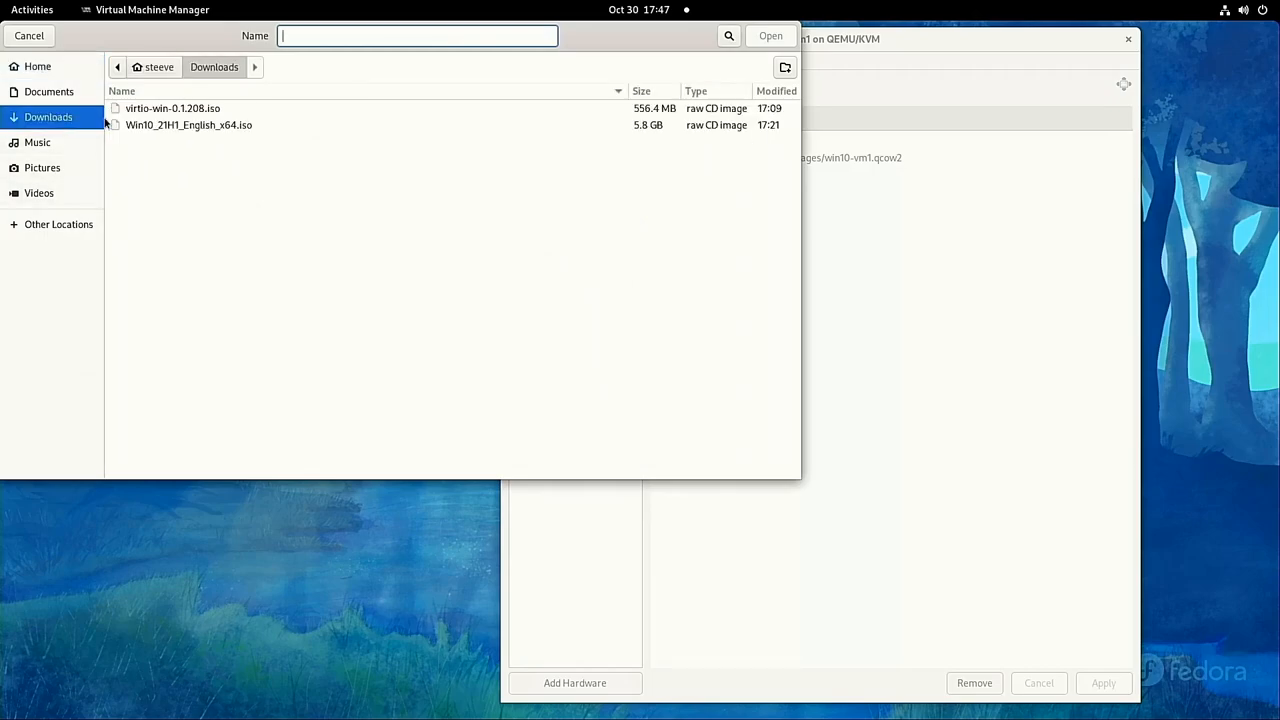
left_click(770, 35)
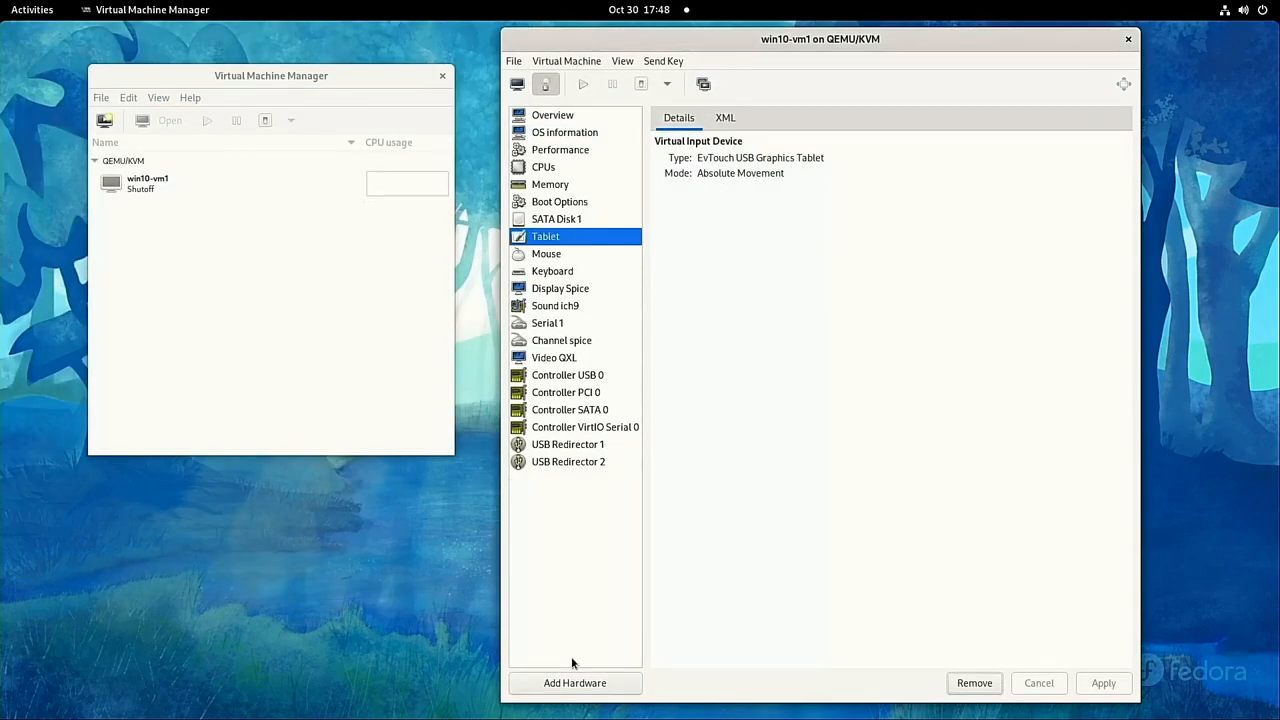
Pass through the NVIDIA GeForce GTX 1660 Ti as a PCI host device
left_click(574, 683)
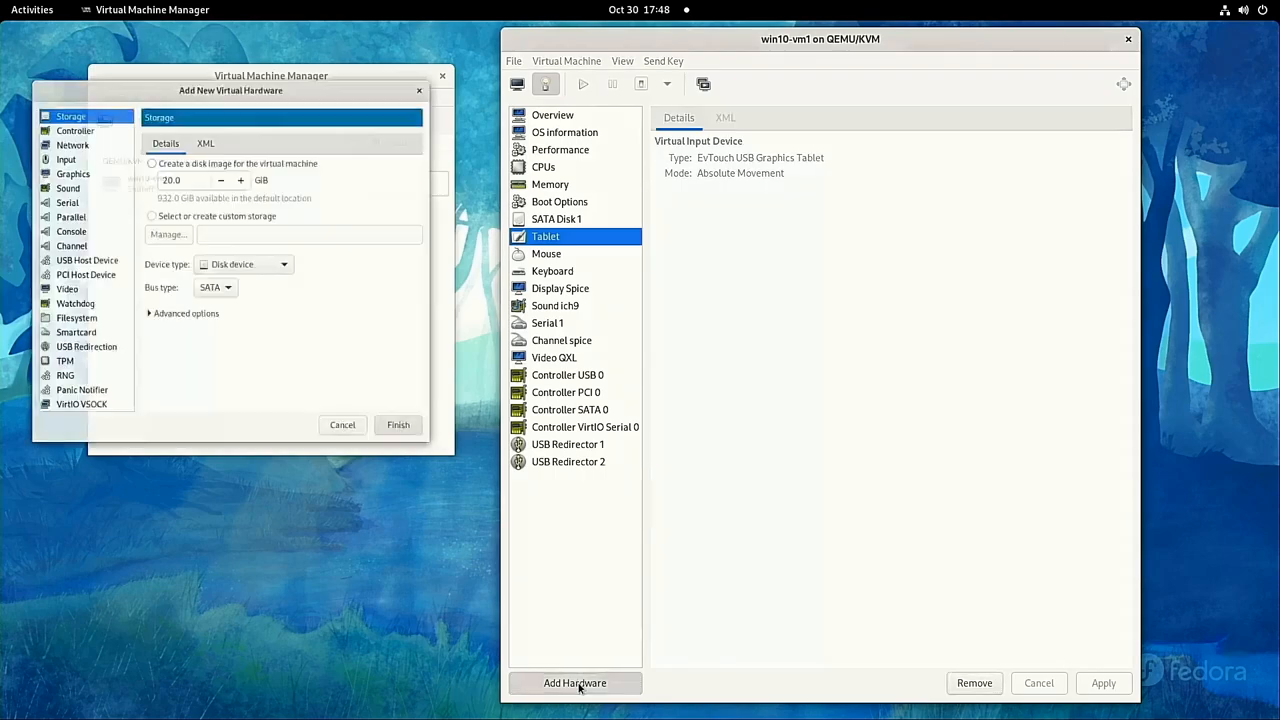
left_click(86, 246)
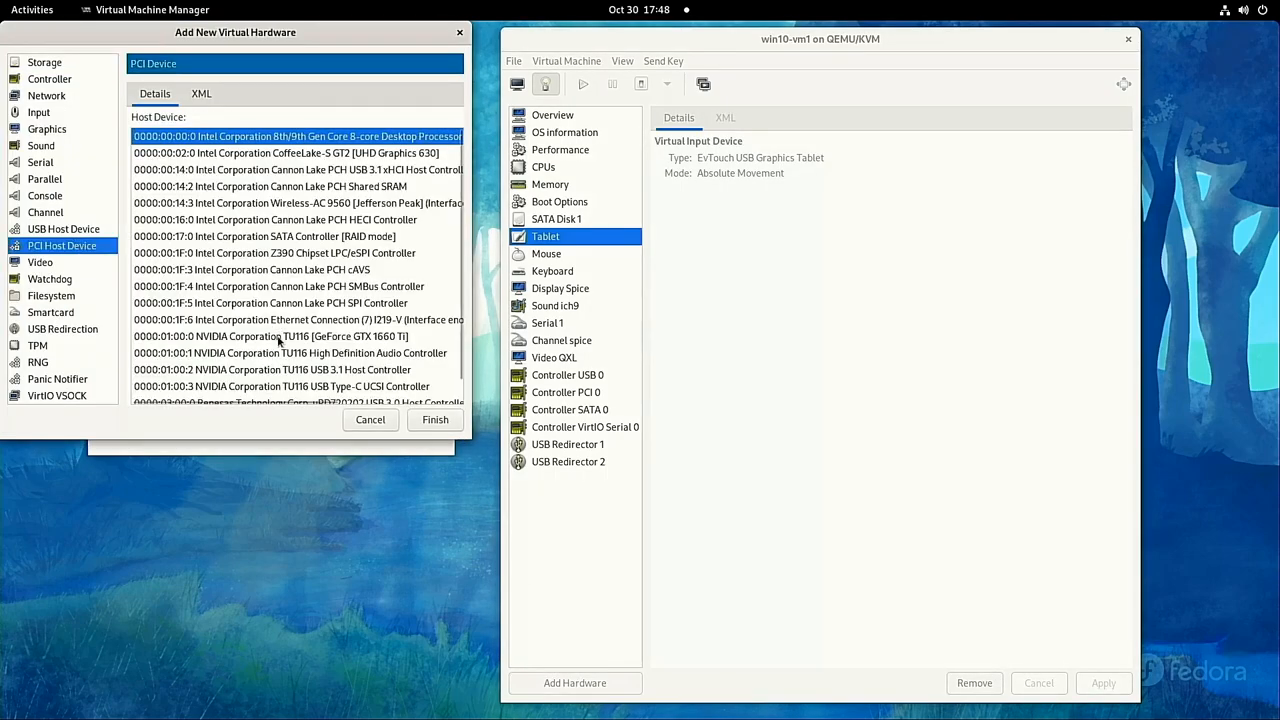
left_click(435, 419)
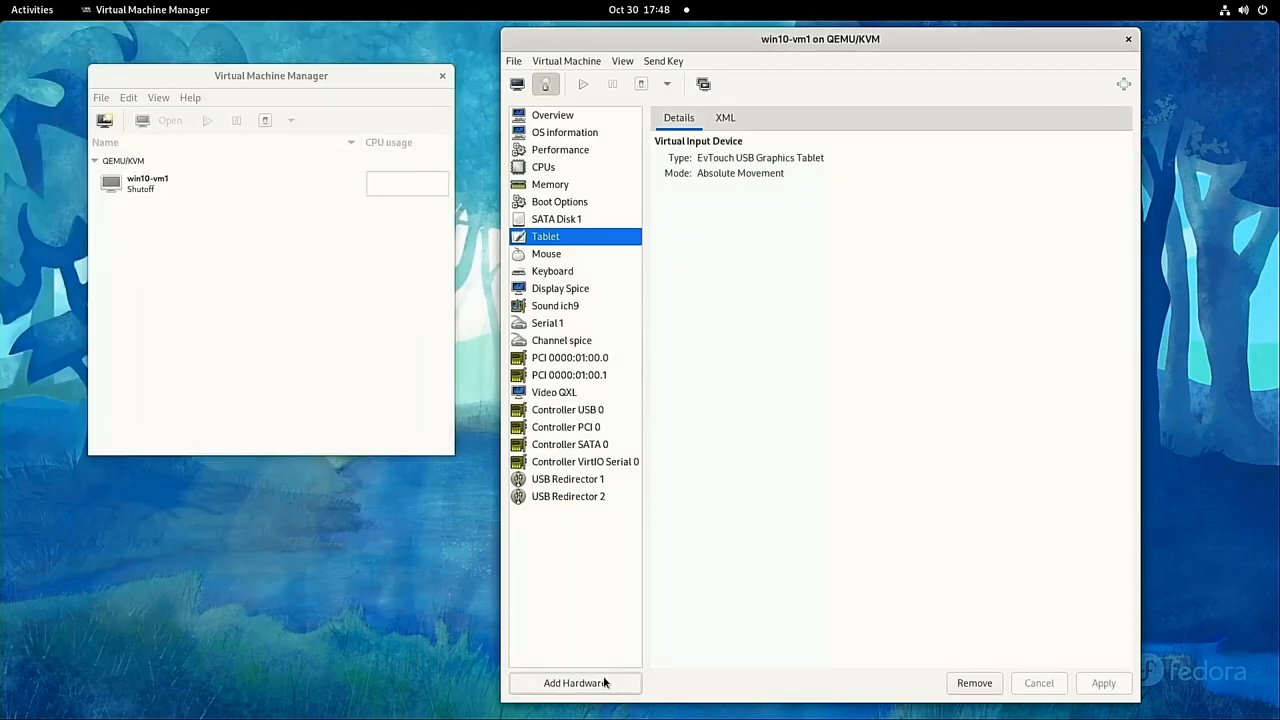
Add the remaining NVIDIA PCI functions and an e1000 network interface, and review boot options
left_click(574, 683)
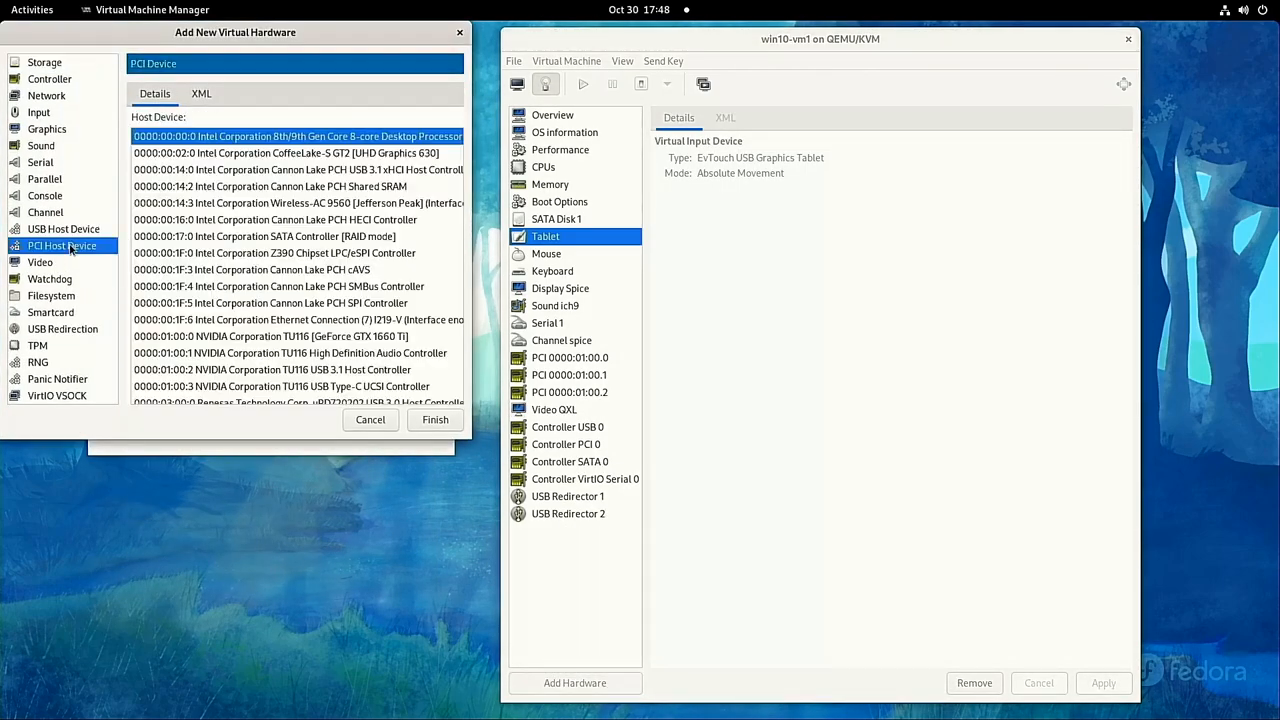
left_click(44, 62)
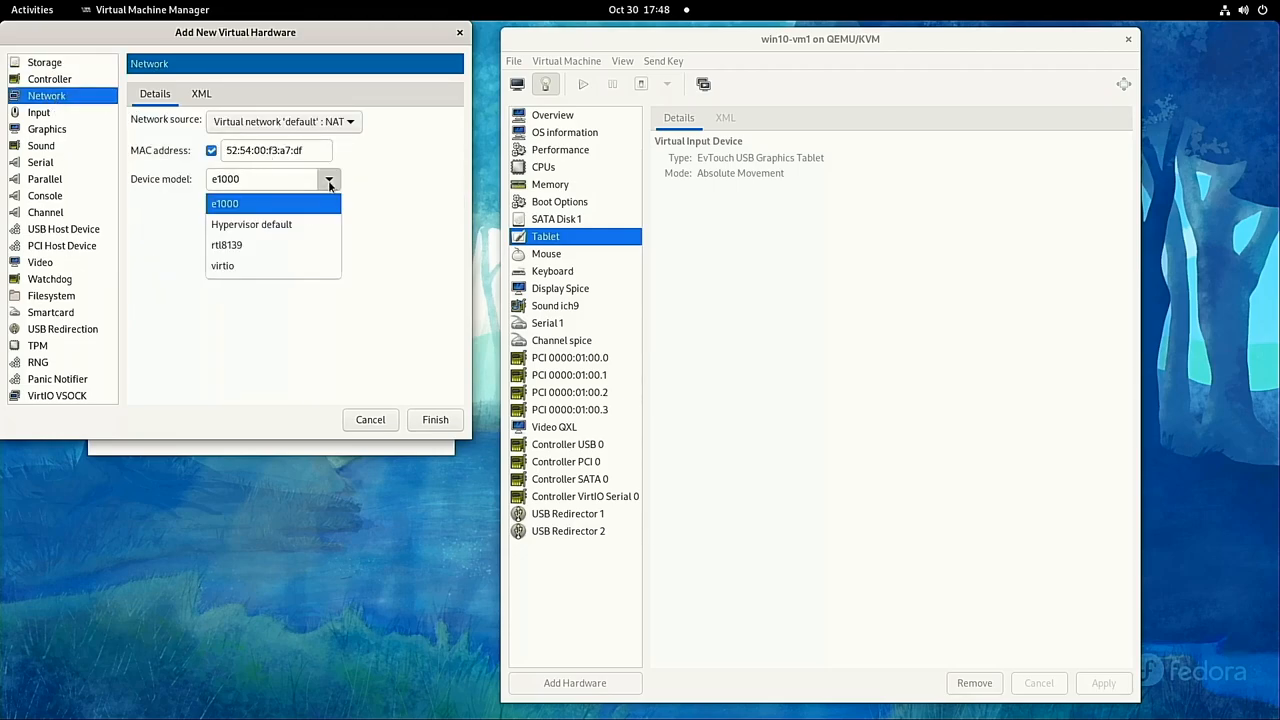
left_click(435, 419)
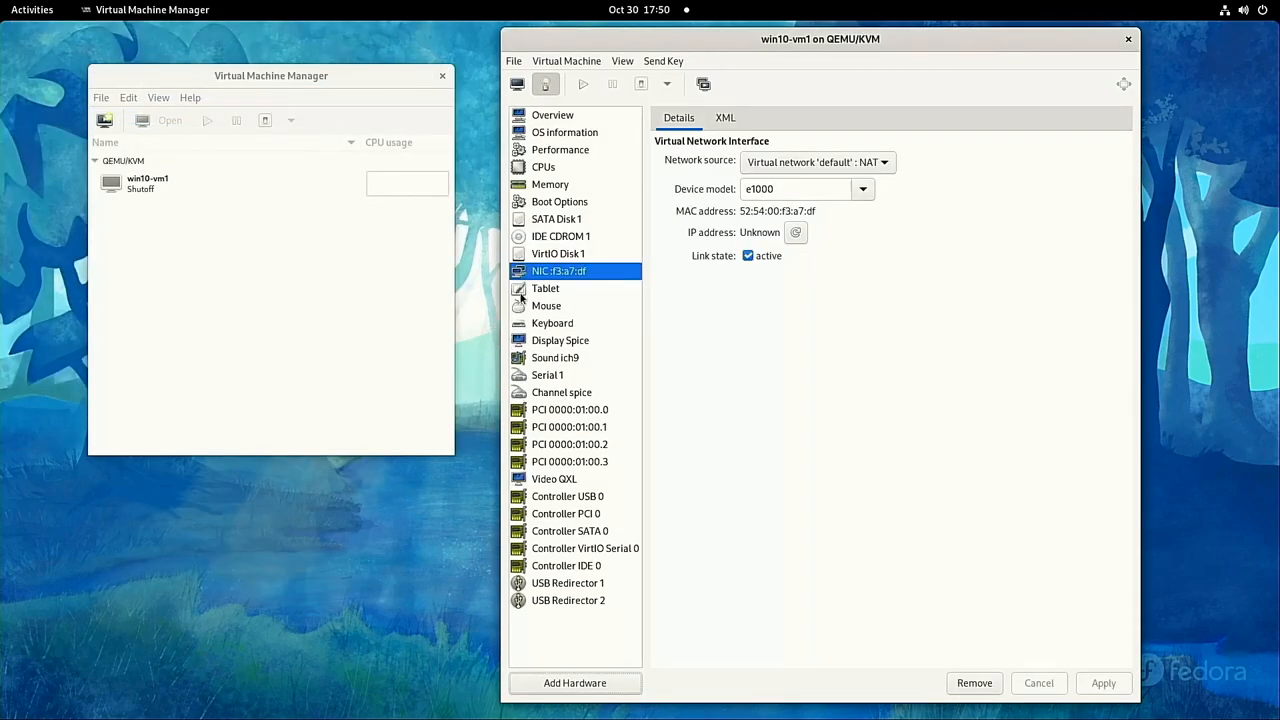
left_click(559, 201)
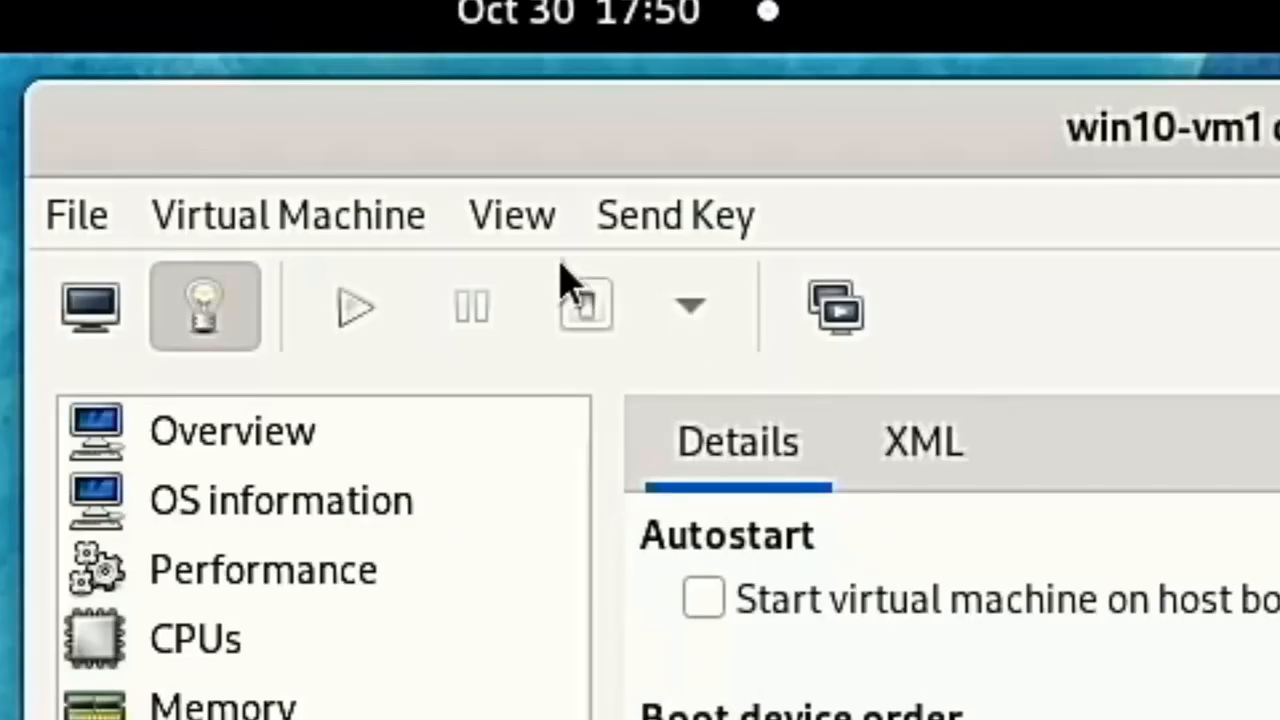
left_click(89, 306)
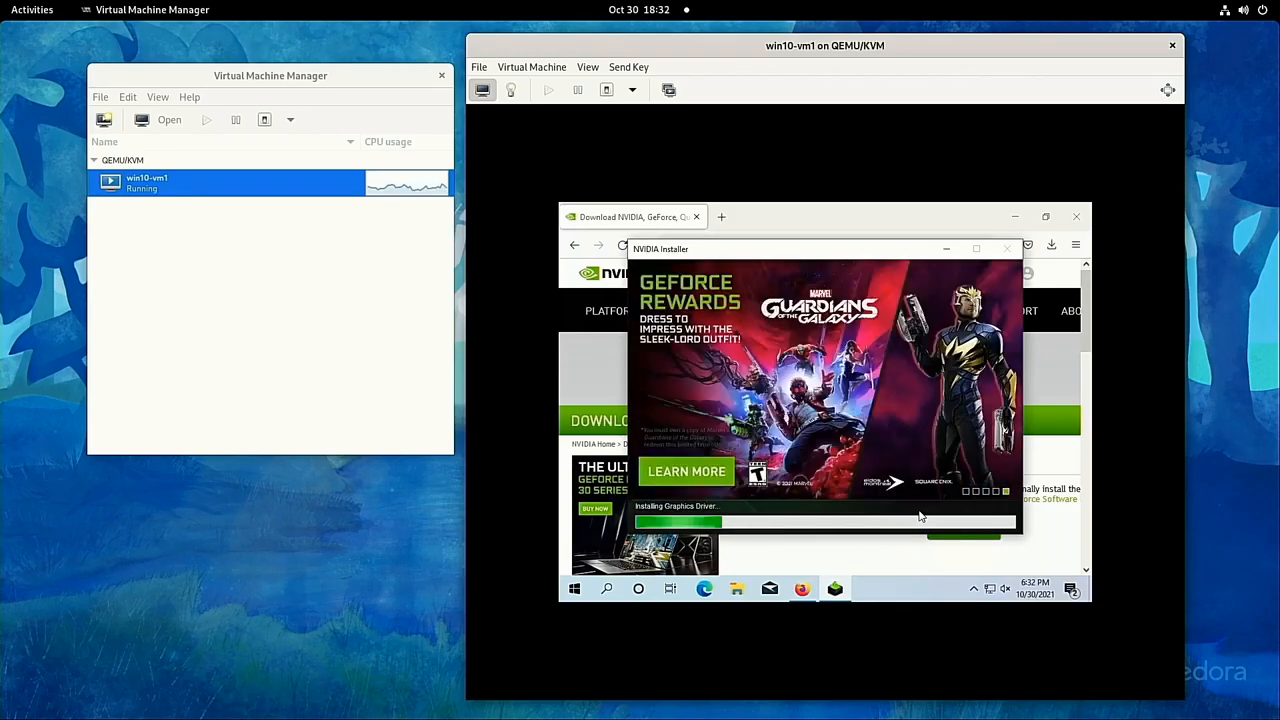
Run the virtio-win driver installer inside the Windows guest
left_click(737, 588)
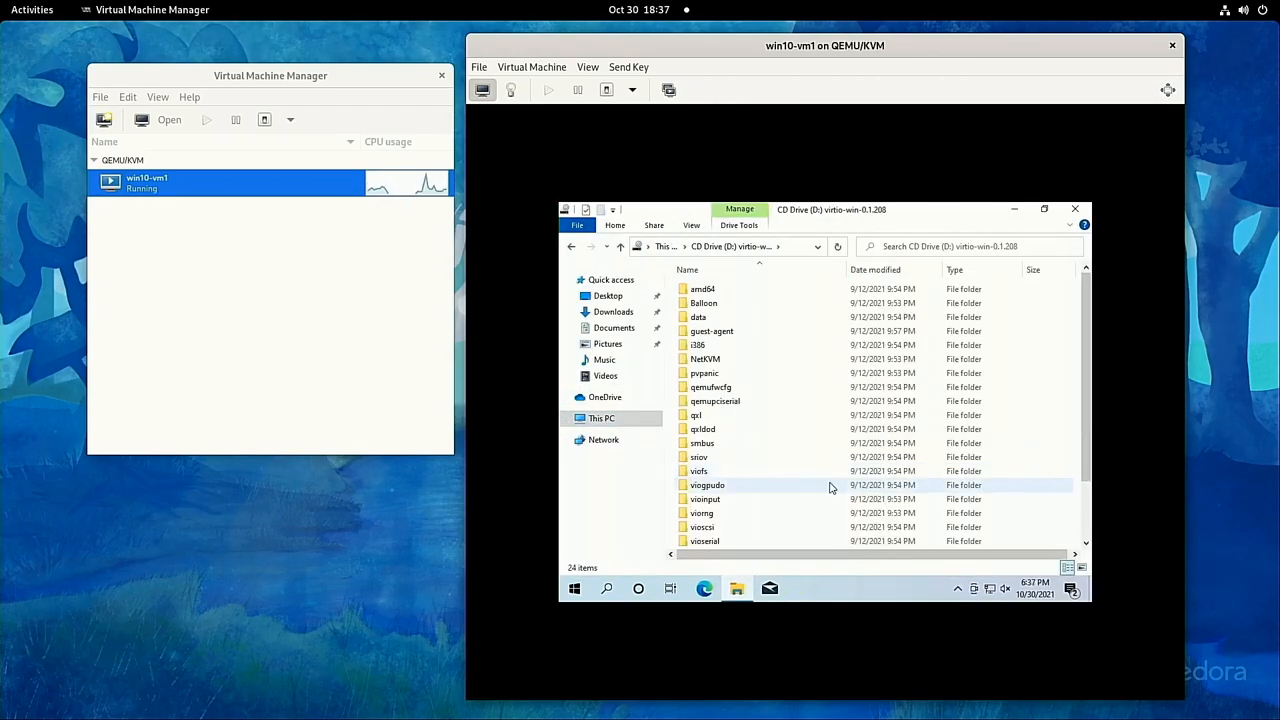
double_click(720, 513)
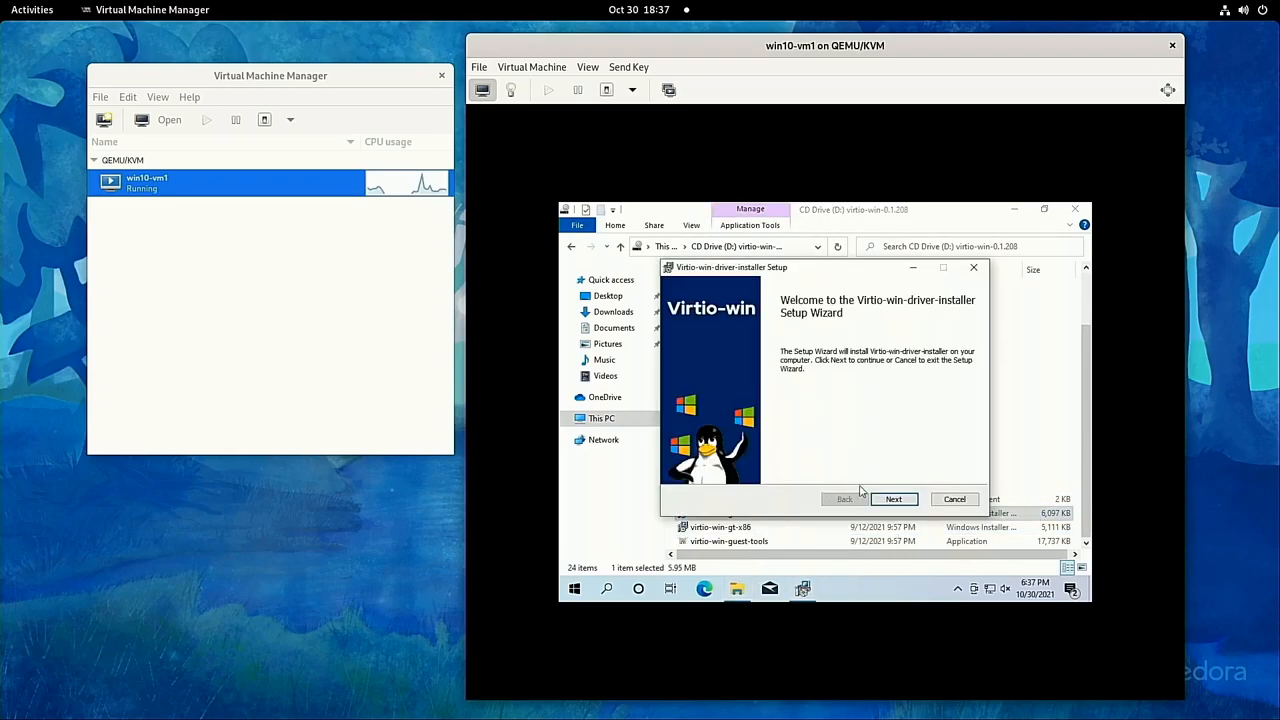
left_click(893, 499)
type("device ma")
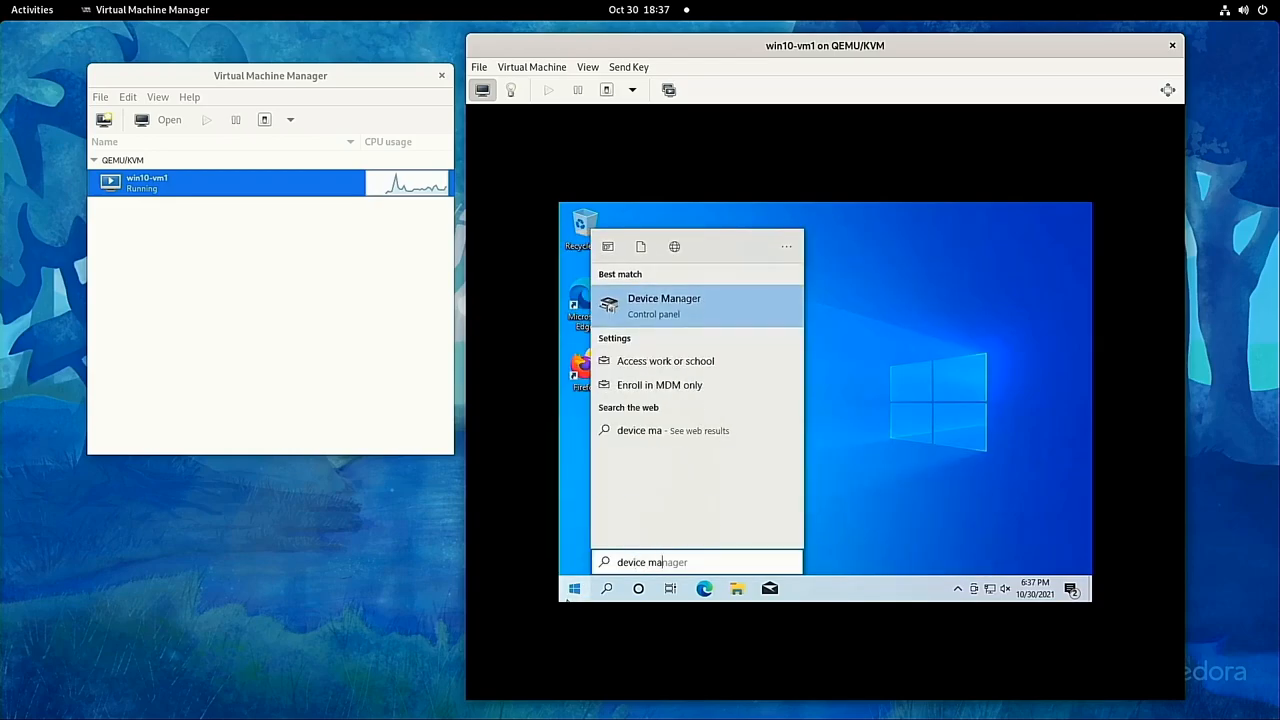
Confirm the Red Hat VirtIO SCSI Disk Device in Device Manager, then shut Windows down
left_click(664, 305)
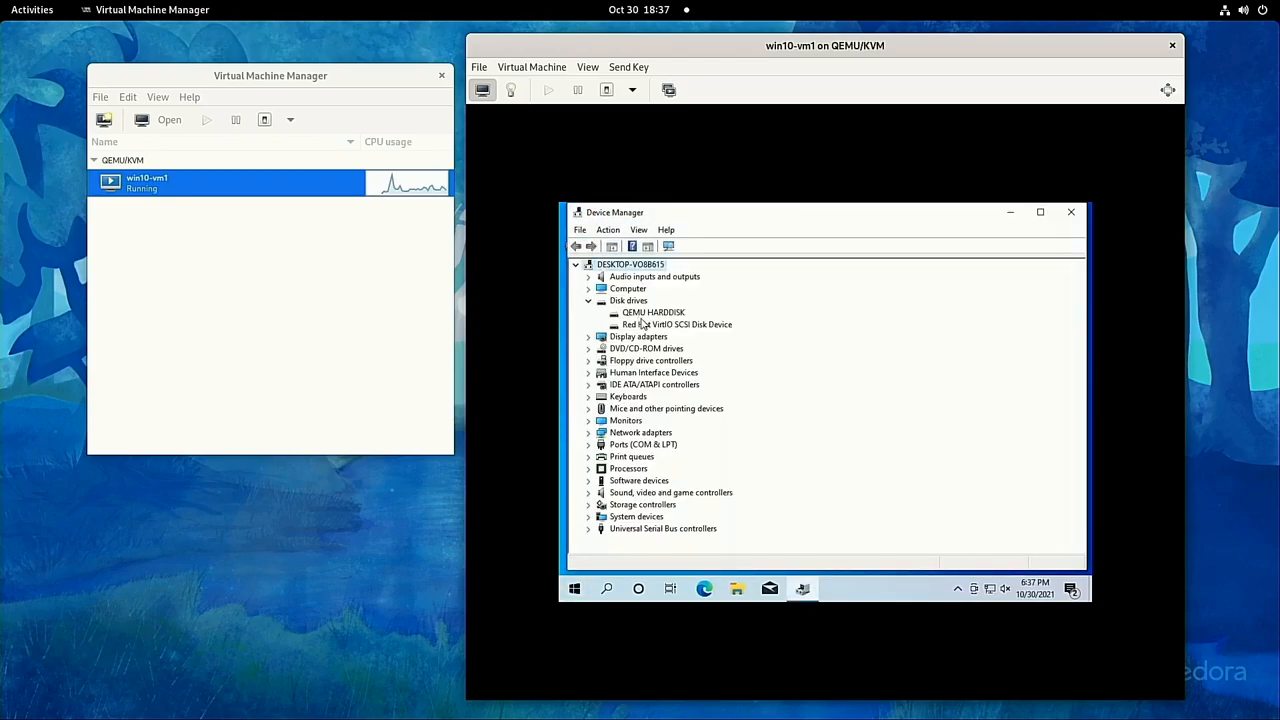
left_click(676, 324)
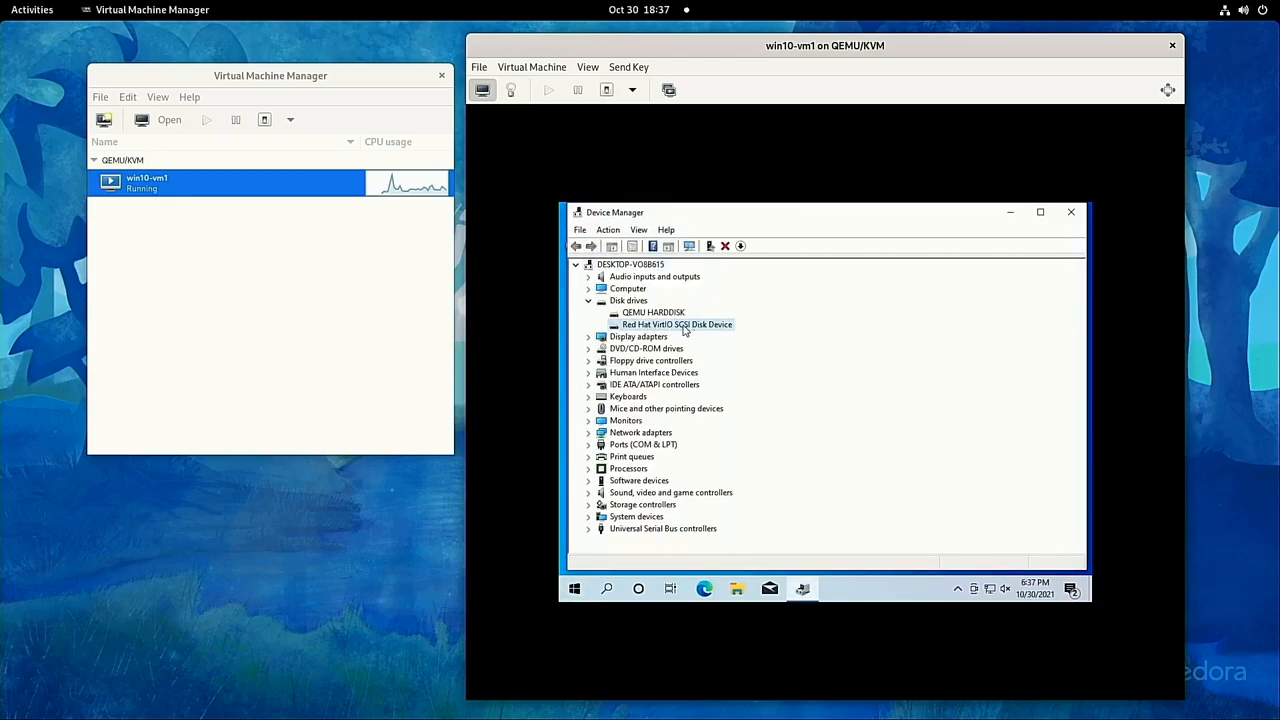
mouse_move(1001, 262)
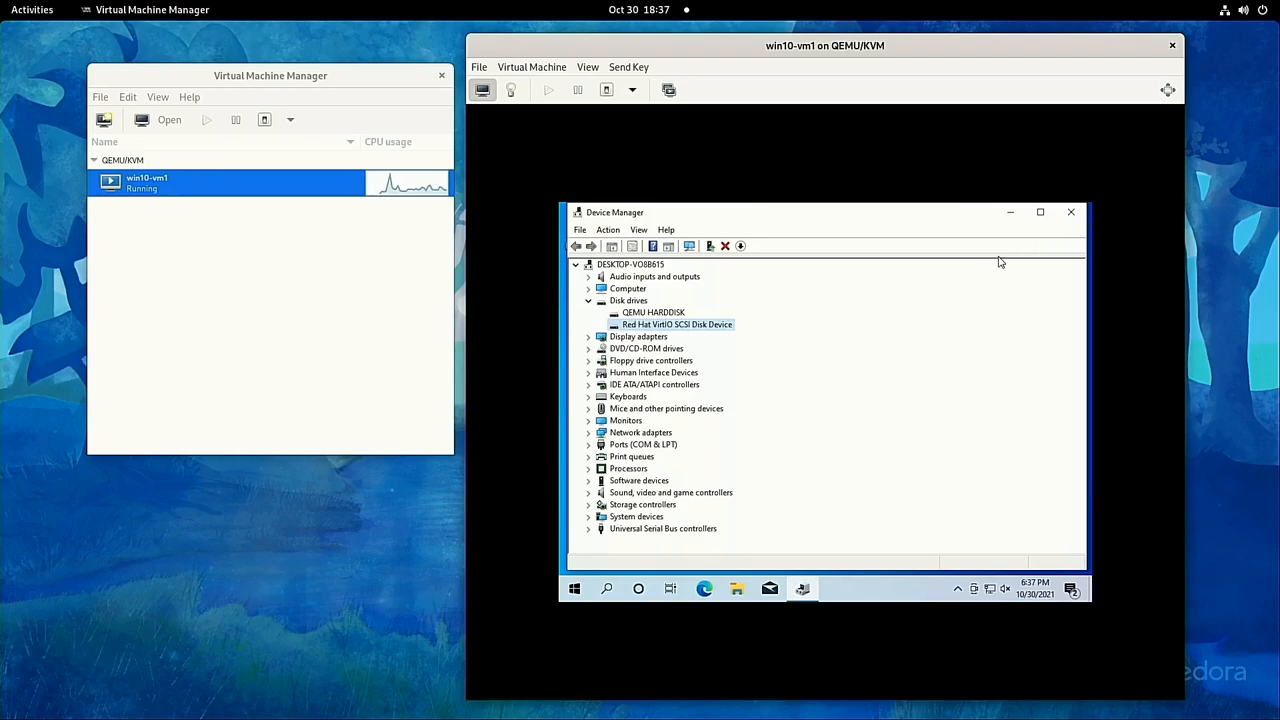
left_click(1071, 211)
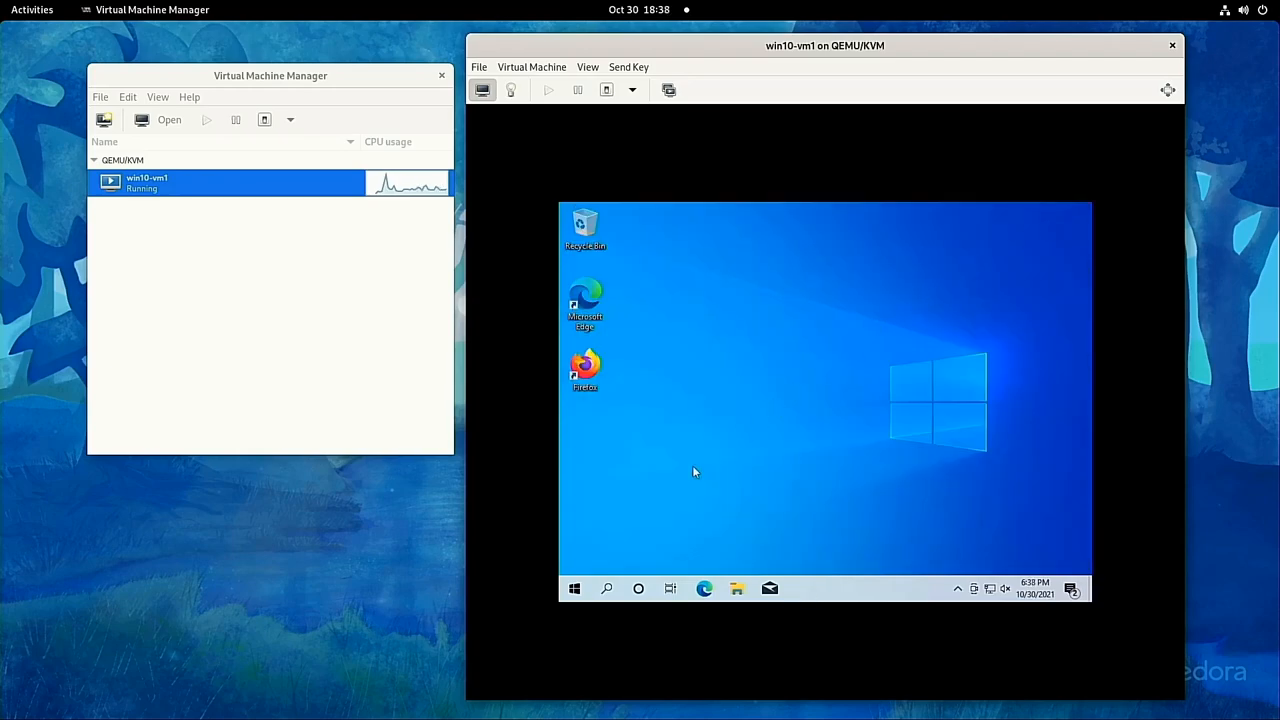
left_click(574, 588)
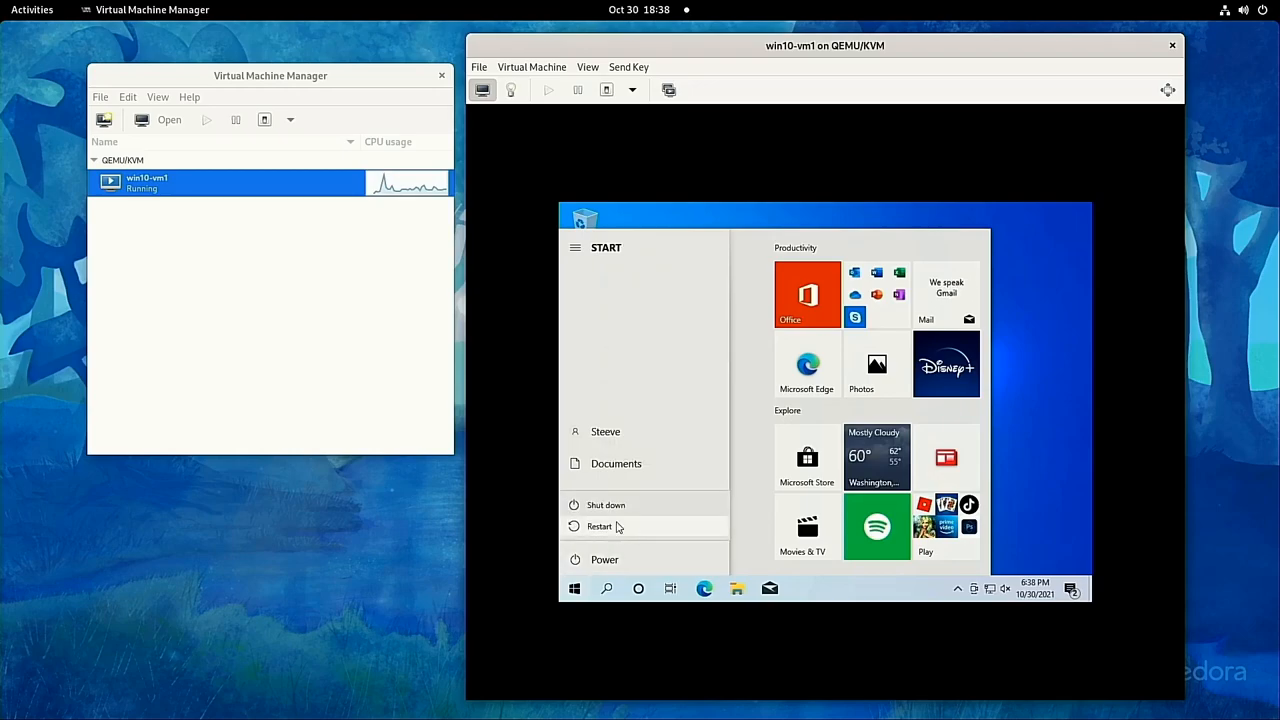
left_click(605, 505)
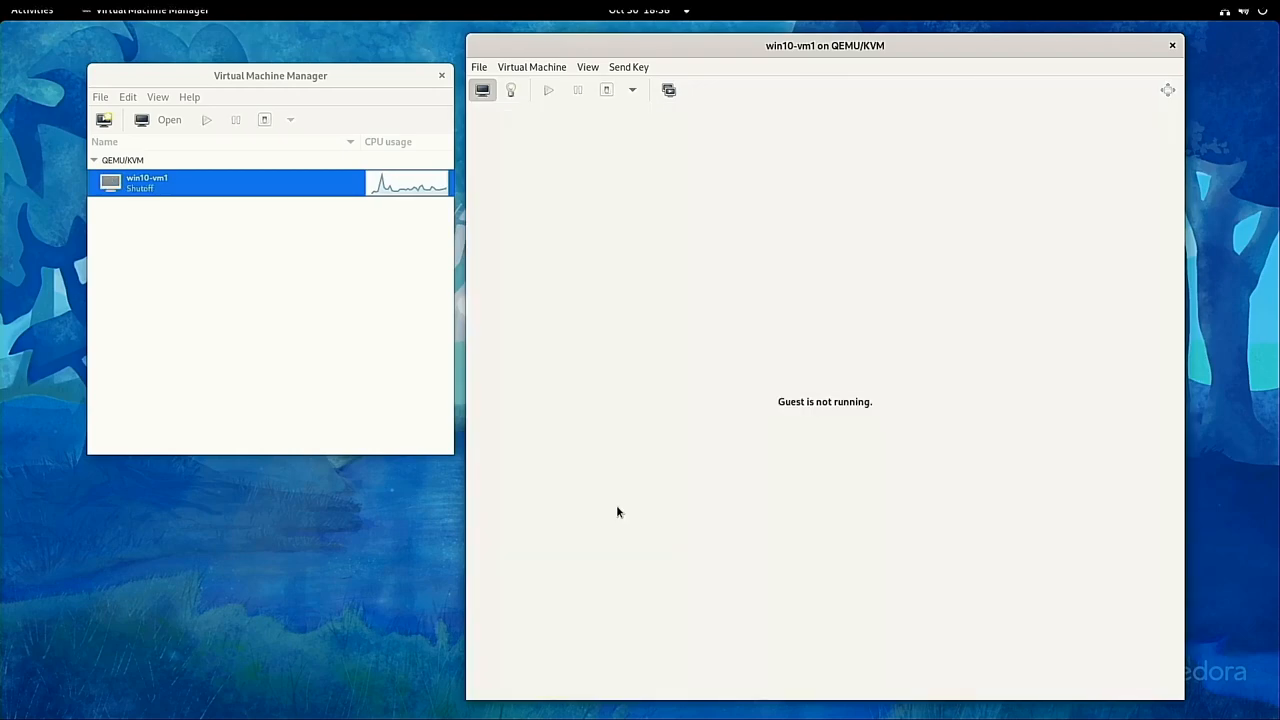
Remove VirtIO Disk 1 with its storage file and the virtio-win CD-ROM drive
left_click(510, 90)
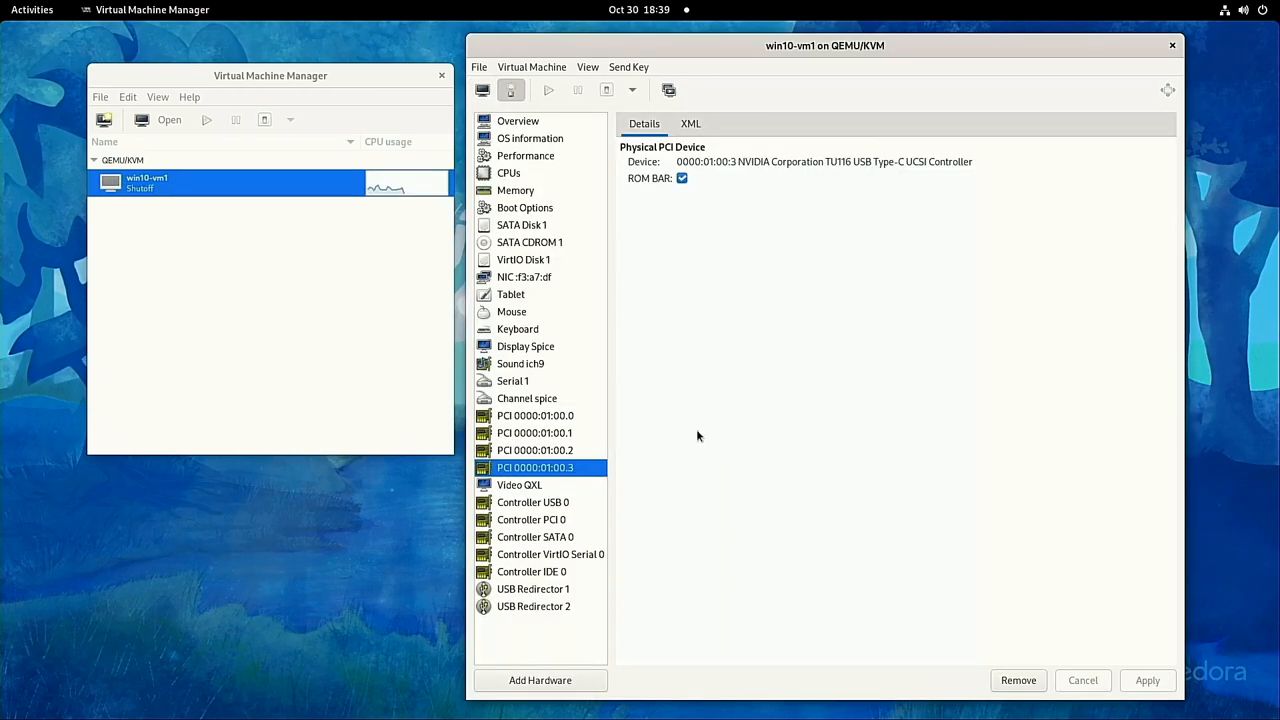
left_click(1018, 680)
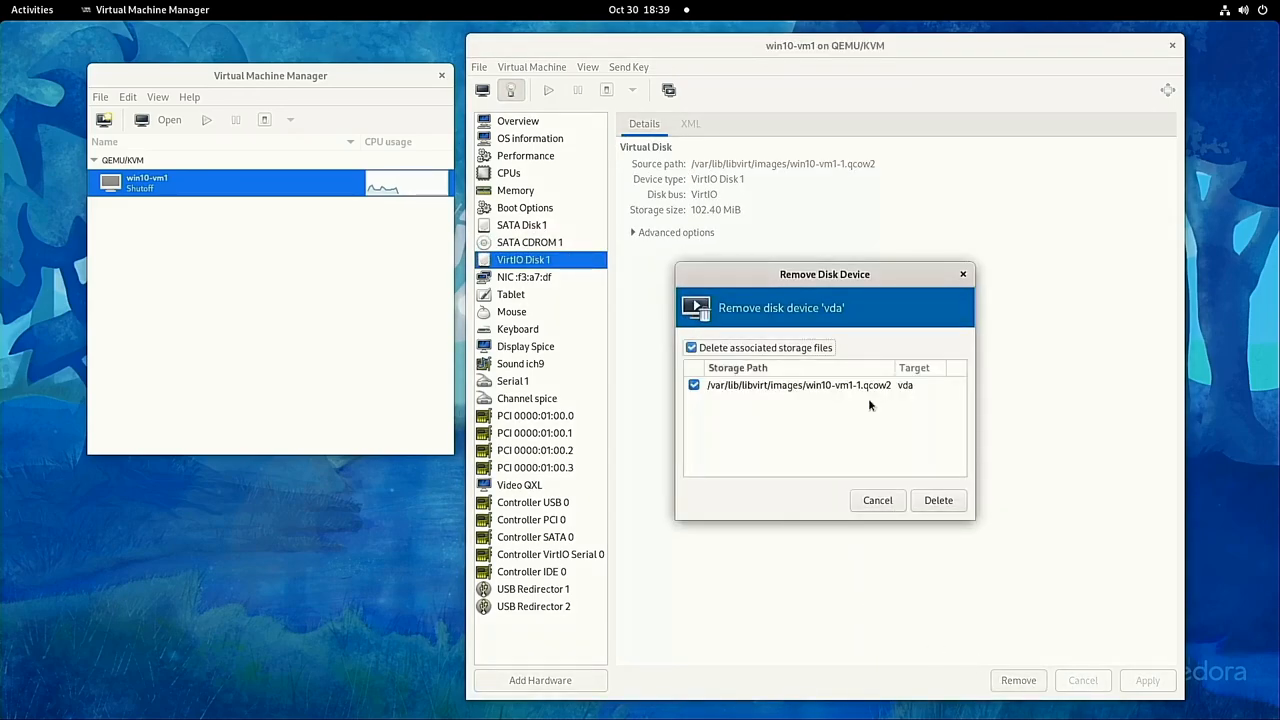
left_click(937, 500)
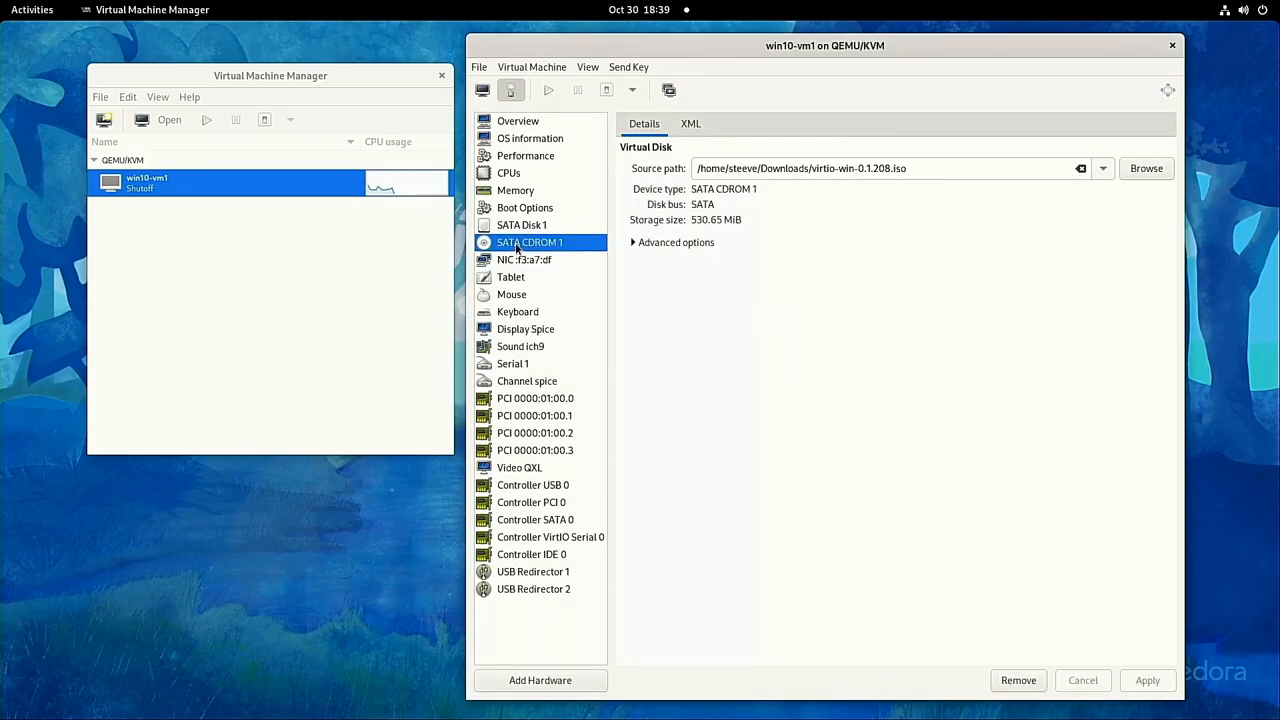
left_click(1018, 680)
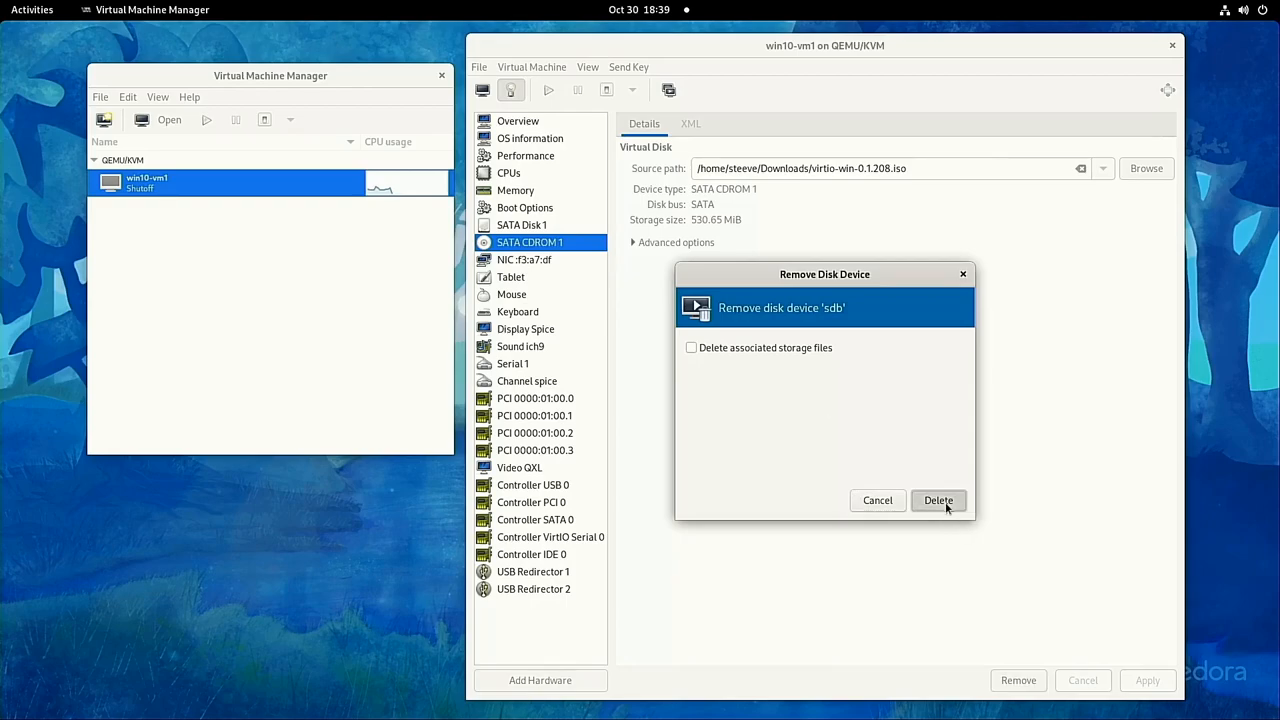
left_click(938, 500)
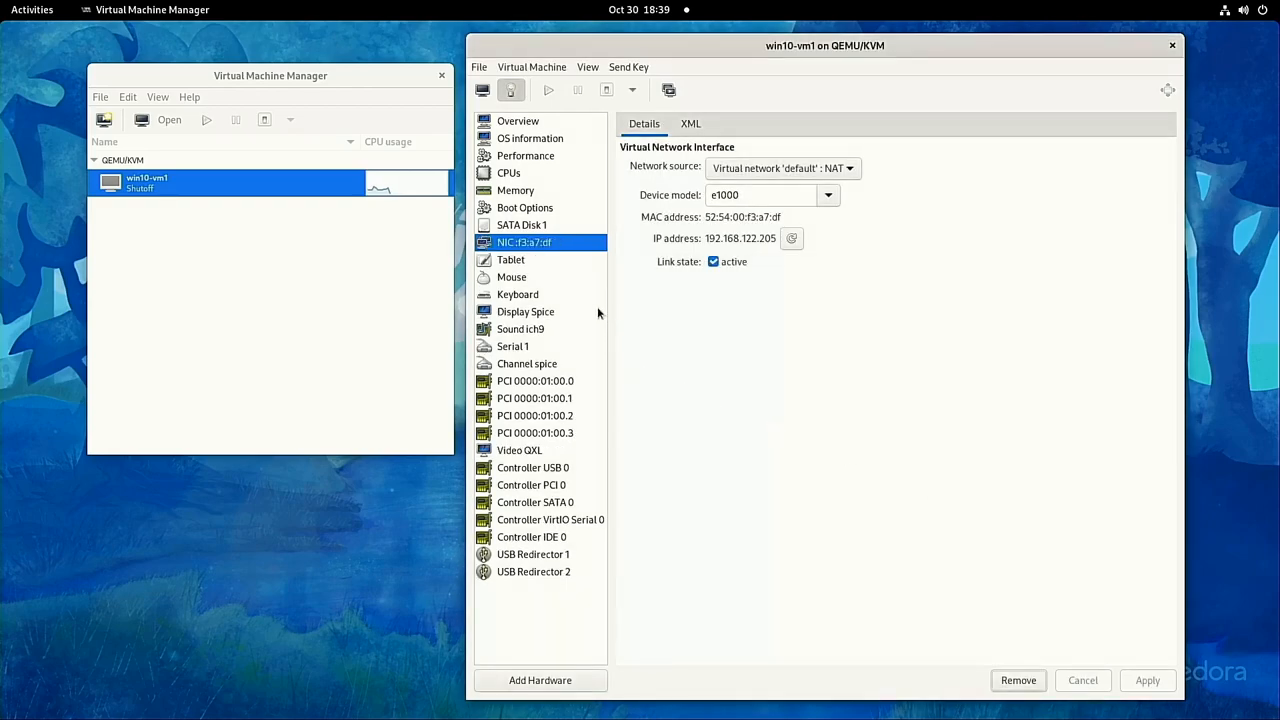
left_click(521, 224)
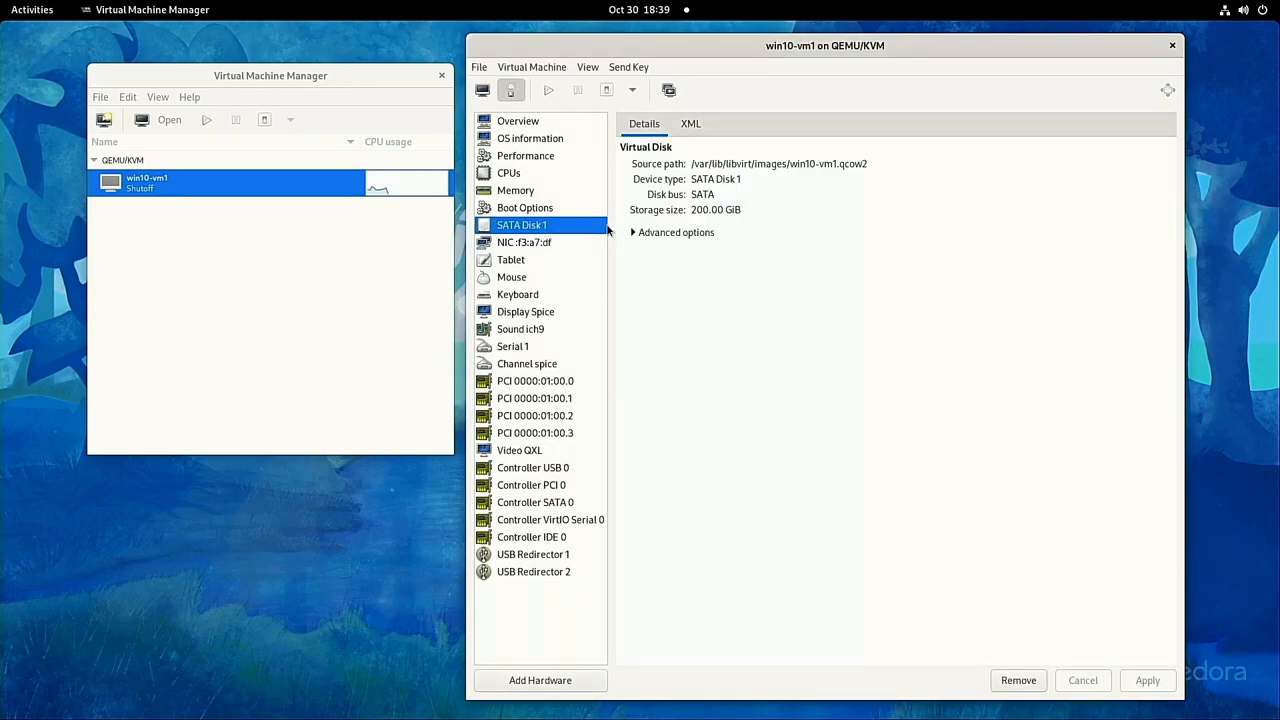
mouse_move(565, 243)
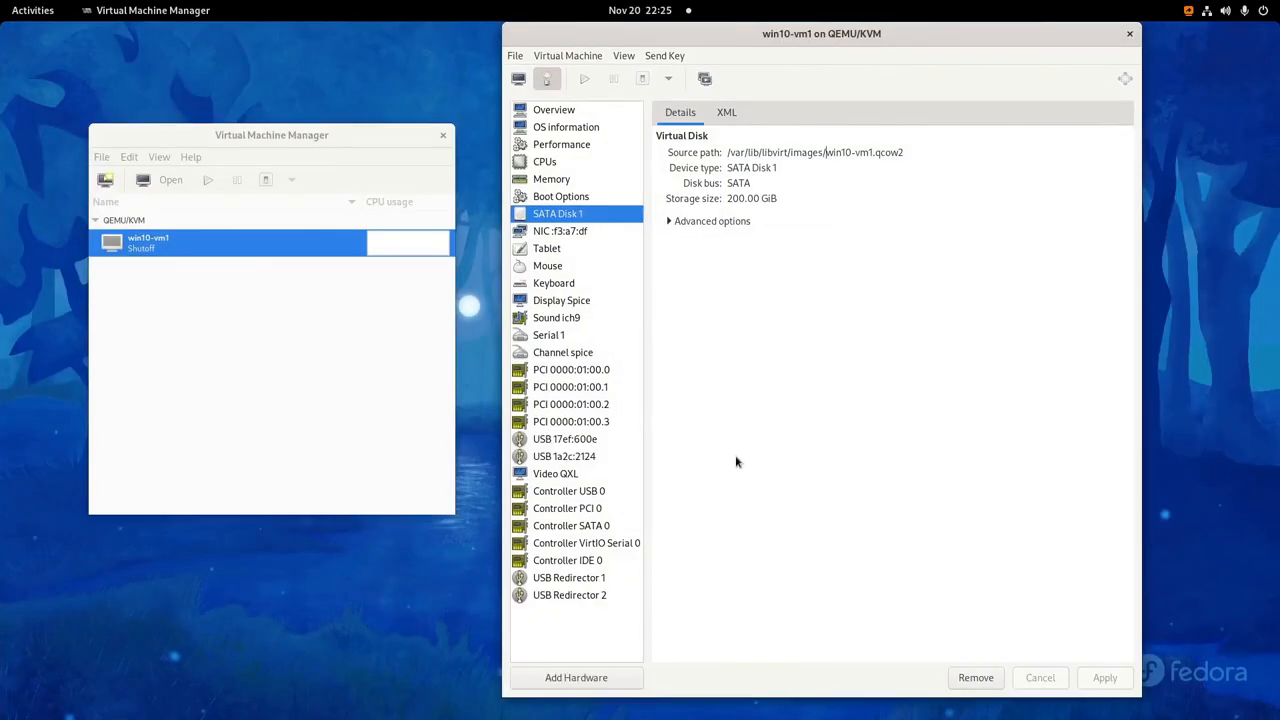
mouse_move(293, 297)
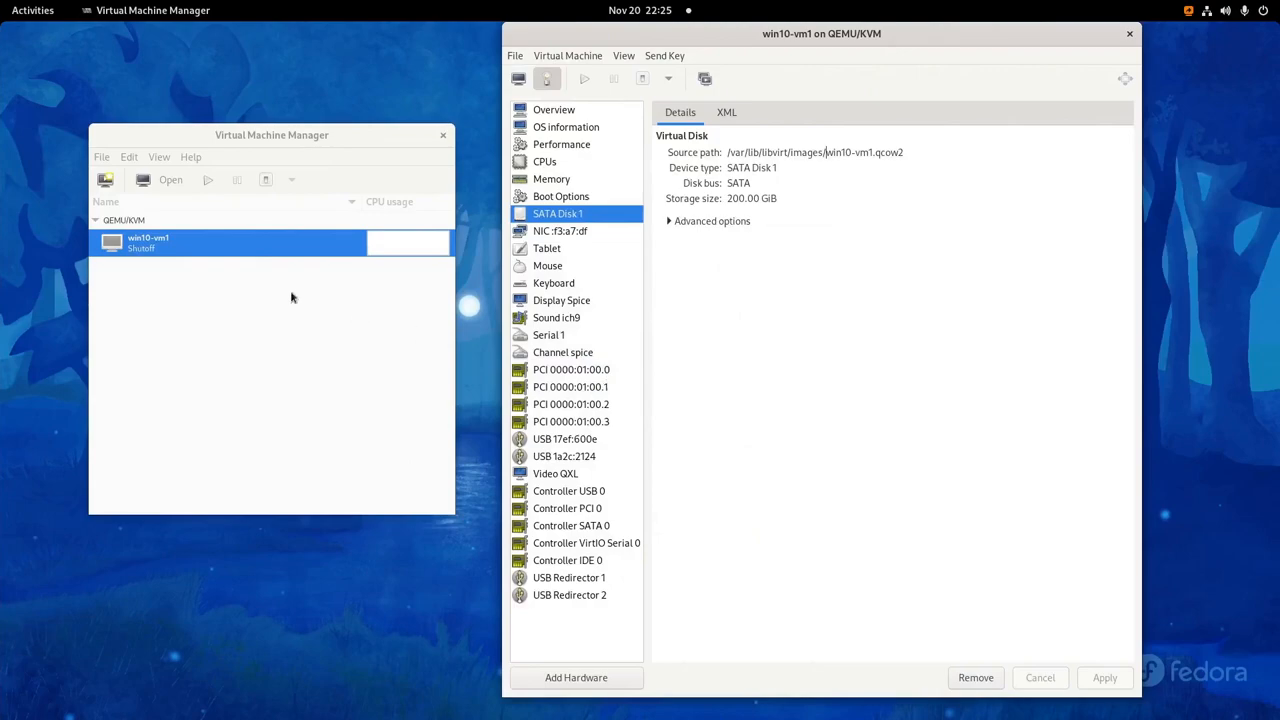
Enable XML editing in Virtual Machine Manager preferences
left_click(129, 157)
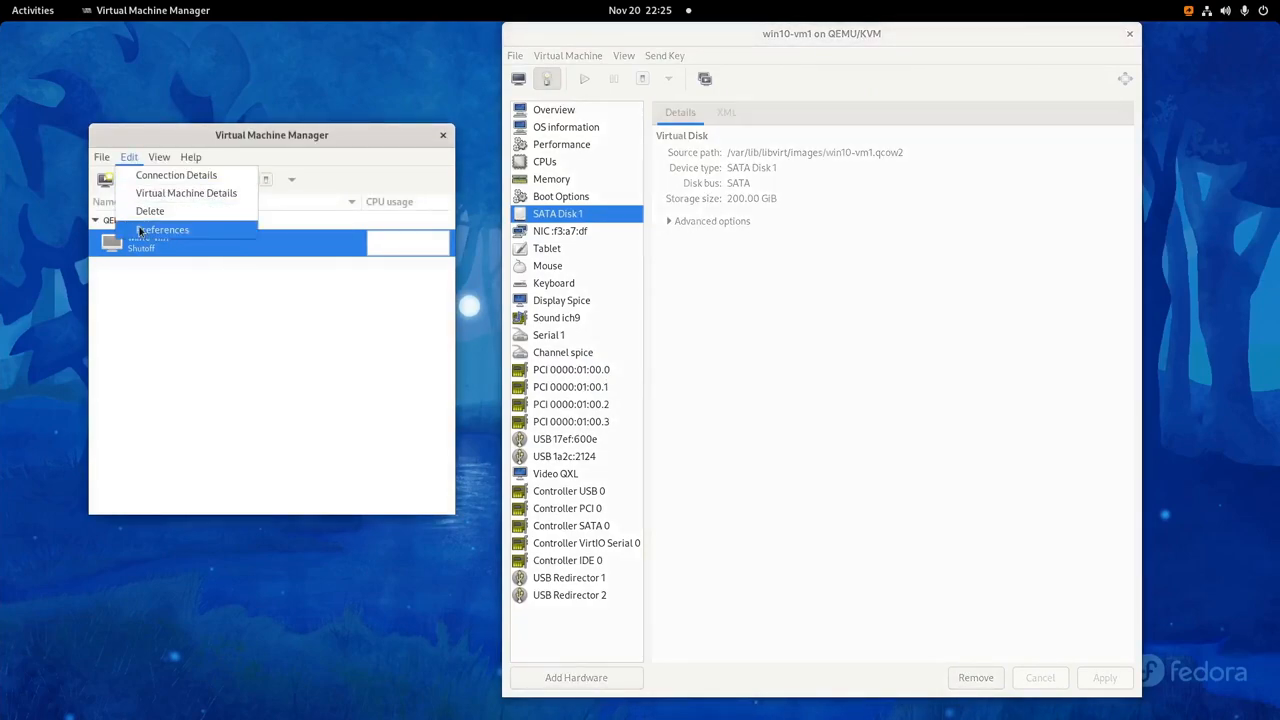
left_click(161, 229)
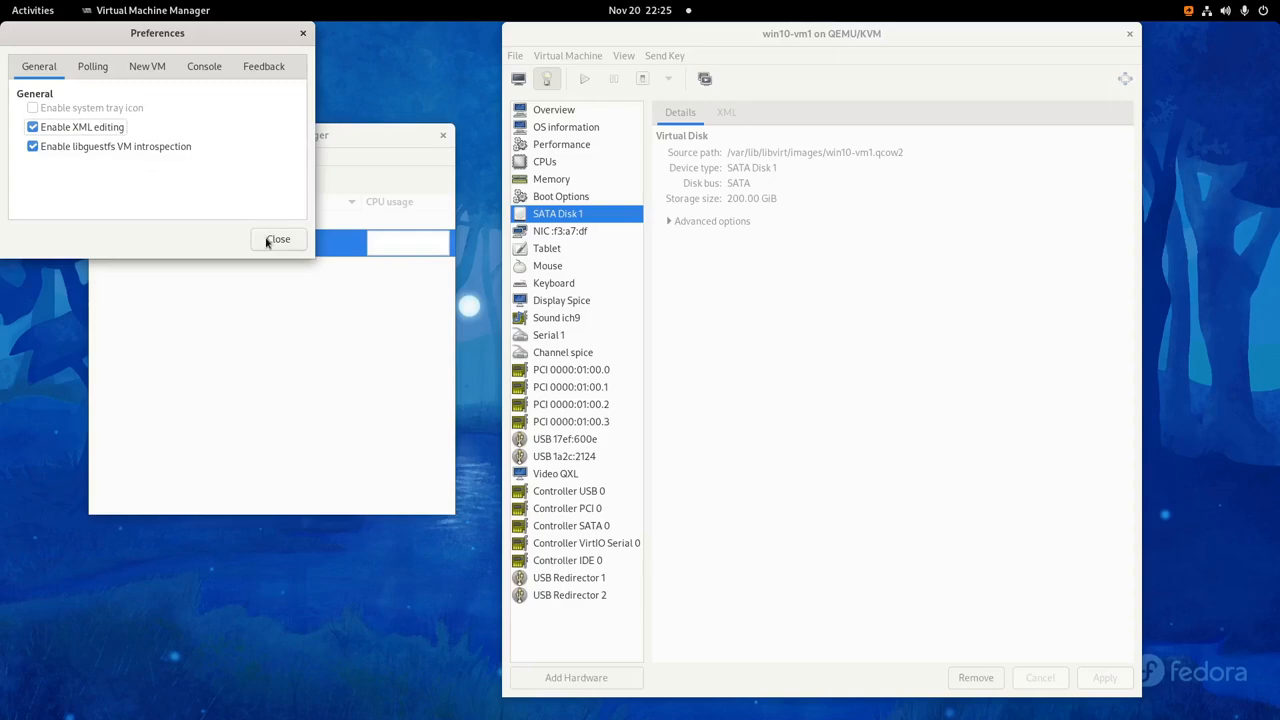
left_click(278, 239)
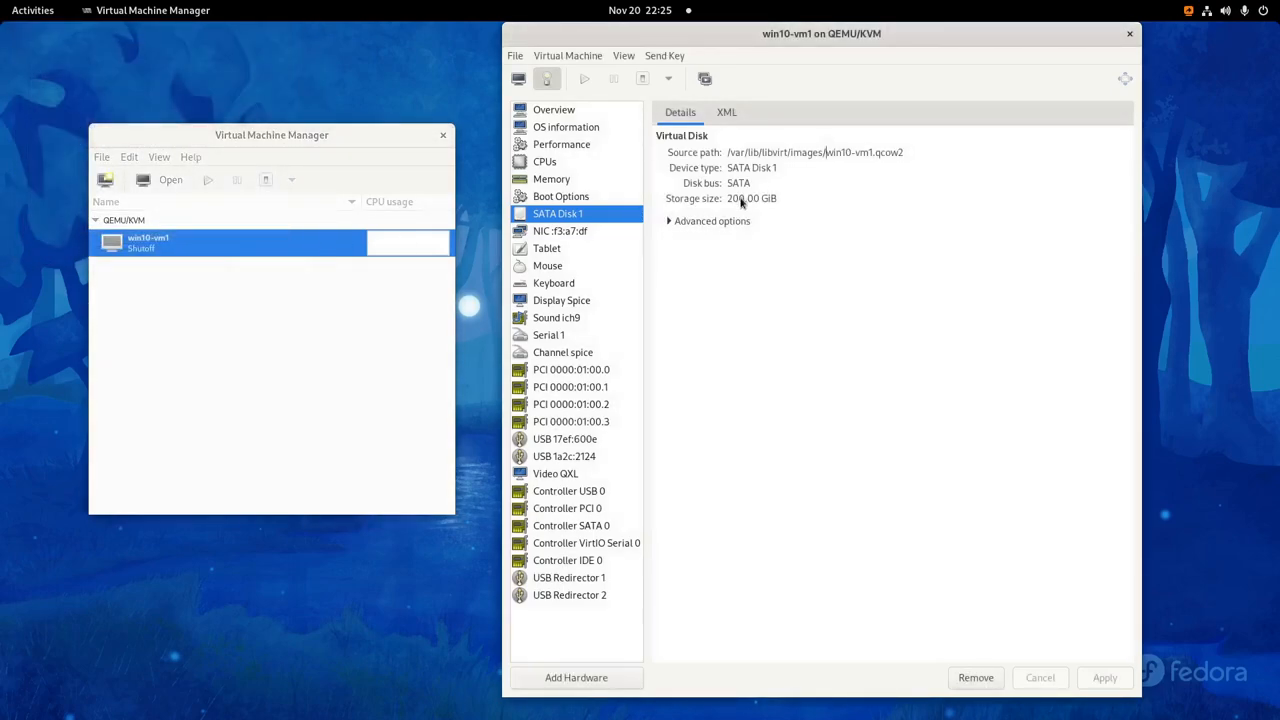
In SATA Disk 1's XML, change the bus value from sata to virtio
left_click(726, 112)
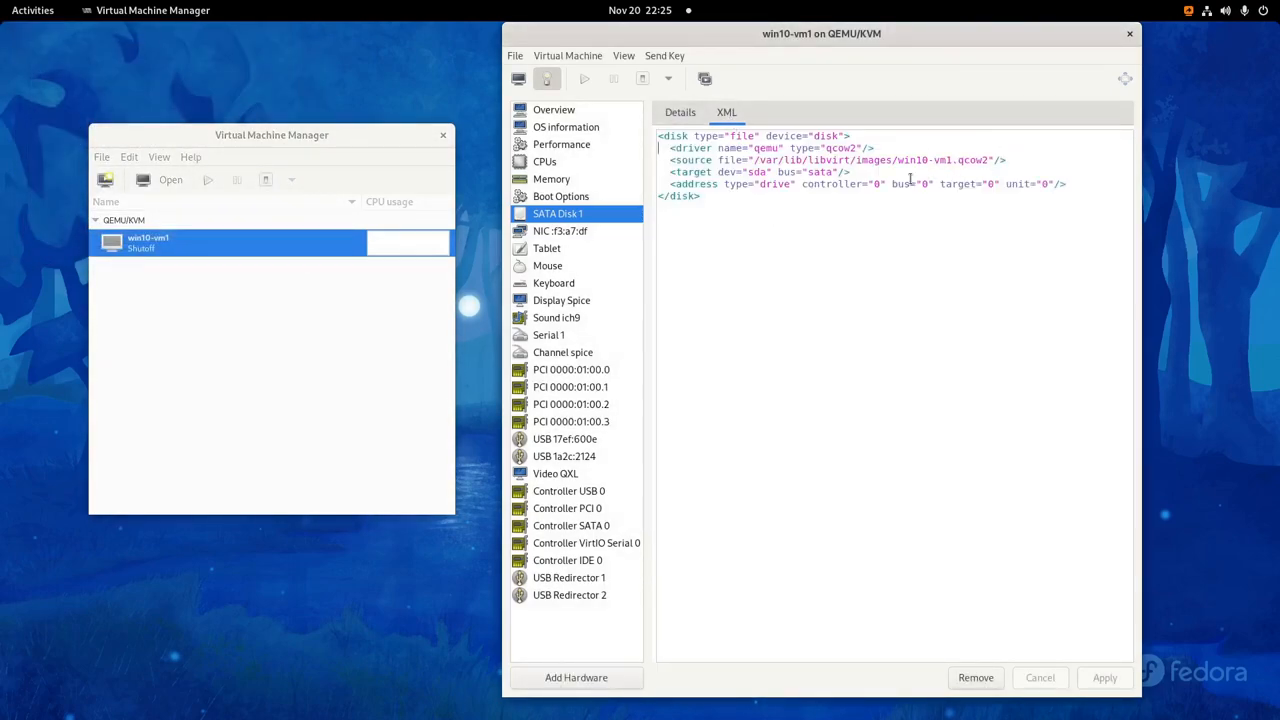
double_click(820, 171)
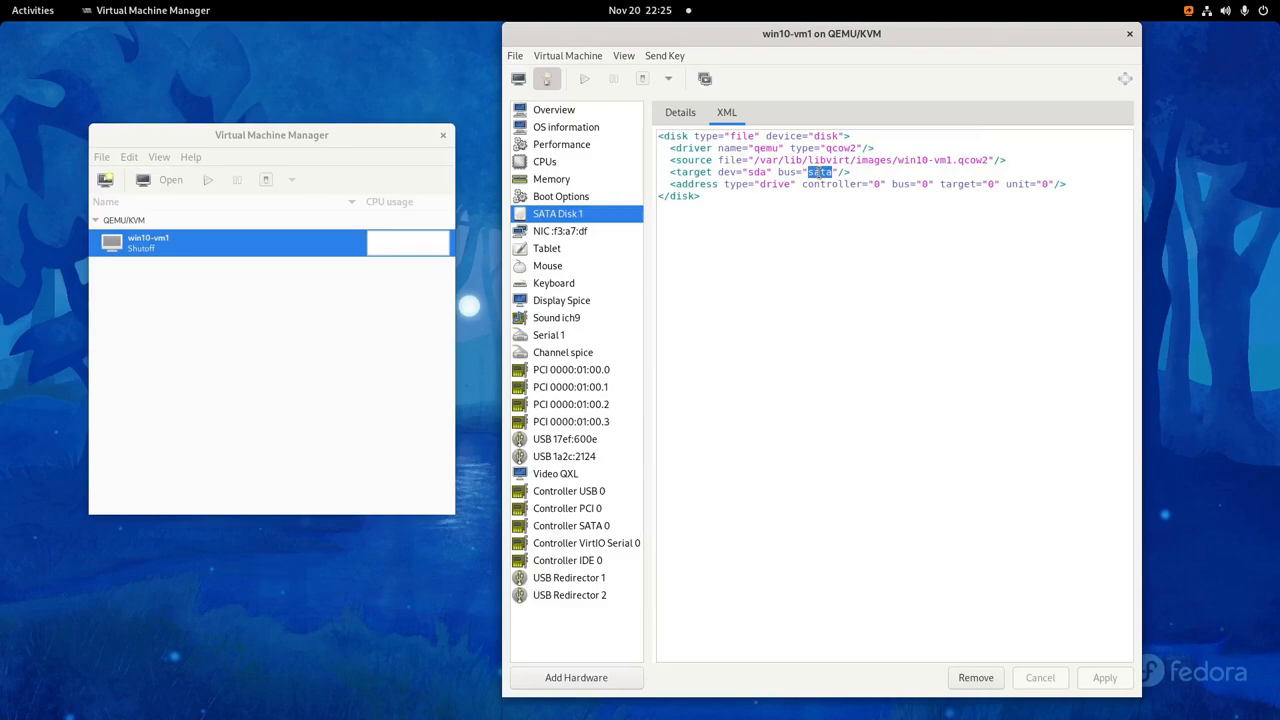
type("virtio")
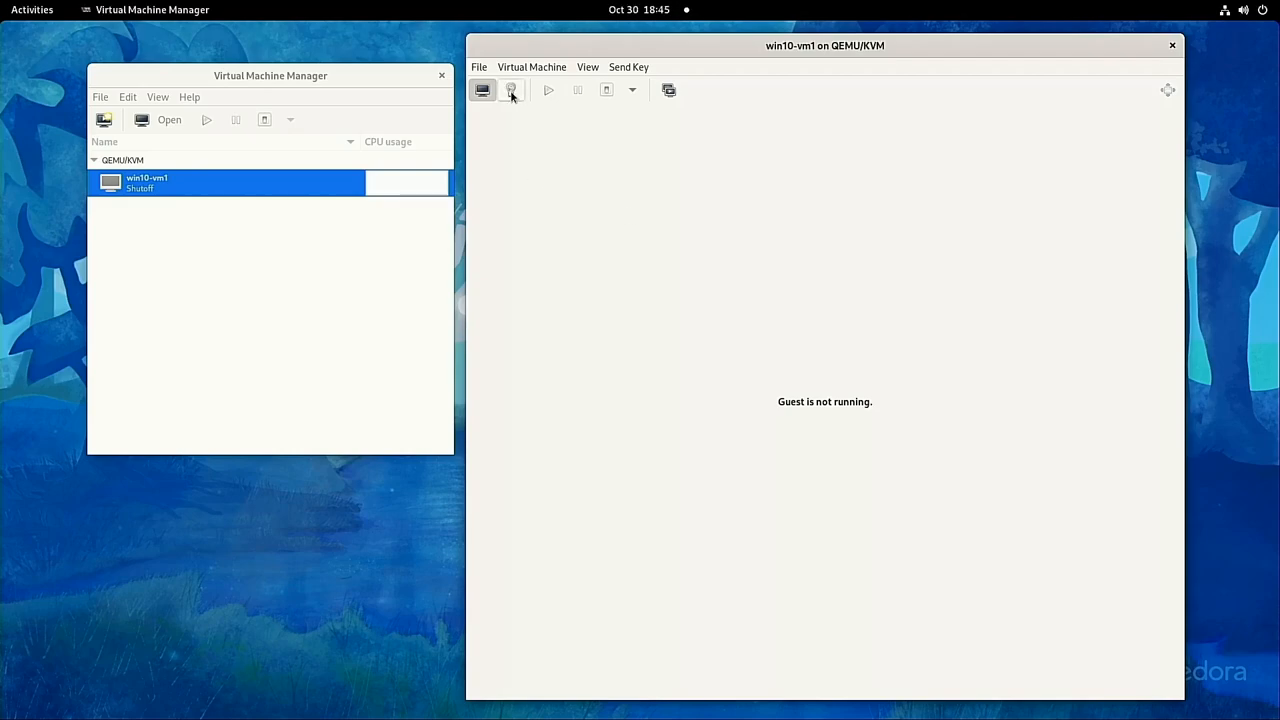
Pass through the Lenovo USB mouse (17ef:600e) and USB keyboard (1a2c:2124) to win10-vm1
left_click(510, 90)
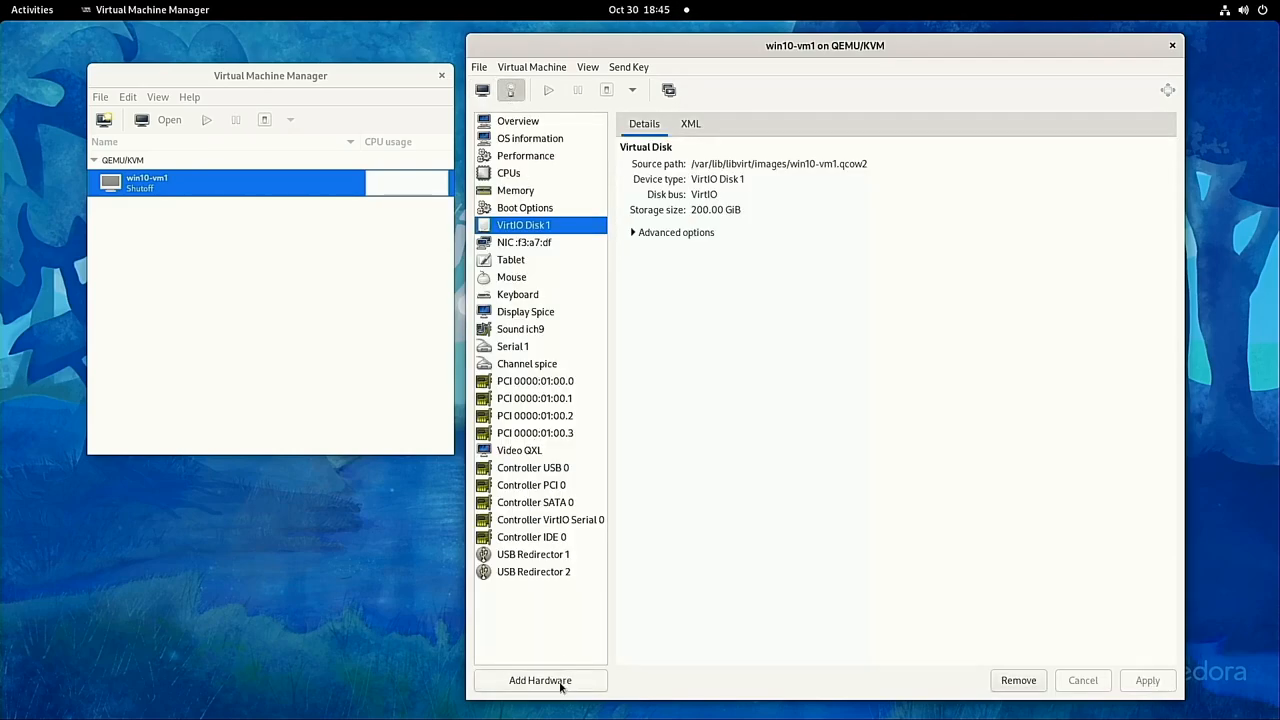
left_click(540, 680)
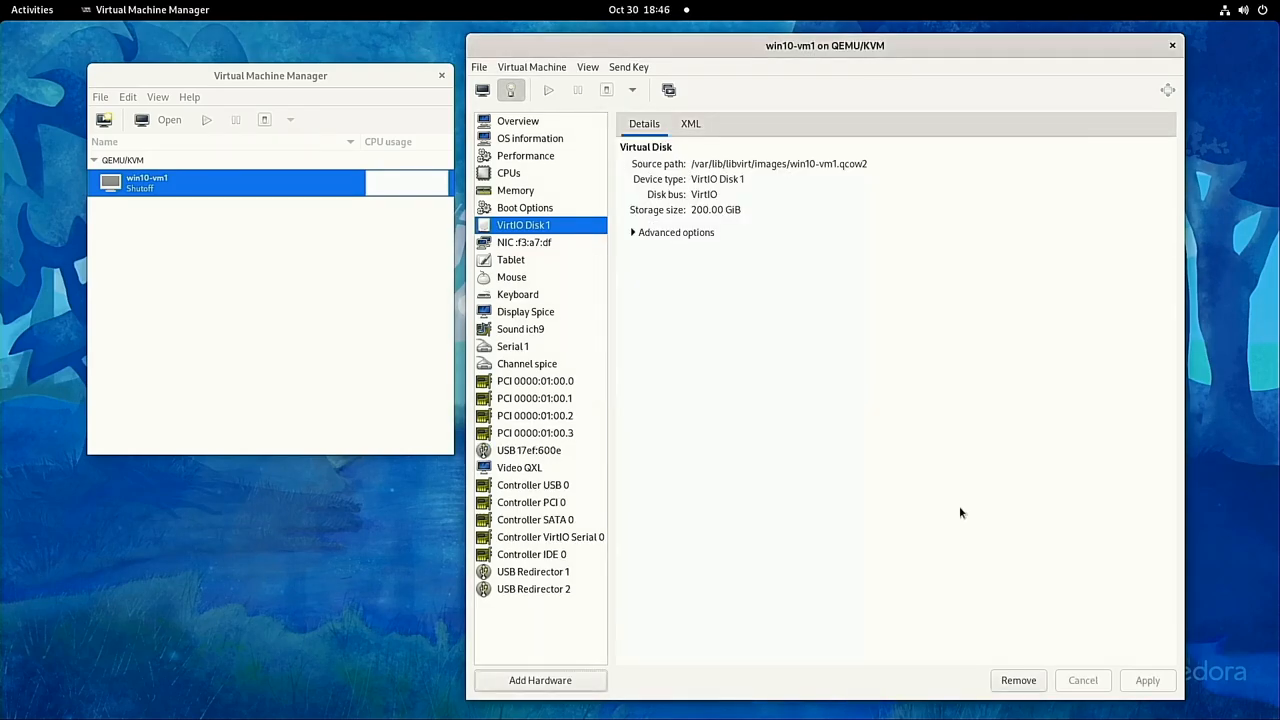
left_click(540, 680)
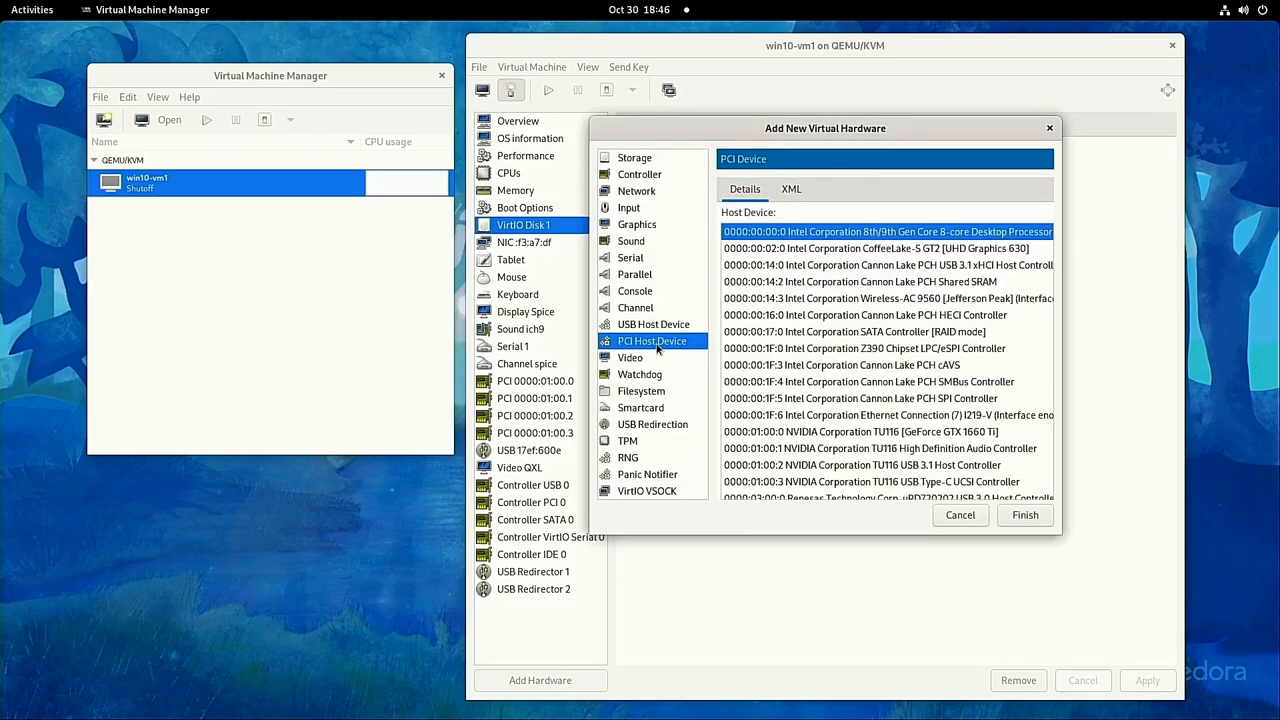
left_click(653, 324)
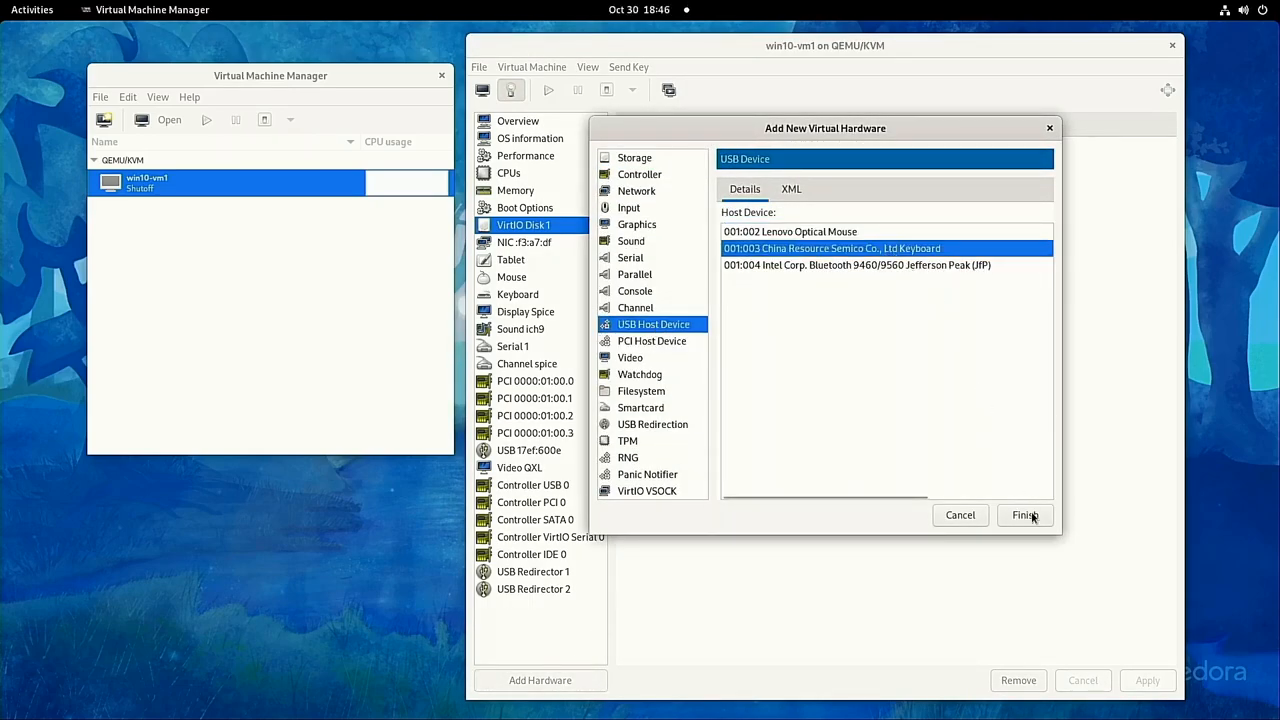
left_click(1024, 515)
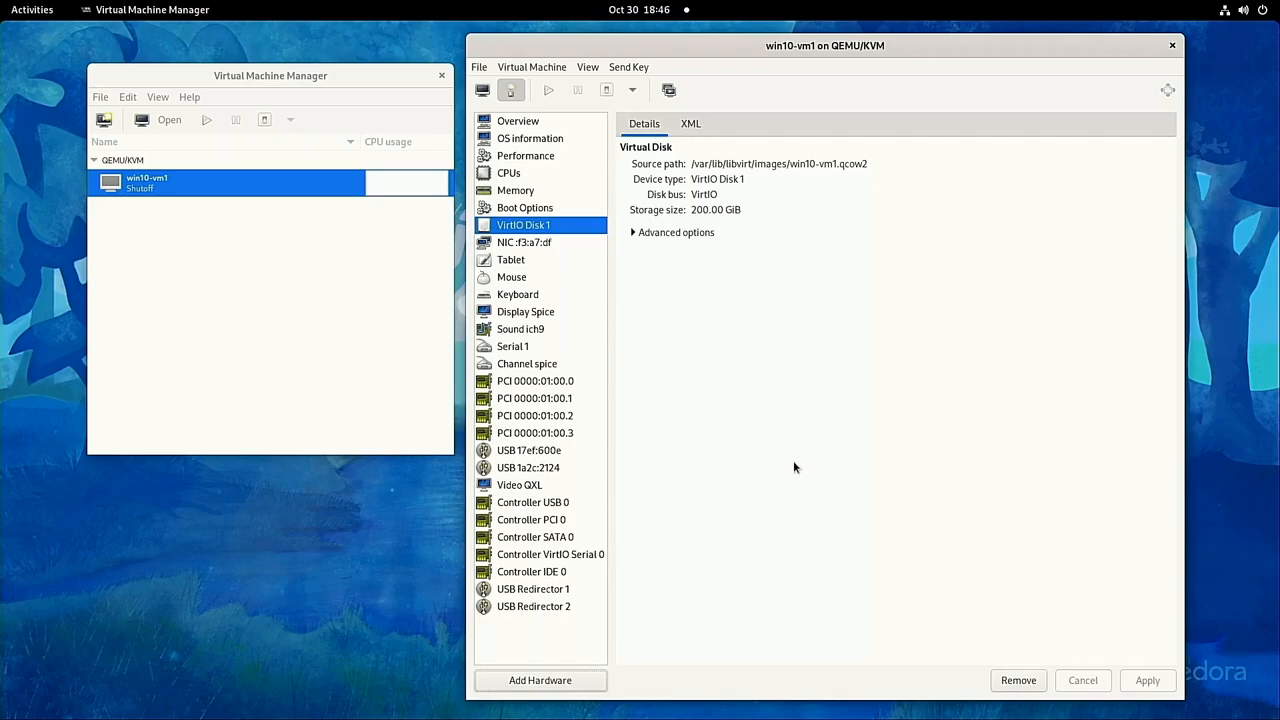
left_click(482, 90)
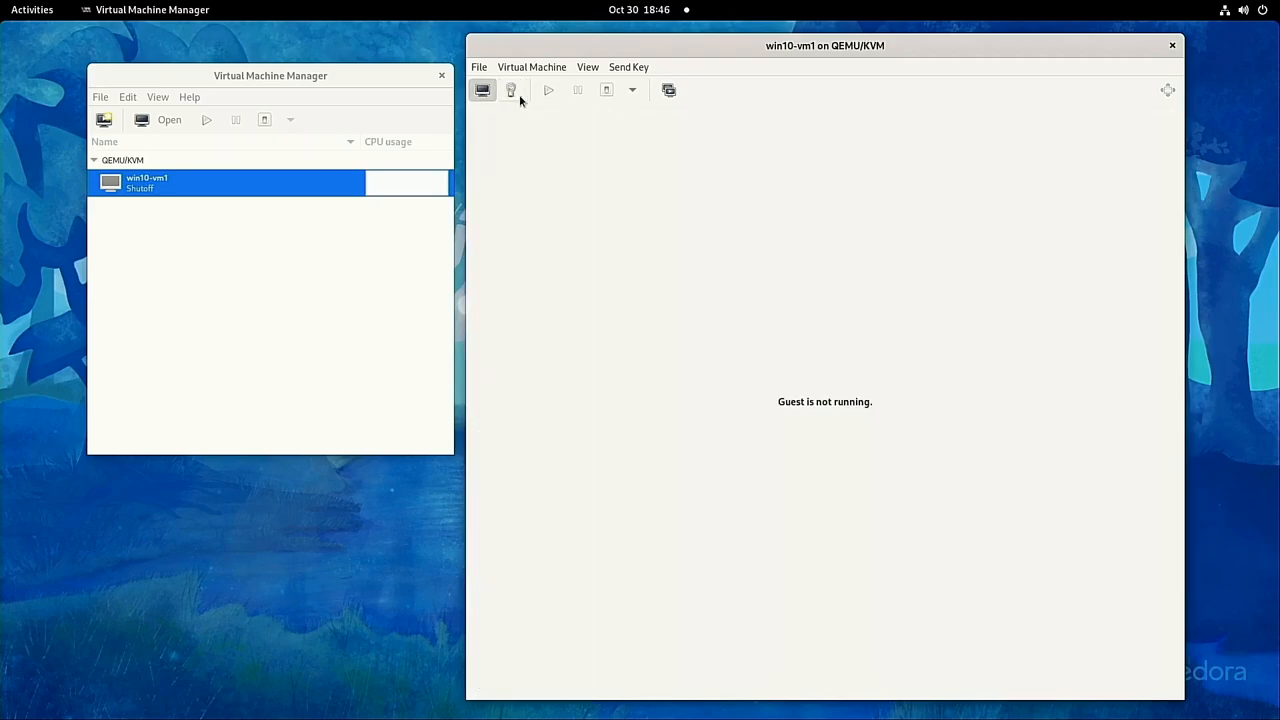
Force off win10-vm1, start it again, and sign in to Windows with the password
left_click(632, 90)
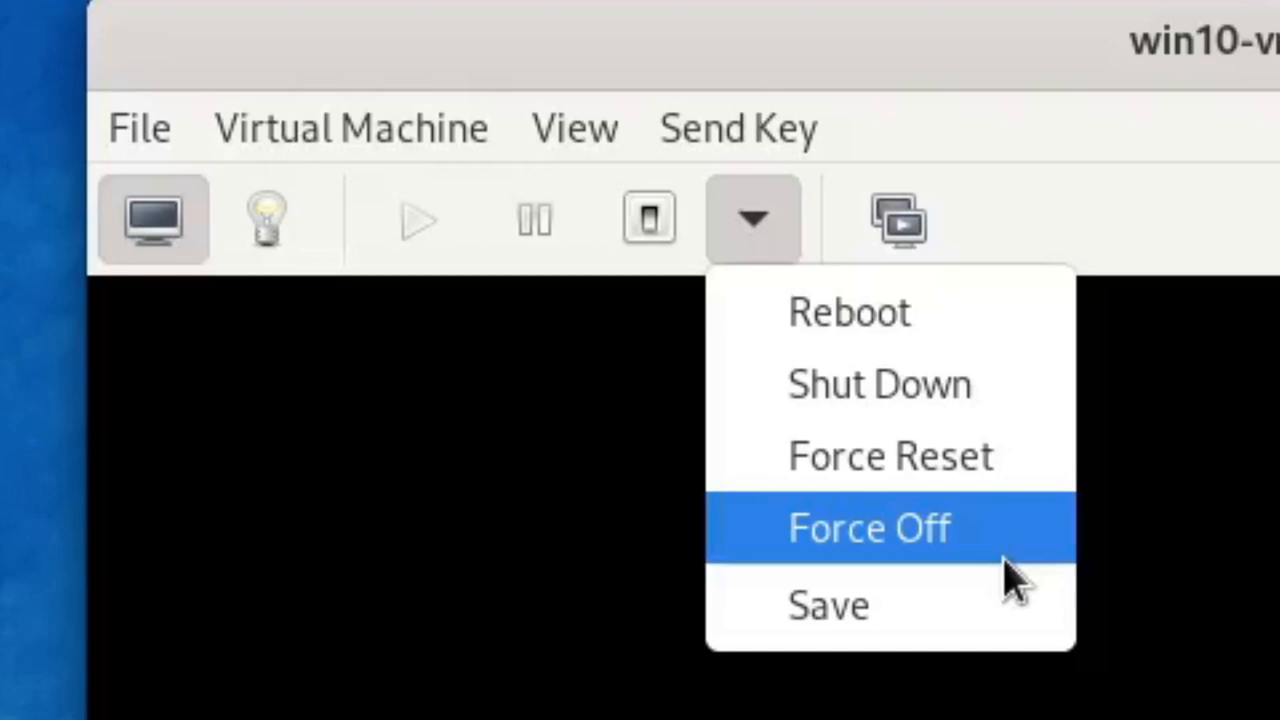
left_click(869, 527)
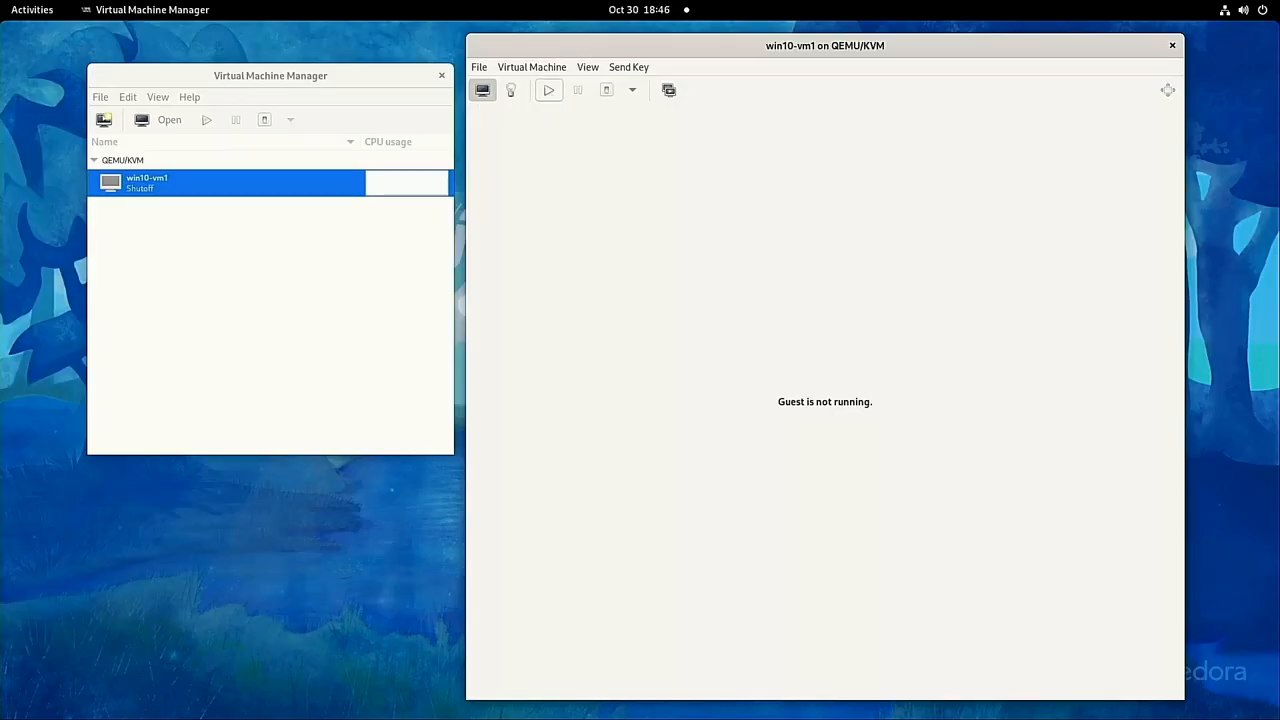
left_click(548, 89)
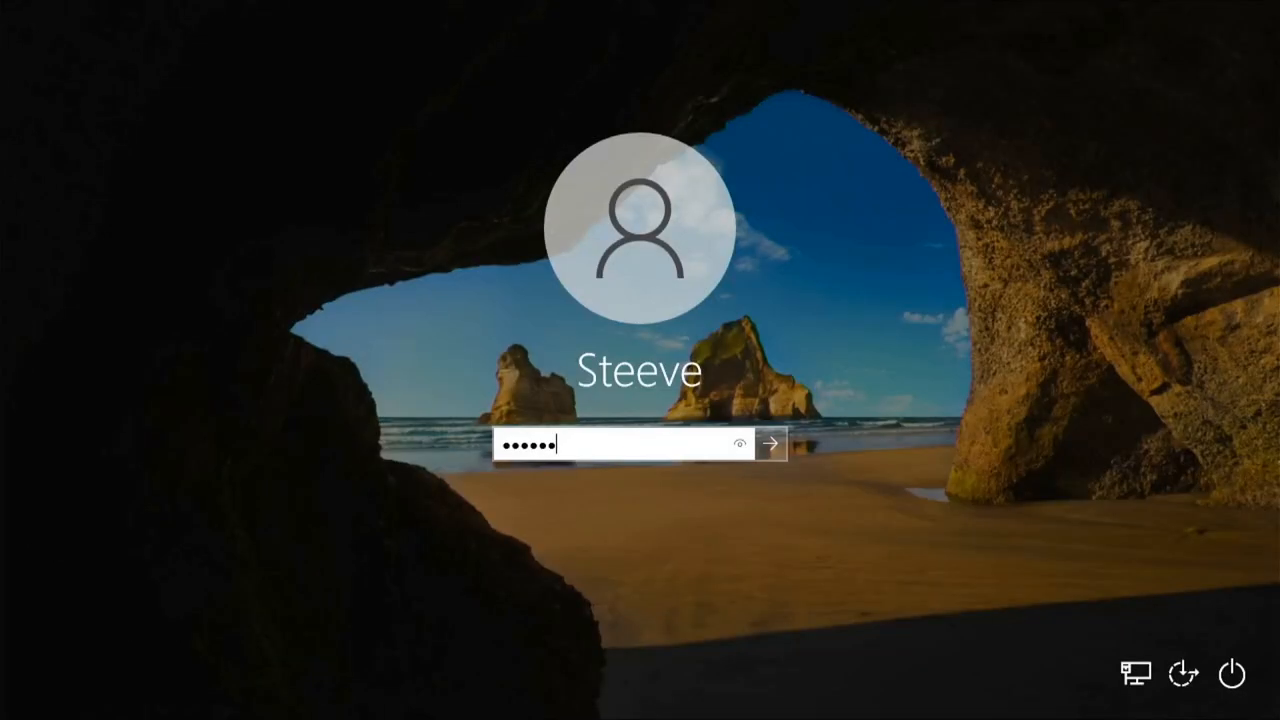
left_click(770, 443)
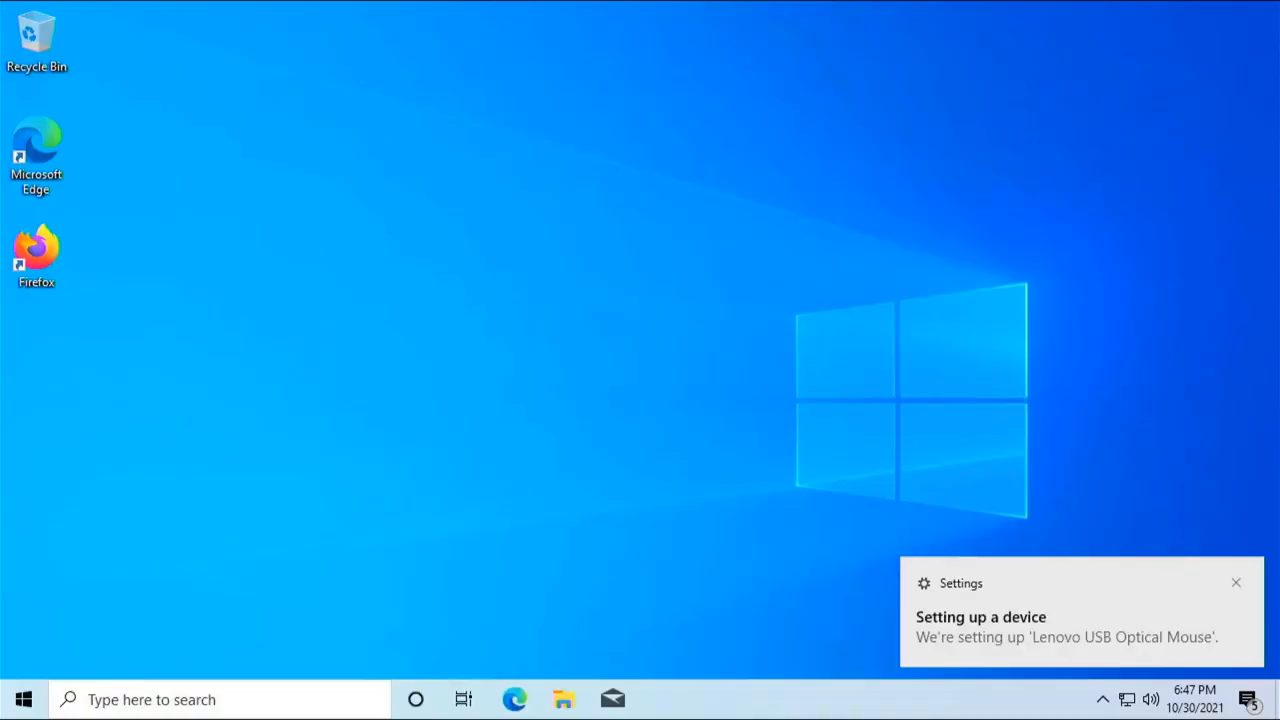